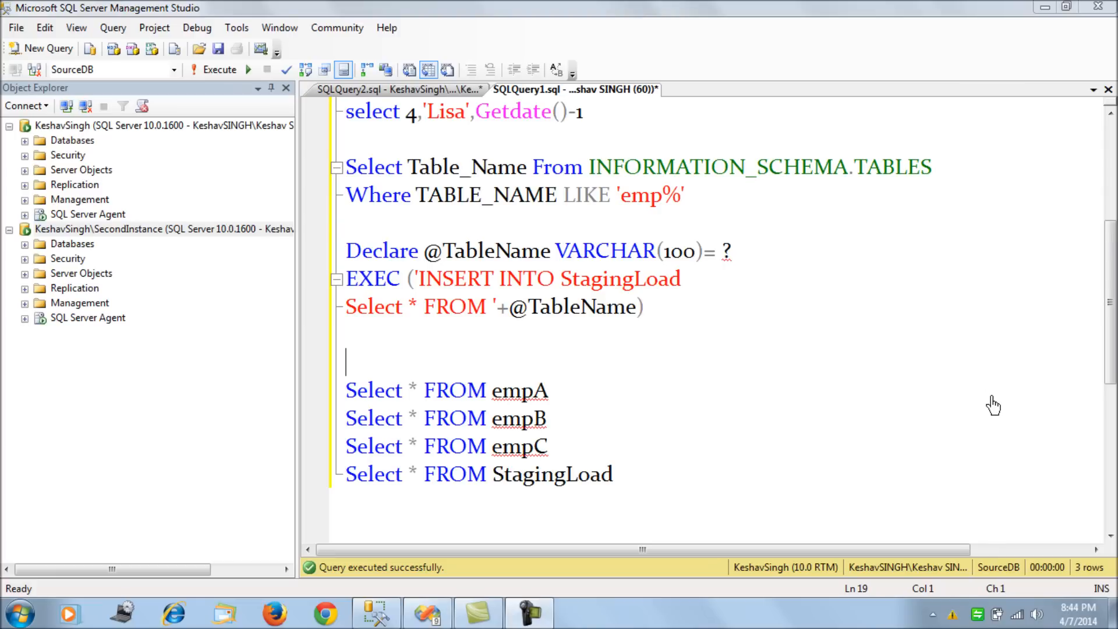
- Run the empA, empB and empC SELECTs (Daniel, Gaurav, Lisa), then view the TargetDB emp query showing Ryan
{"action": "scroll", "scroll_direction": "down", "scroll_amount": 3}
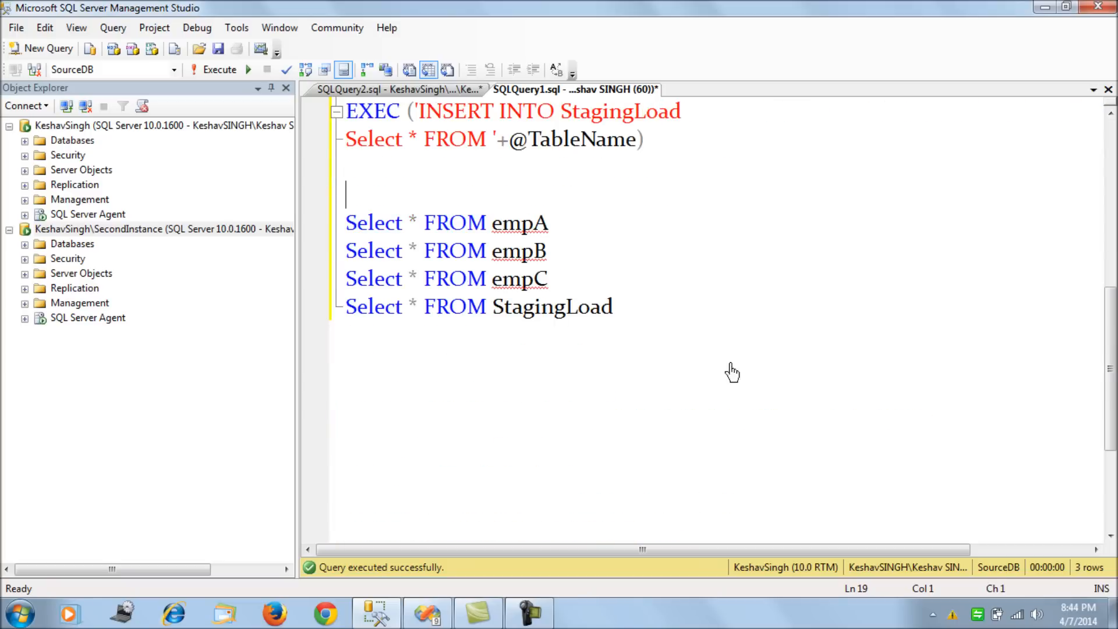
{"action": "left_click_drag", "start_coordinate": [345, 223], "coordinate": [547, 278]}
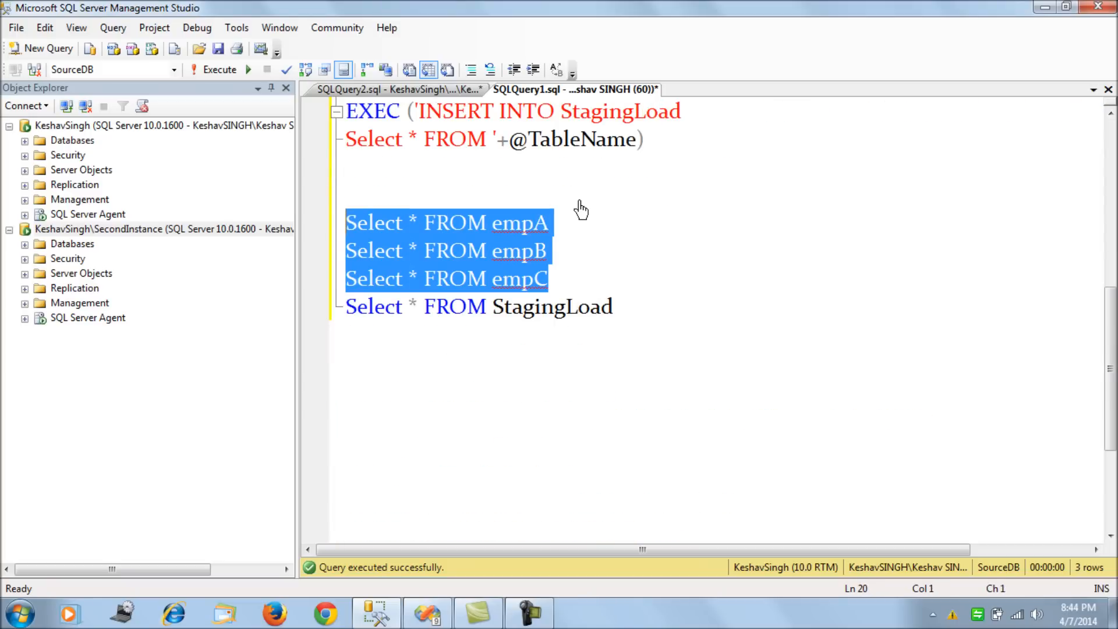
{"action": "left_click", "coordinate": [221, 69]}
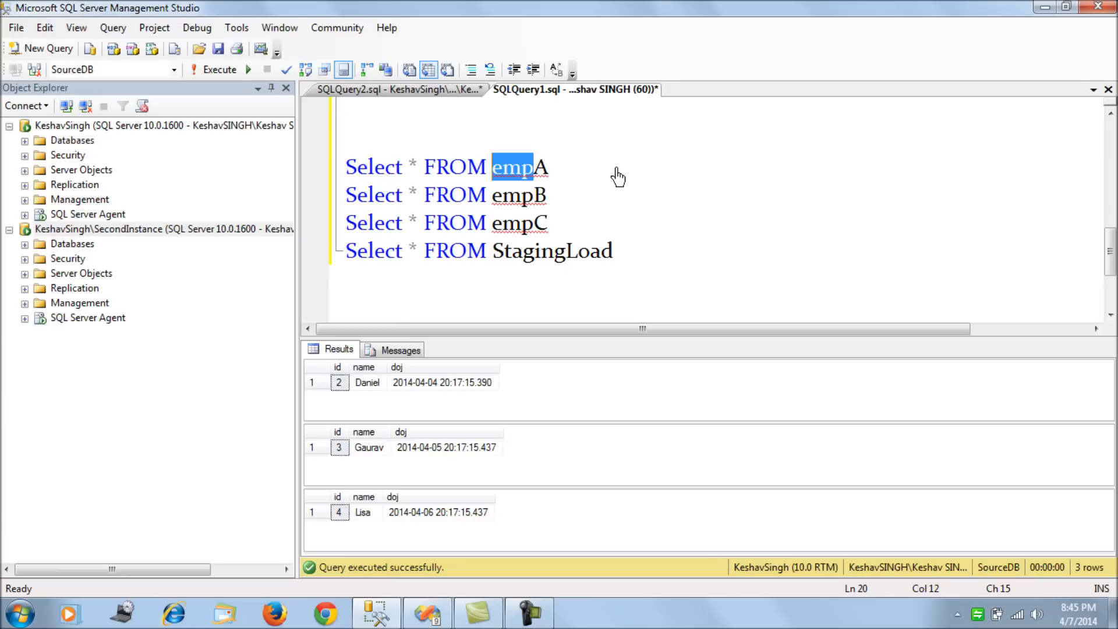
{"action": "left_click", "coordinate": [398, 89]}
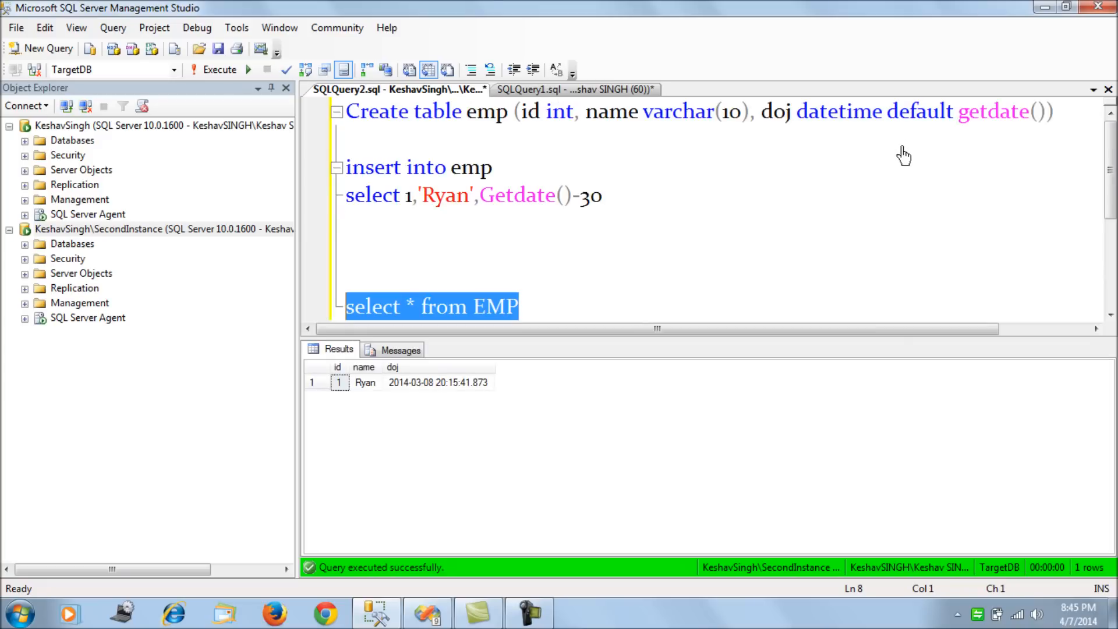
{"action": "mouse_move", "coordinate": [782, 162]}
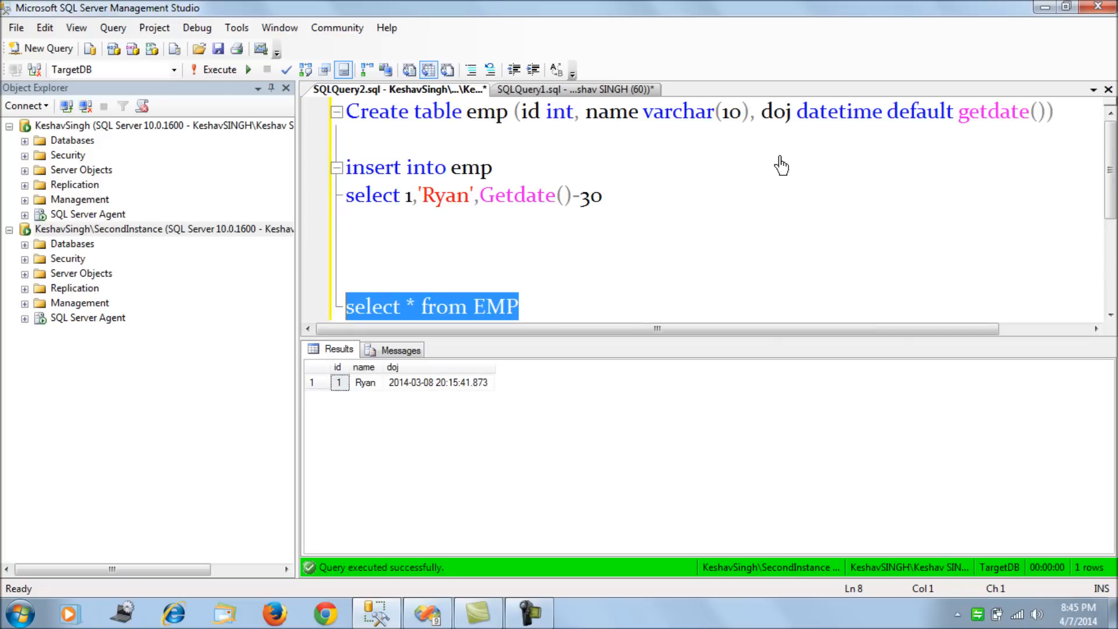
- Return to the SourceDB query script with the empA, empB and empC results
{"action": "left_click", "coordinate": [575, 90]}
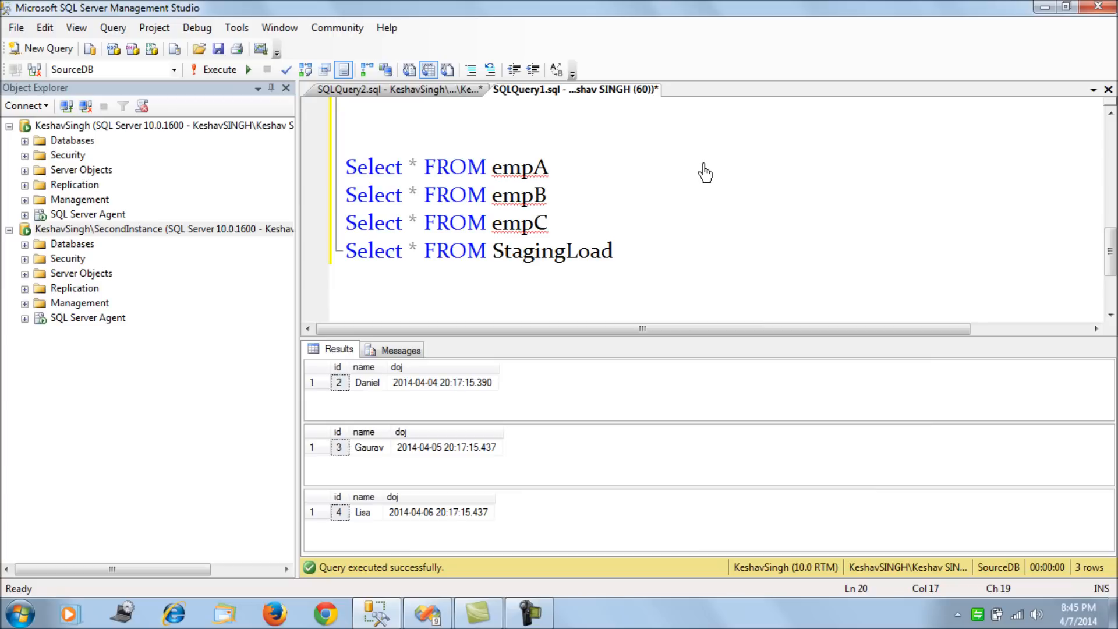
- Review the Create/Truncate StagingLoad script and run 'Select * FROM StagingLoad', which returns no rows
{"action": "left_click", "coordinate": [549, 166]}
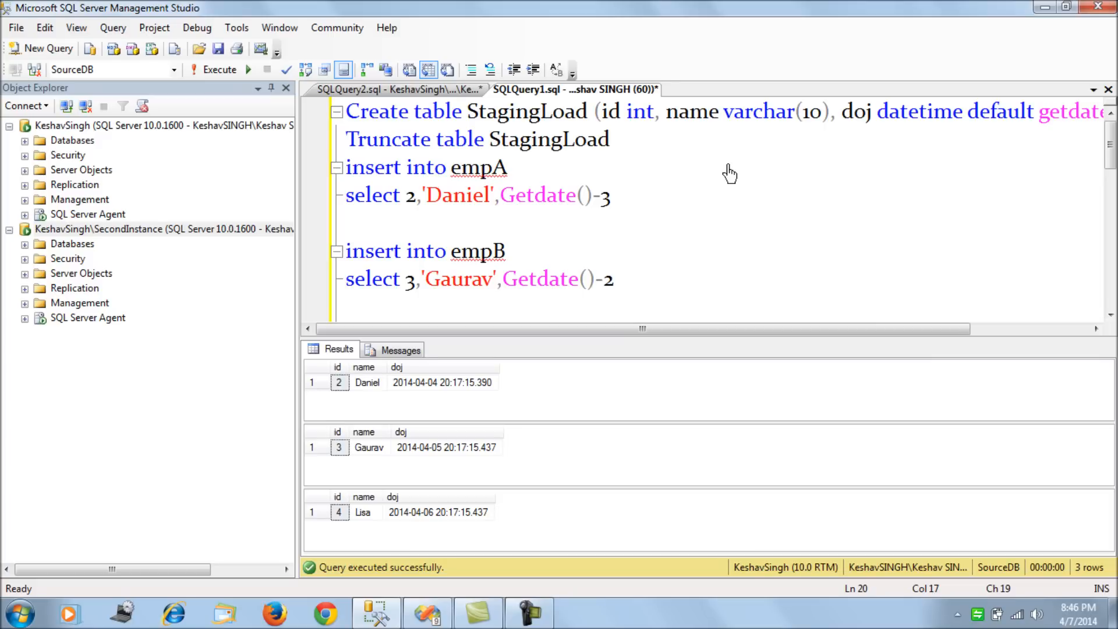
{"action": "left_click", "coordinate": [567, 112]}
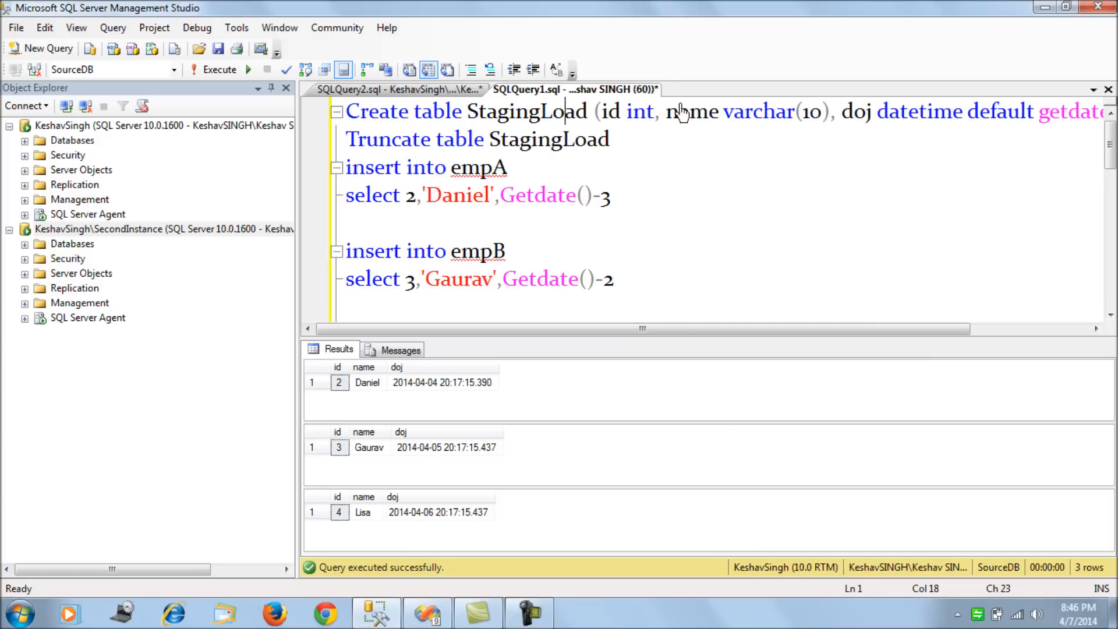
{"action": "double_click", "coordinate": [526, 112]}
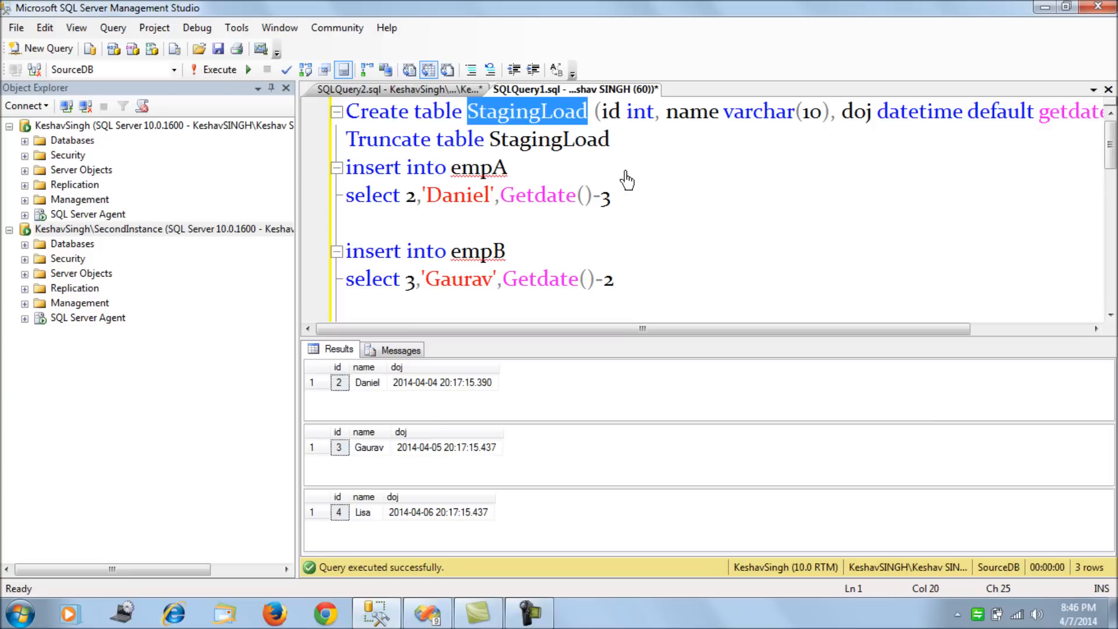
{"action": "double_click", "coordinate": [478, 166]}
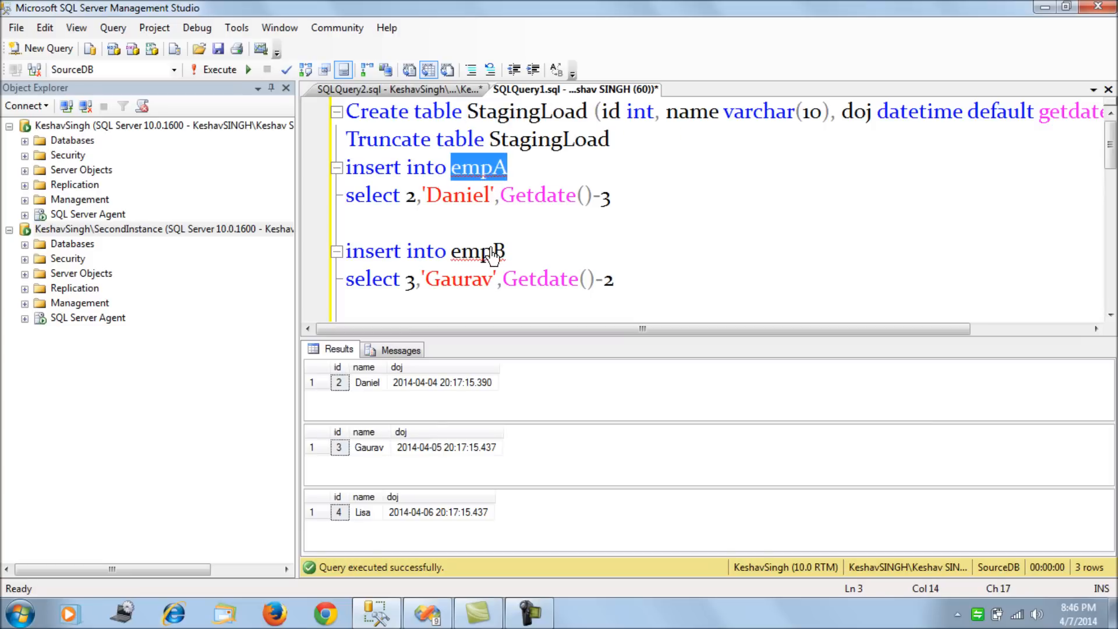
{"action": "scroll", "scroll_direction": "down", "scroll_amount": 3}
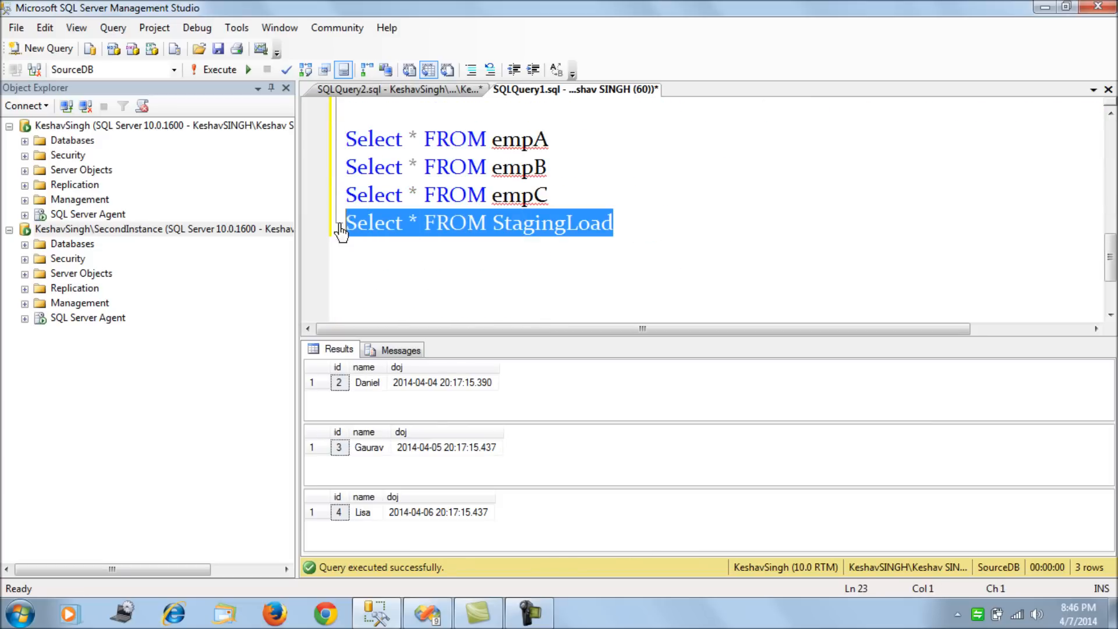
{"action": "left_click", "coordinate": [447, 222]}
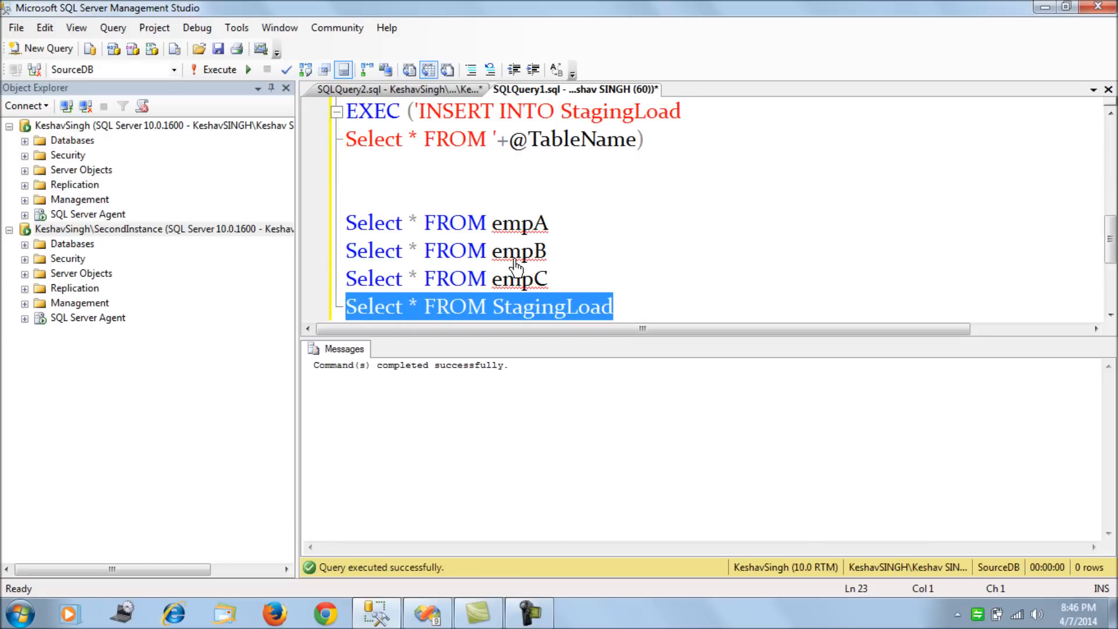
{"action": "mouse_move", "coordinate": [521, 250]}
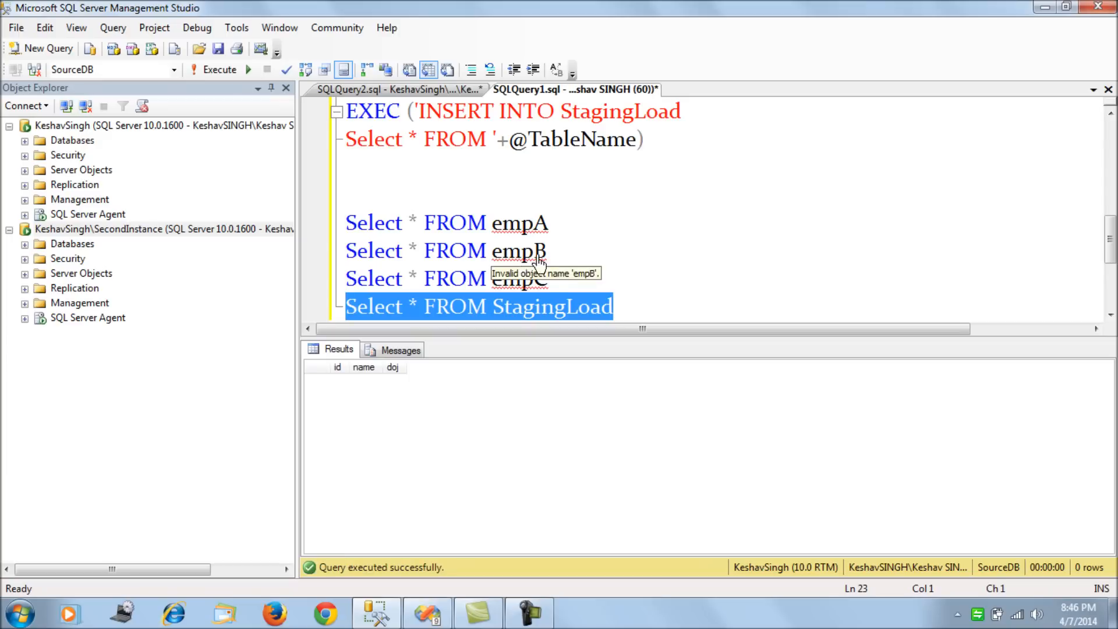
{"action": "mouse_move", "coordinate": [574, 260]}
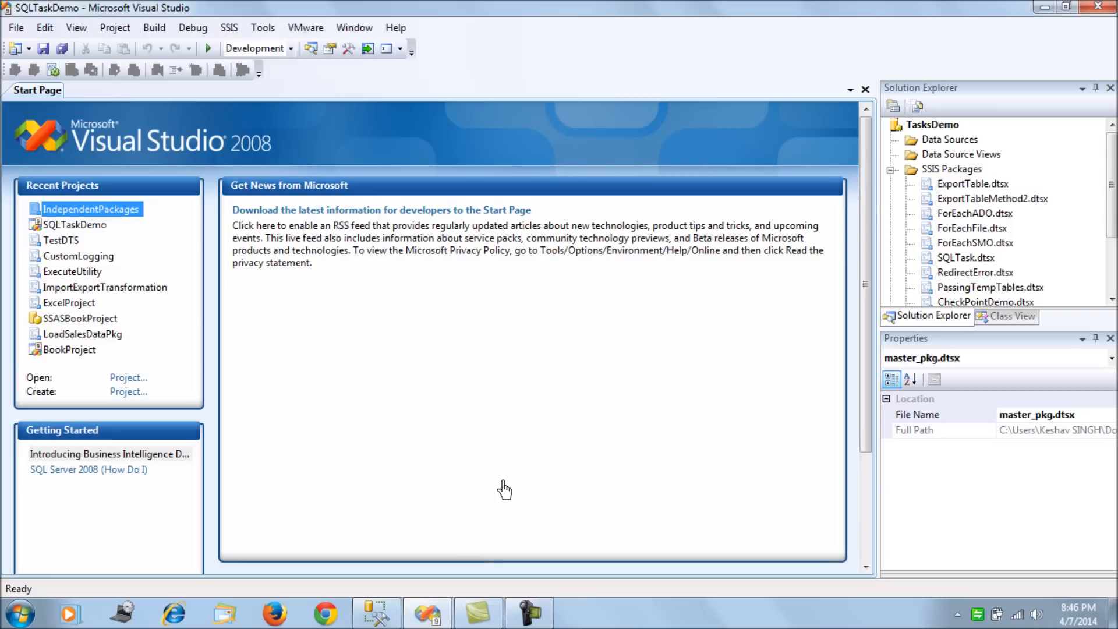
- Create a new SSIS package and rename Package1.dtsx to Load.dtsx, dismissing the file-in-use error
{"action": "right_click", "coordinate": [951, 169]}
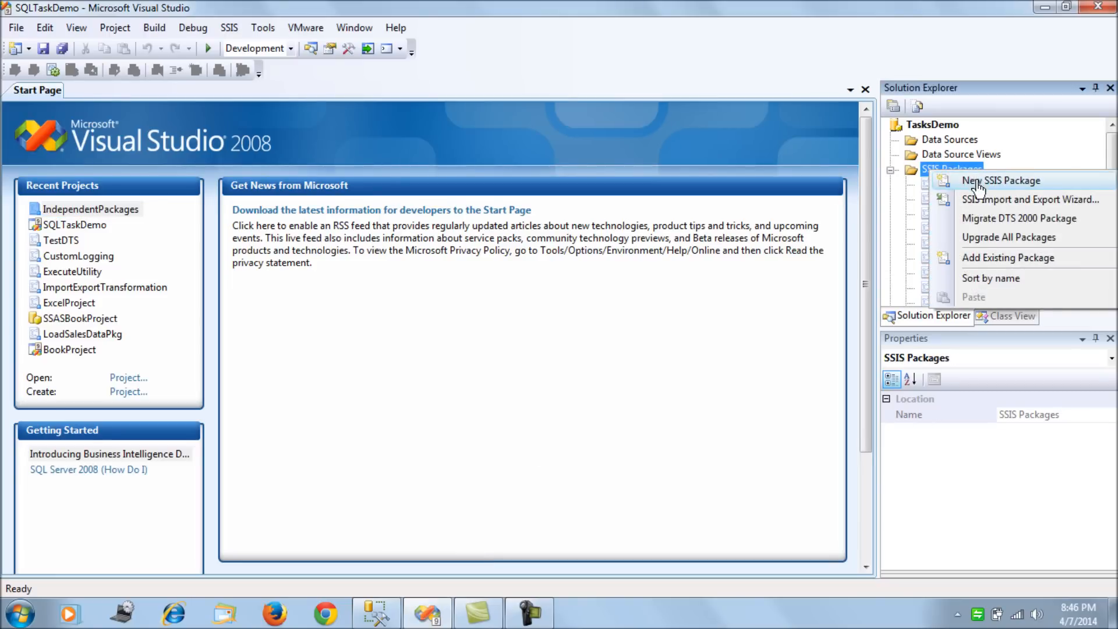
{"action": "left_click", "coordinate": [1002, 181]}
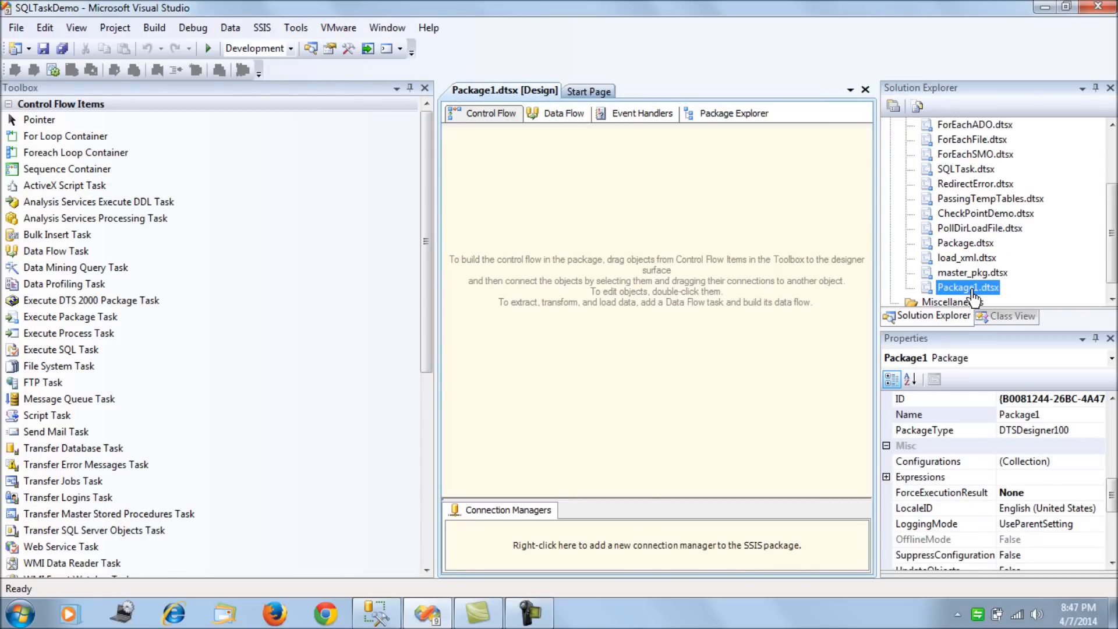
{"action": "double_click", "coordinate": [967, 287]}
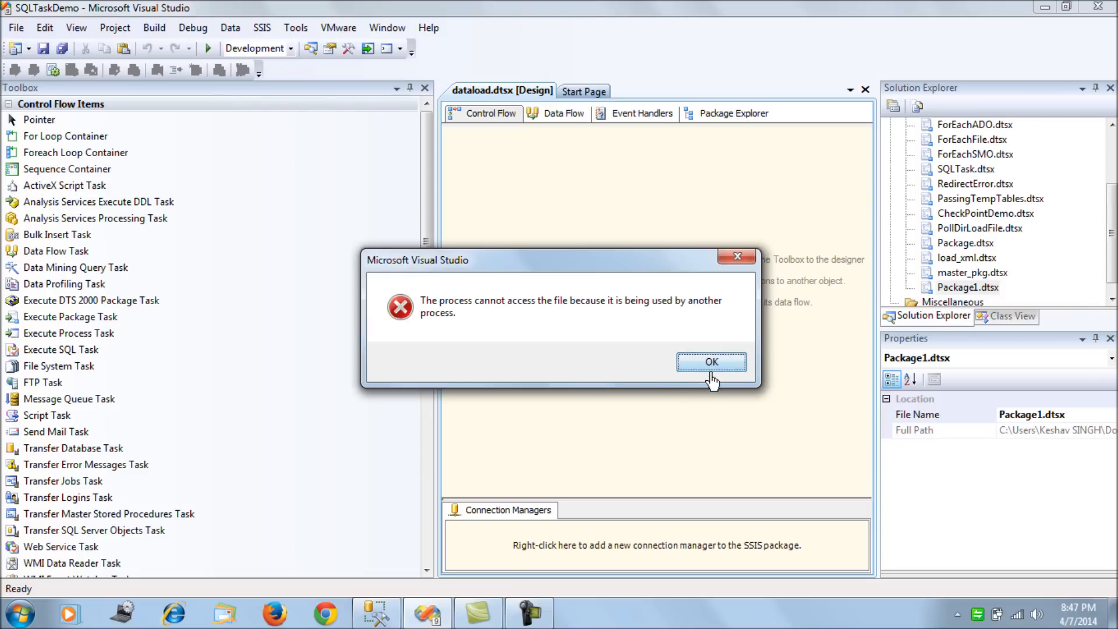
{"action": "left_click", "coordinate": [710, 361]}
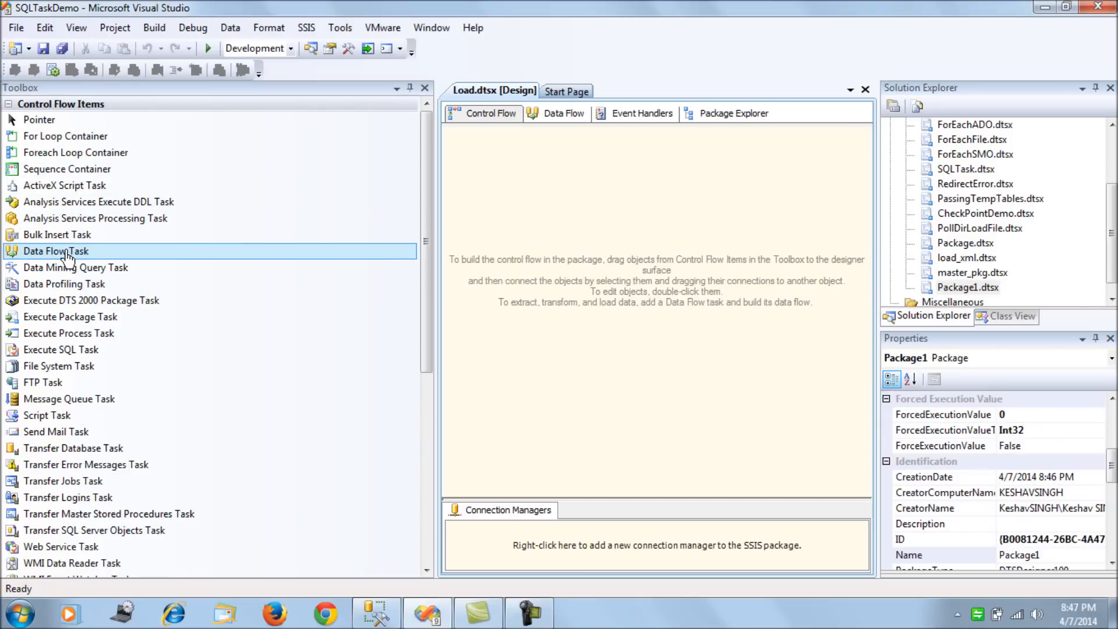
{"action": "mouse_move", "coordinate": [413, 279]}
{"action": "type", "text": "var_"}
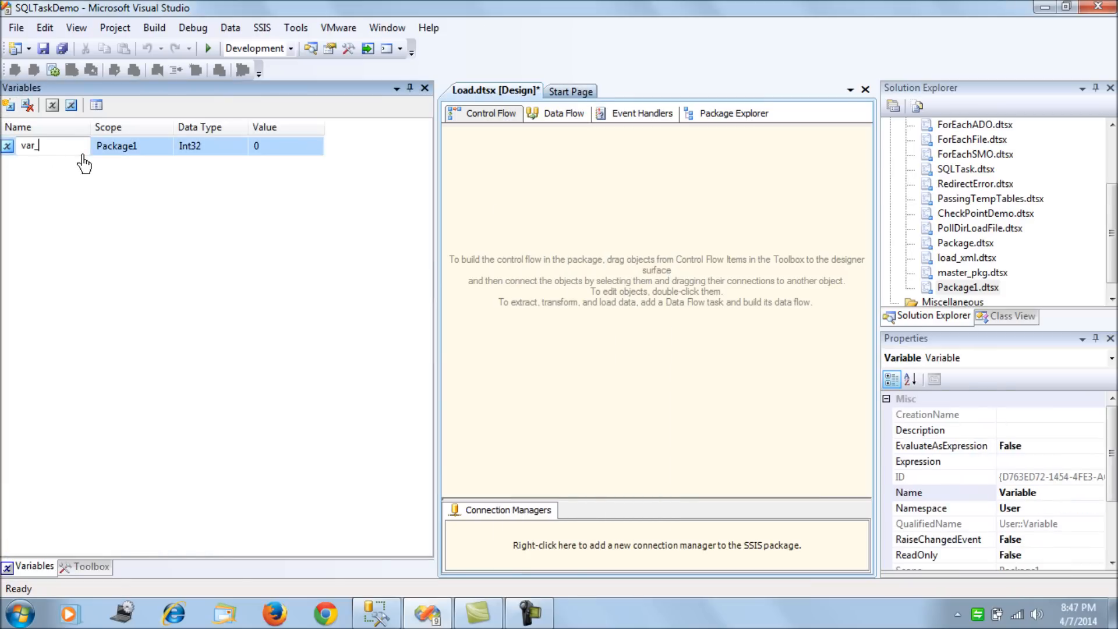
- Add package variables var_obj of type Object and var_table_name, choosing its data type
{"action": "type", "text": "obj"}
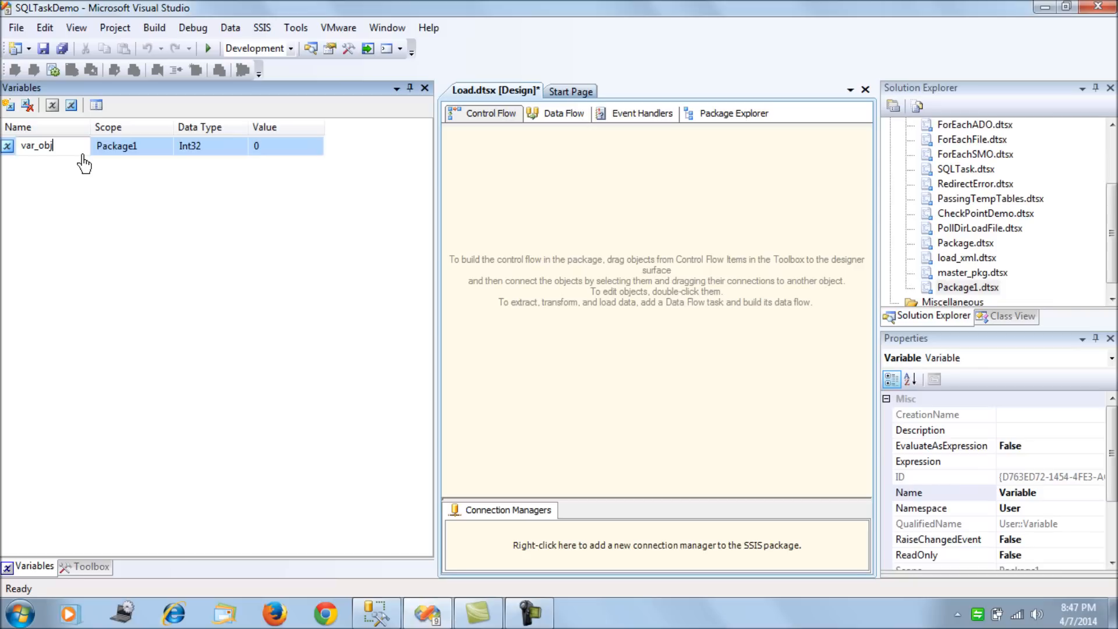
{"action": "left_click", "coordinate": [208, 146]}
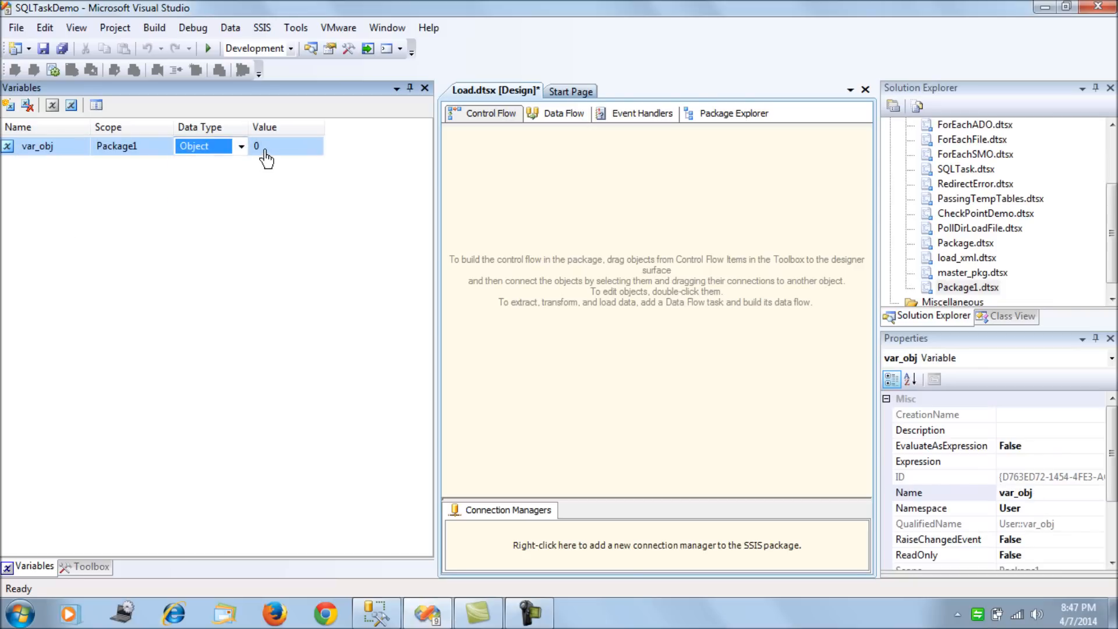
{"action": "left_click", "coordinate": [9, 106]}
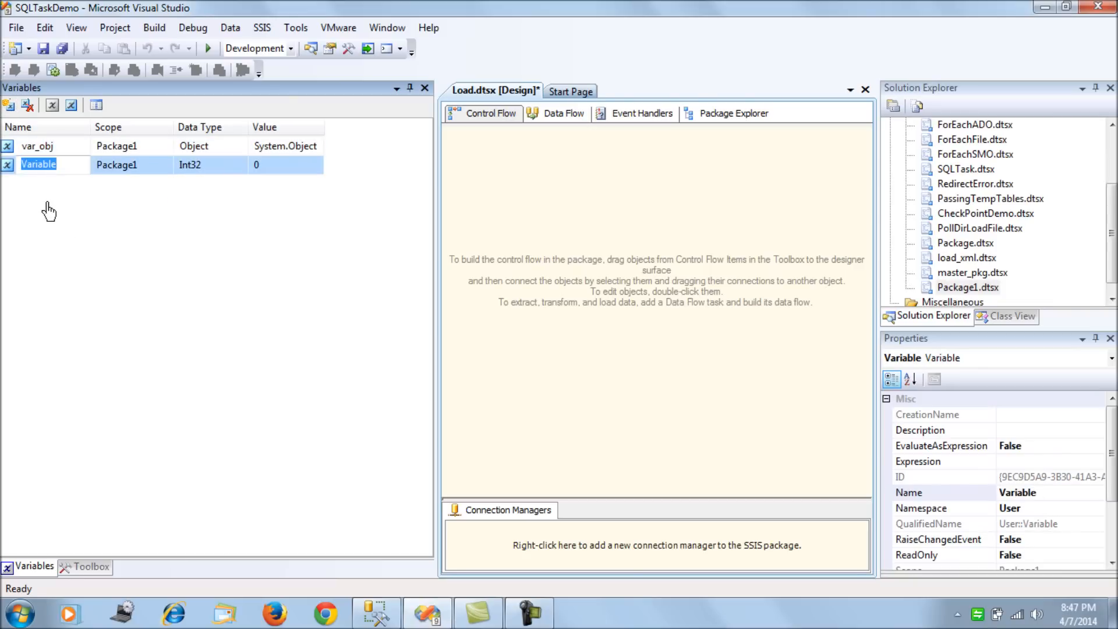
{"action": "type", "text": "var_"}
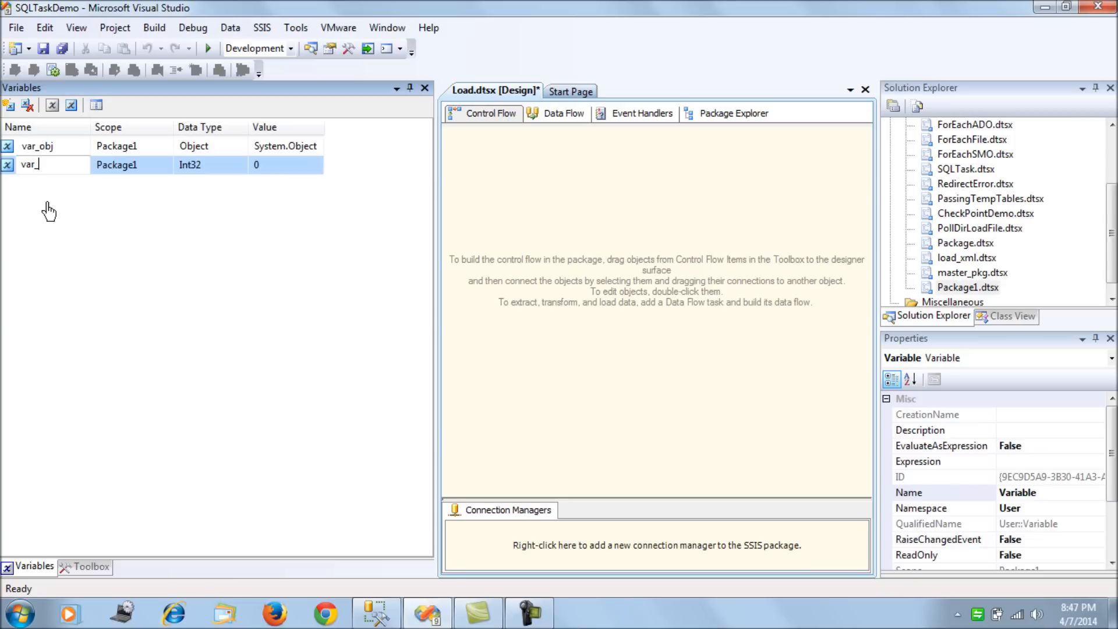
{"action": "type", "text": "table_name"}
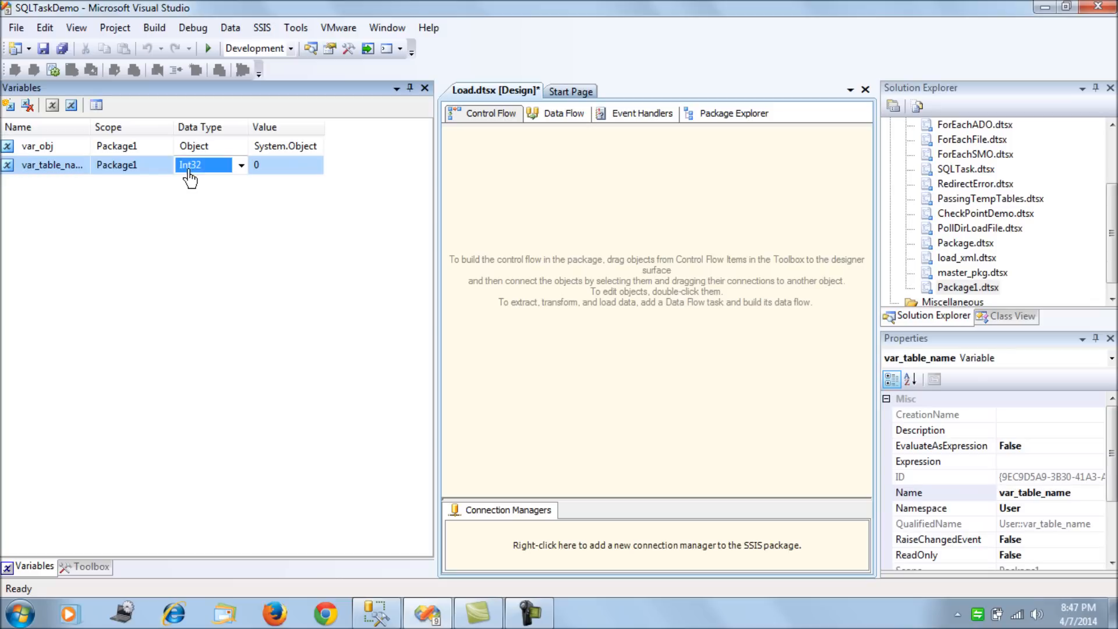
{"action": "left_click", "coordinate": [207, 164]}
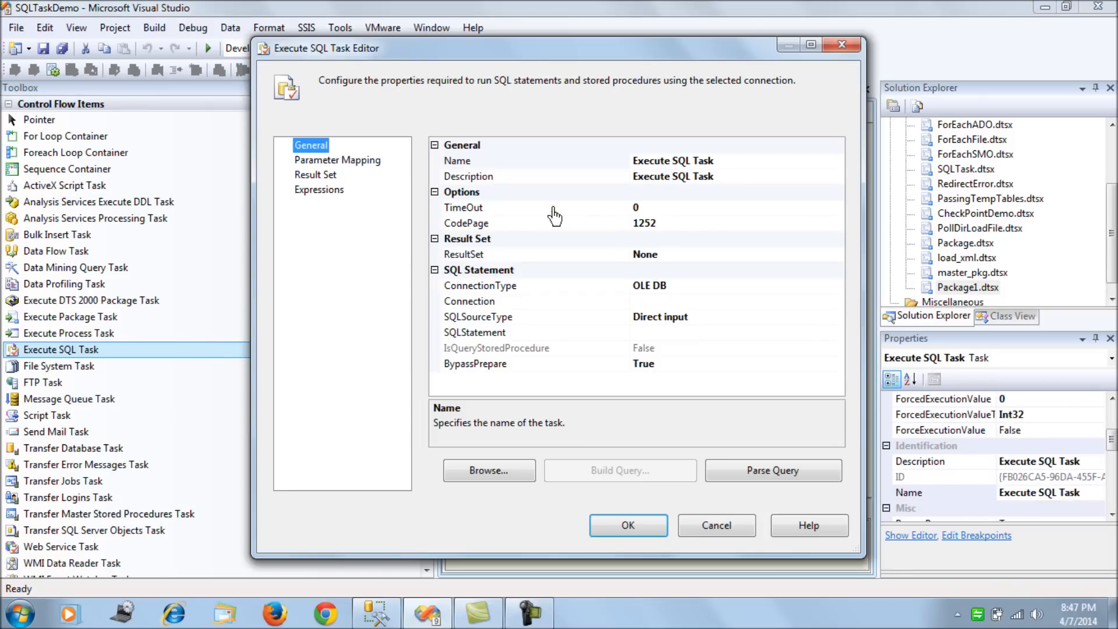
- Add OLE DB connection managers for SourceDB and SECONDINSTANCE.TargetDB, naming the second one Target
{"action": "left_click", "coordinate": [535, 300]}
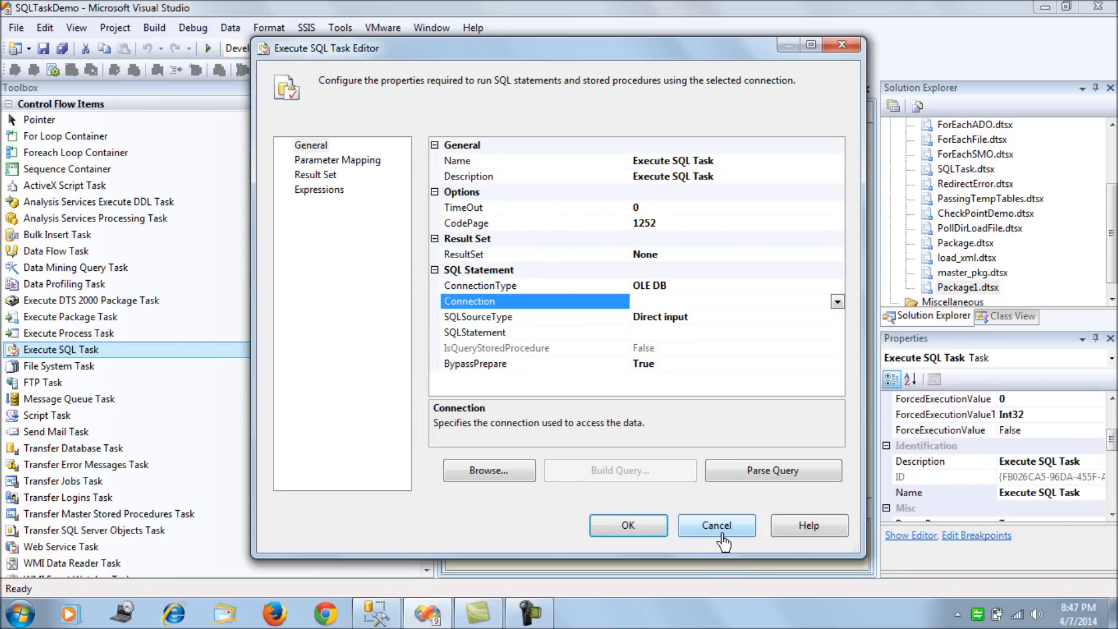
{"action": "left_click", "coordinate": [716, 525]}
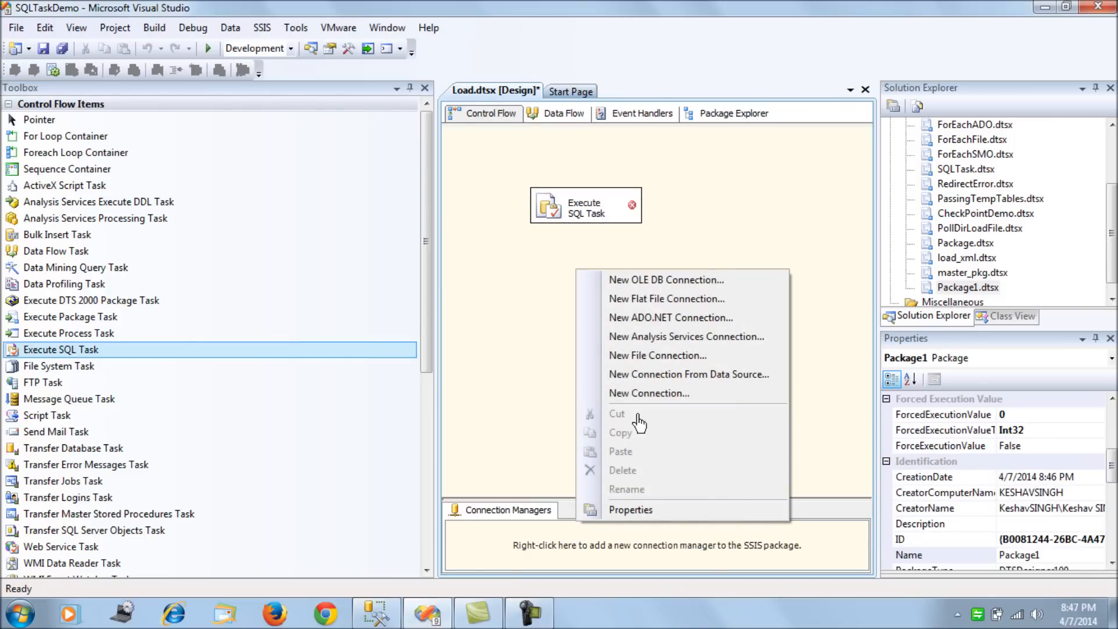
{"action": "left_click", "coordinate": [666, 279]}
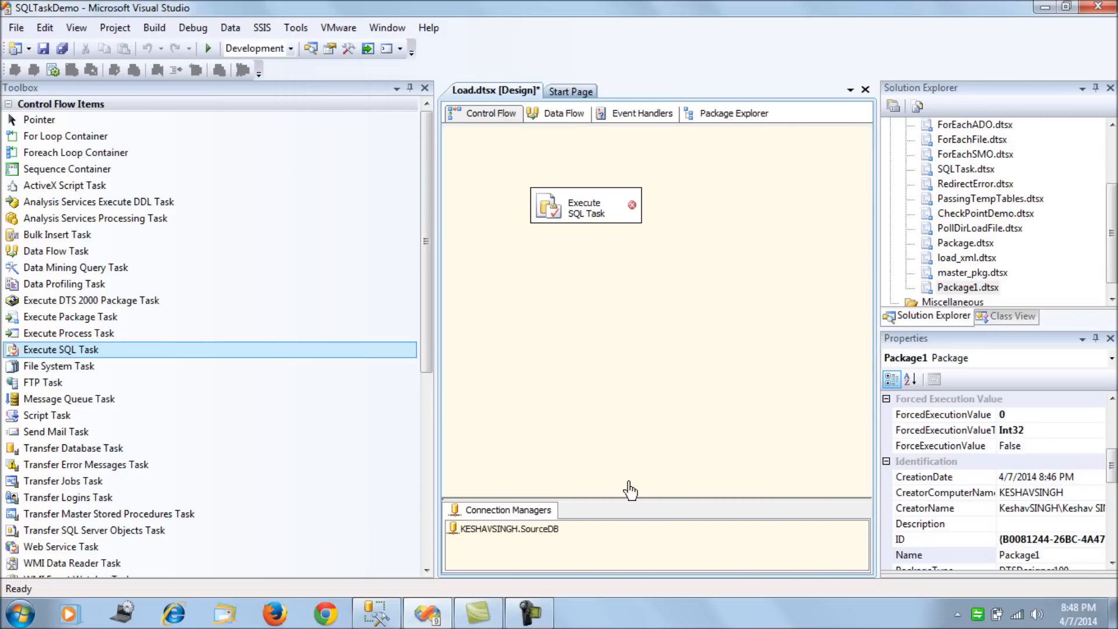
{"action": "left_click", "coordinate": [506, 528]}
{"action": "type", "text": "Source"}
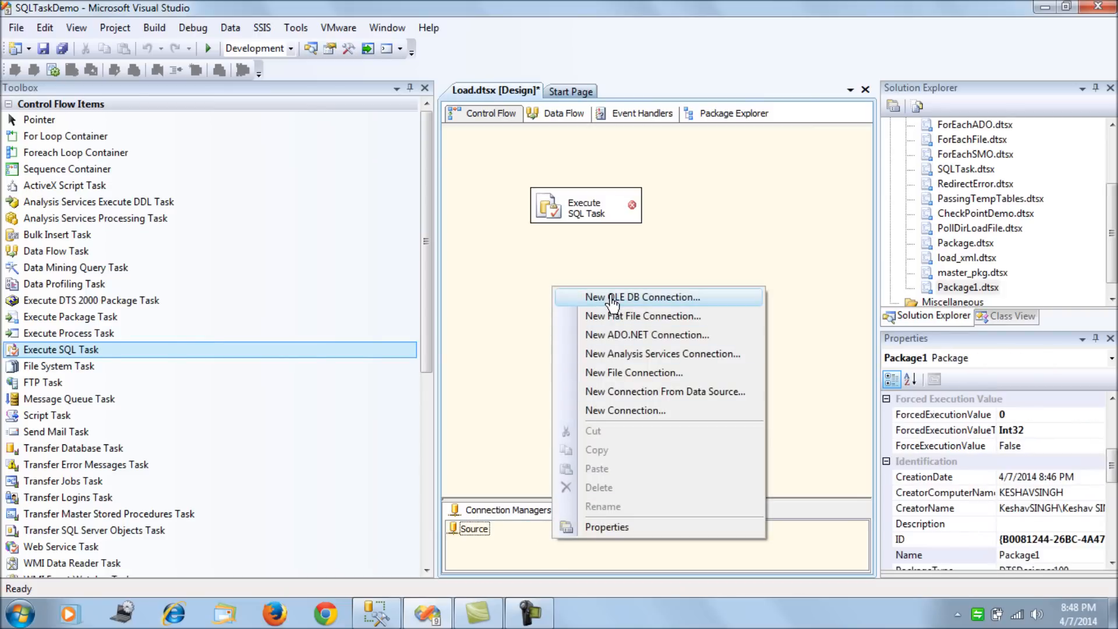
{"action": "left_click", "coordinate": [641, 296]}
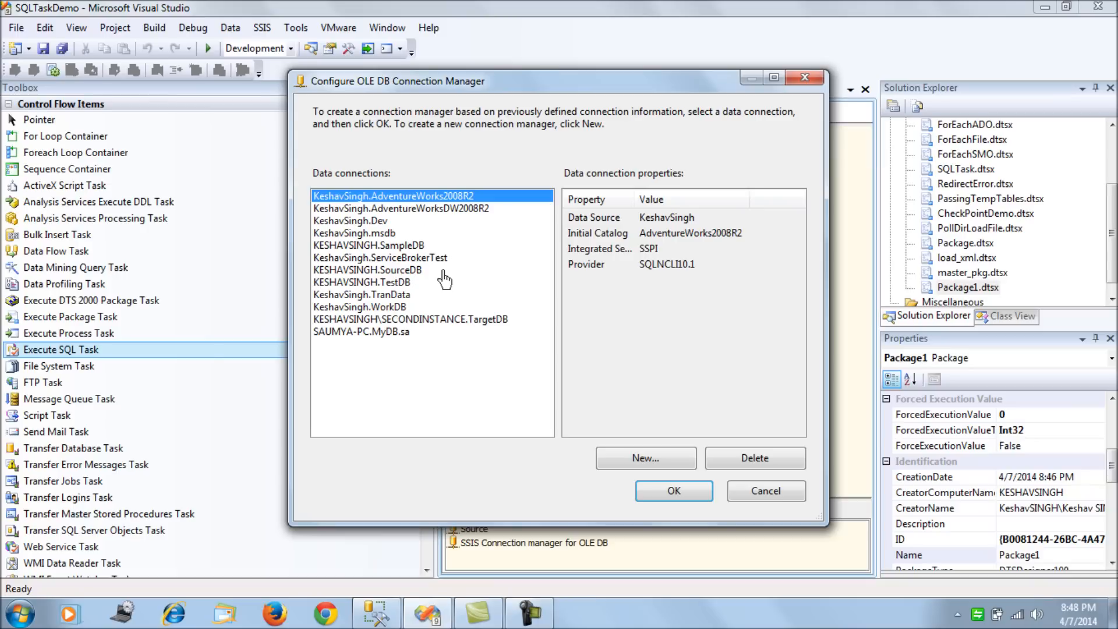
{"action": "mouse_move", "coordinate": [429, 305]}
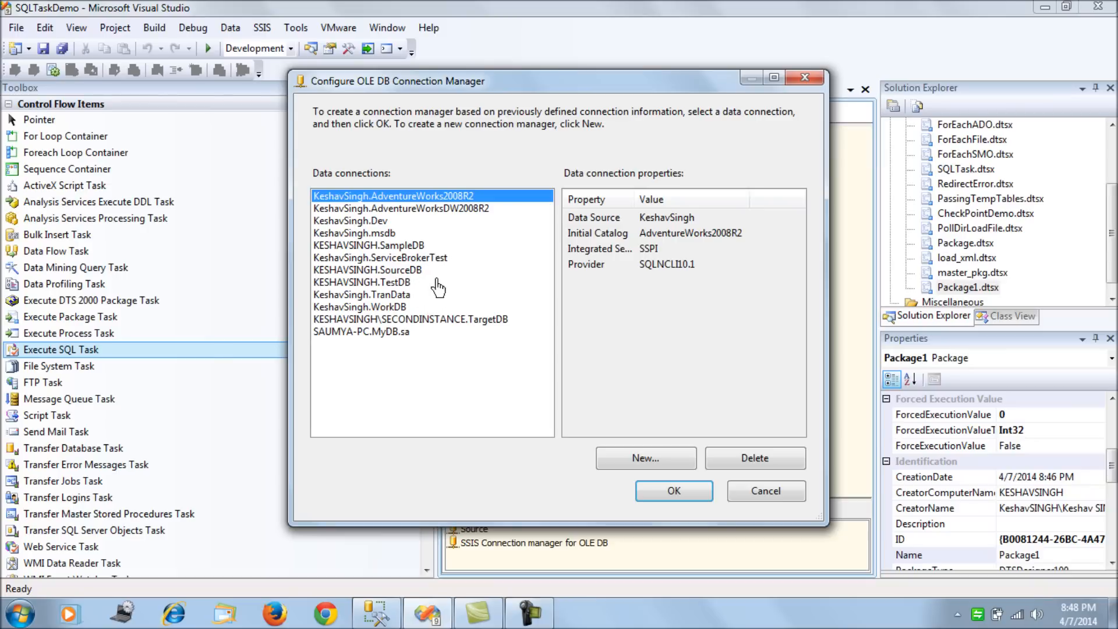
{"action": "mouse_move", "coordinate": [497, 337]}
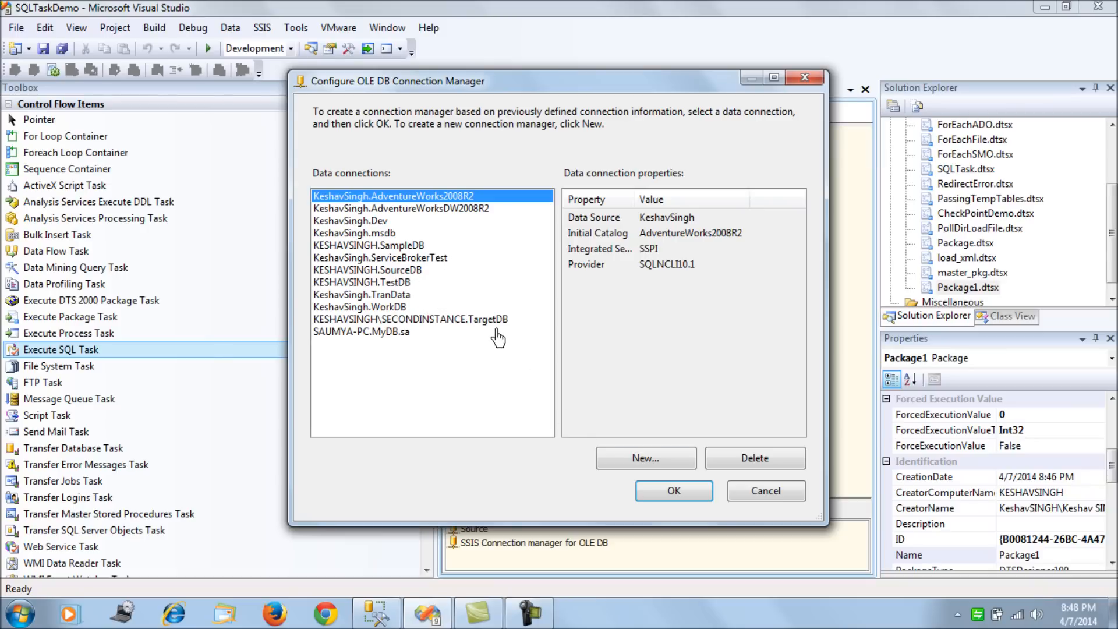
{"action": "left_click", "coordinate": [411, 319]}
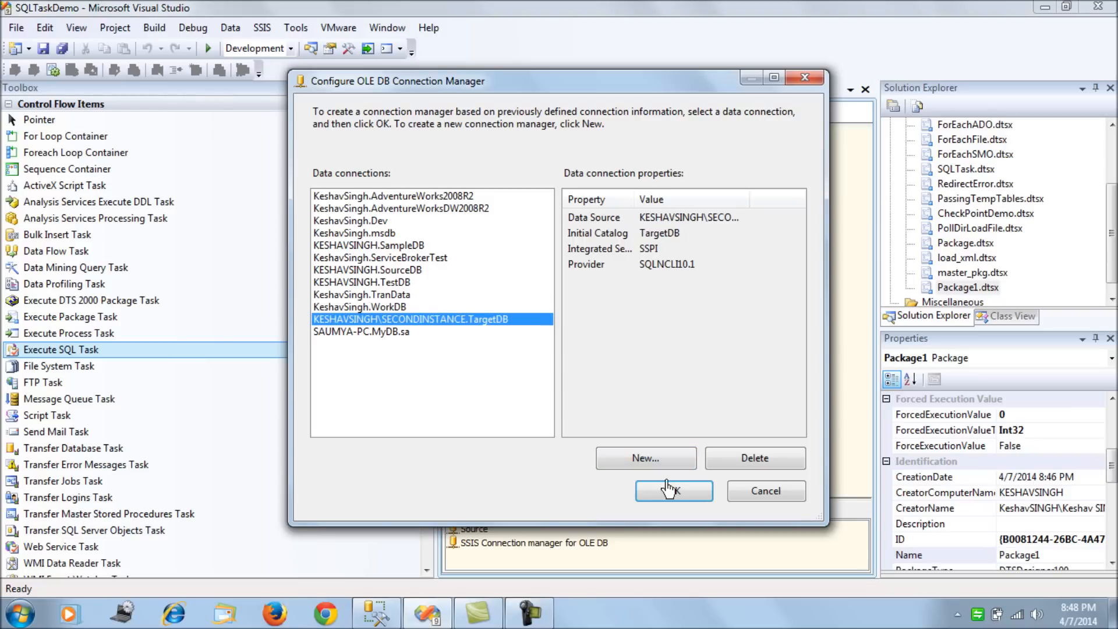
{"action": "left_click", "coordinate": [672, 491]}
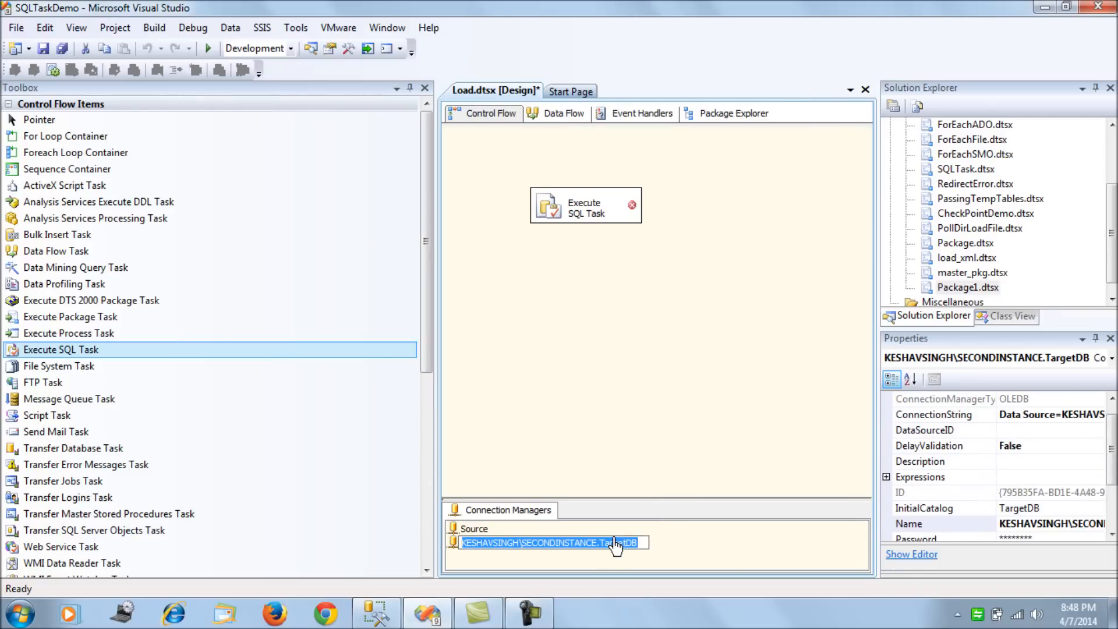
{"action": "type", "text": "Target"}
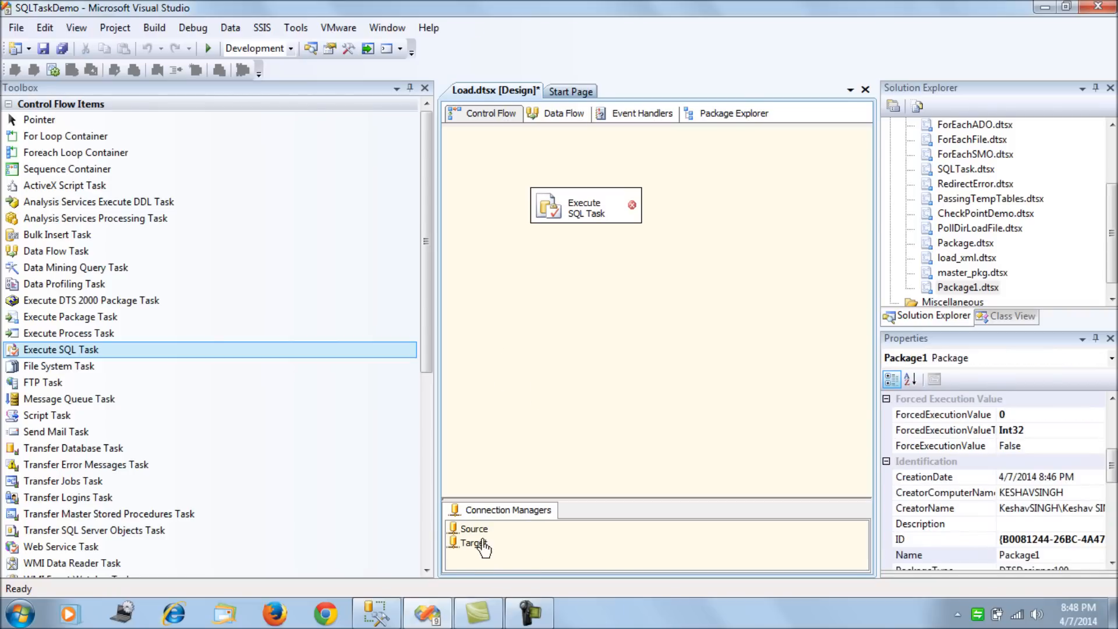
- Review the Source and Target connection managers' settings
{"action": "double_click", "coordinate": [474, 543]}
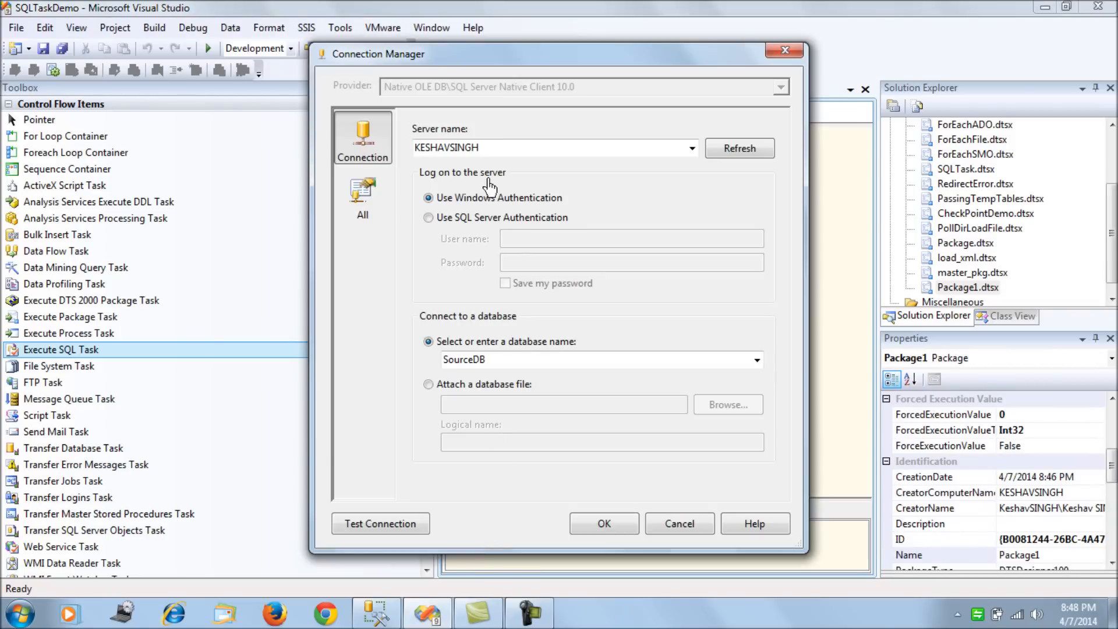
{"action": "left_click", "coordinate": [603, 523]}
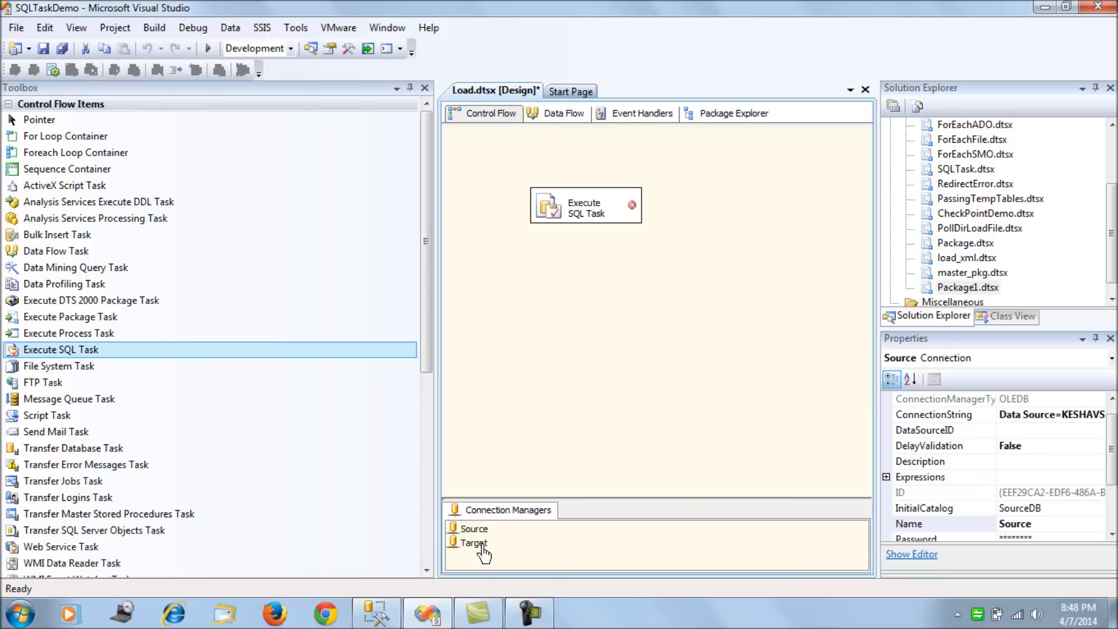
{"action": "left_click", "coordinate": [474, 543]}
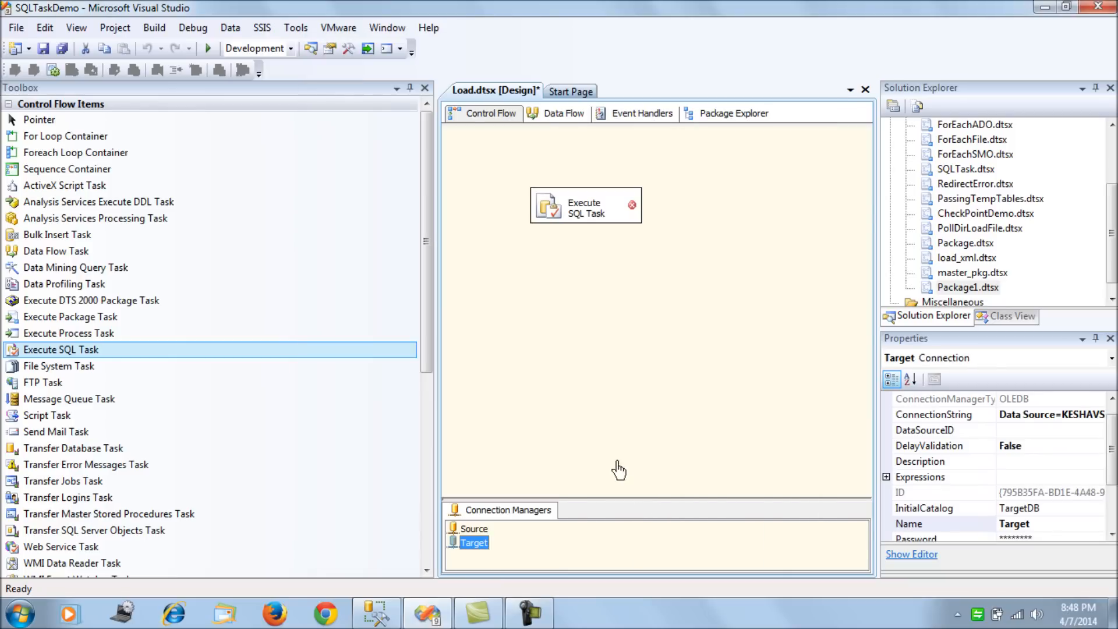
{"action": "double_click", "coordinate": [585, 205]}
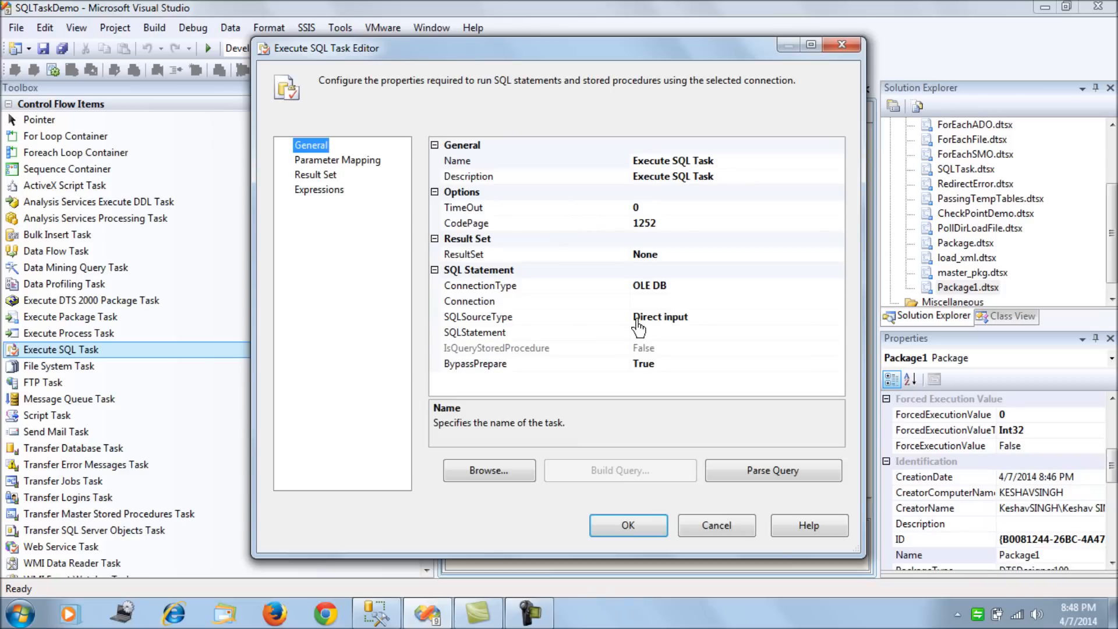
- Set the Execute SQL Task's connection to Source and ResultSet to Full result set, then begin its SQL statement
{"action": "left_click", "coordinate": [836, 301]}
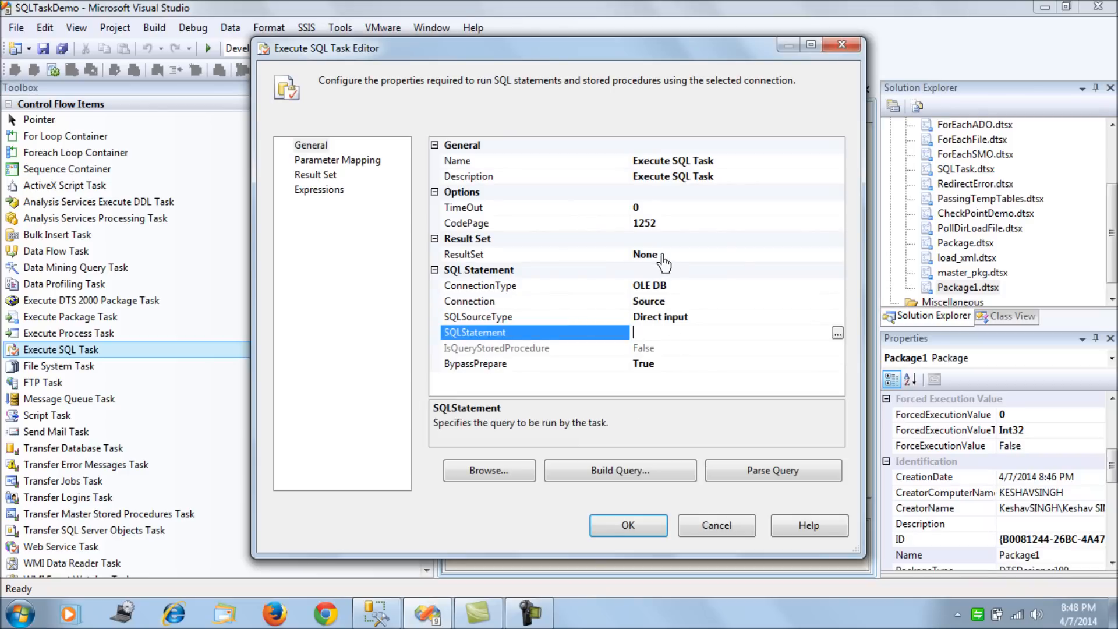
{"action": "left_click", "coordinate": [837, 254]}
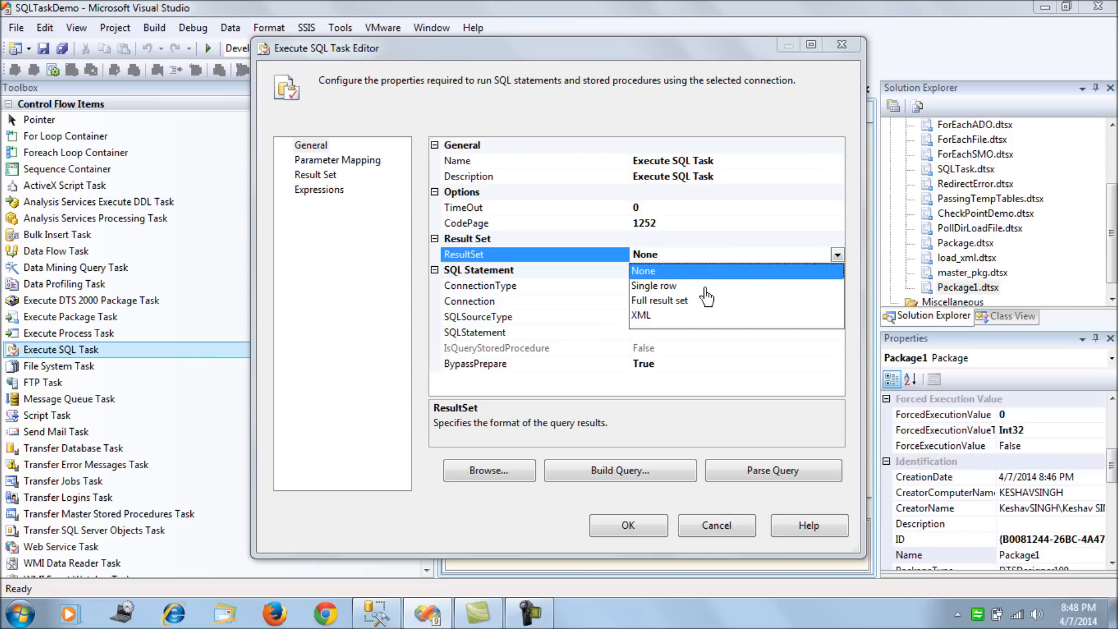
{"action": "left_click", "coordinate": [658, 299]}
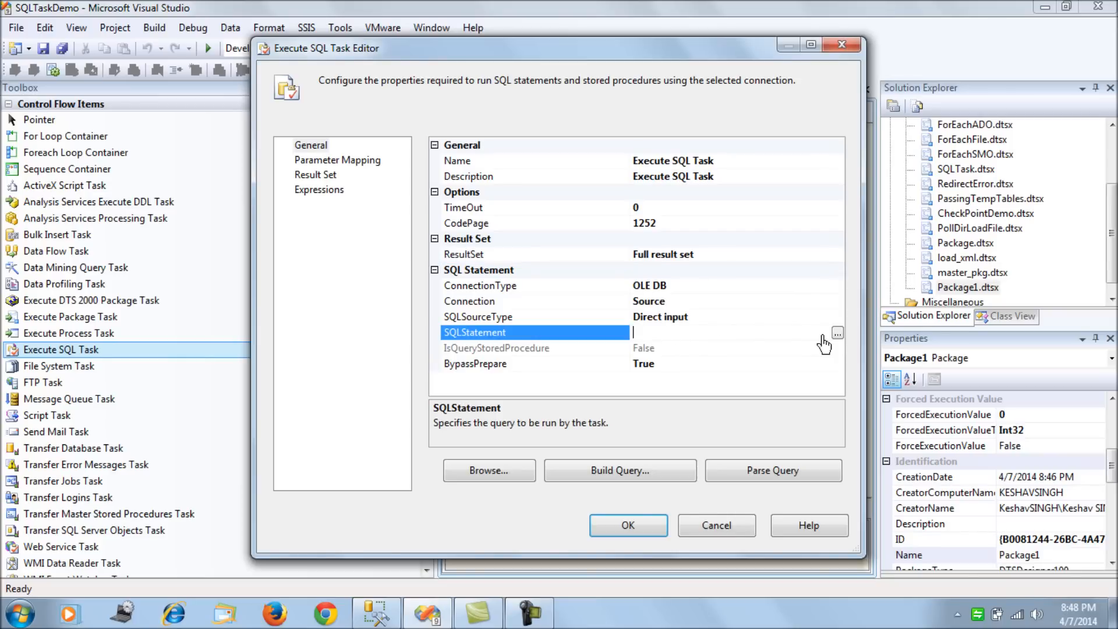
{"action": "left_click", "coordinate": [837, 332]}
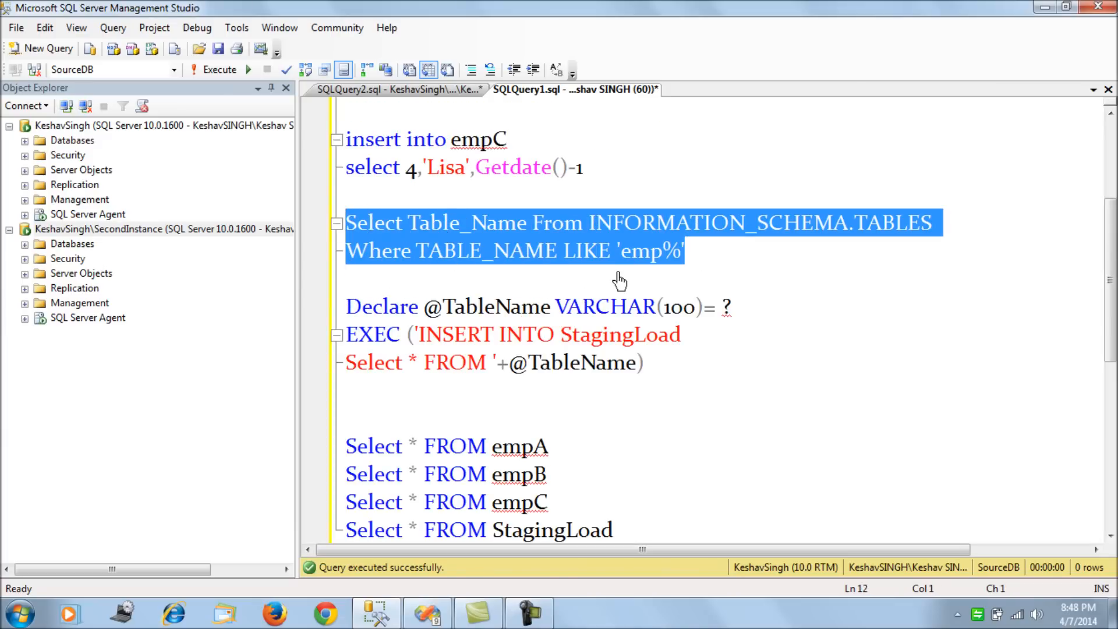
- Run the INFORMATION_SCHEMA.TABLES query in SSMS, returning empA, empB and empC
{"action": "left_click", "coordinate": [246, 68]}
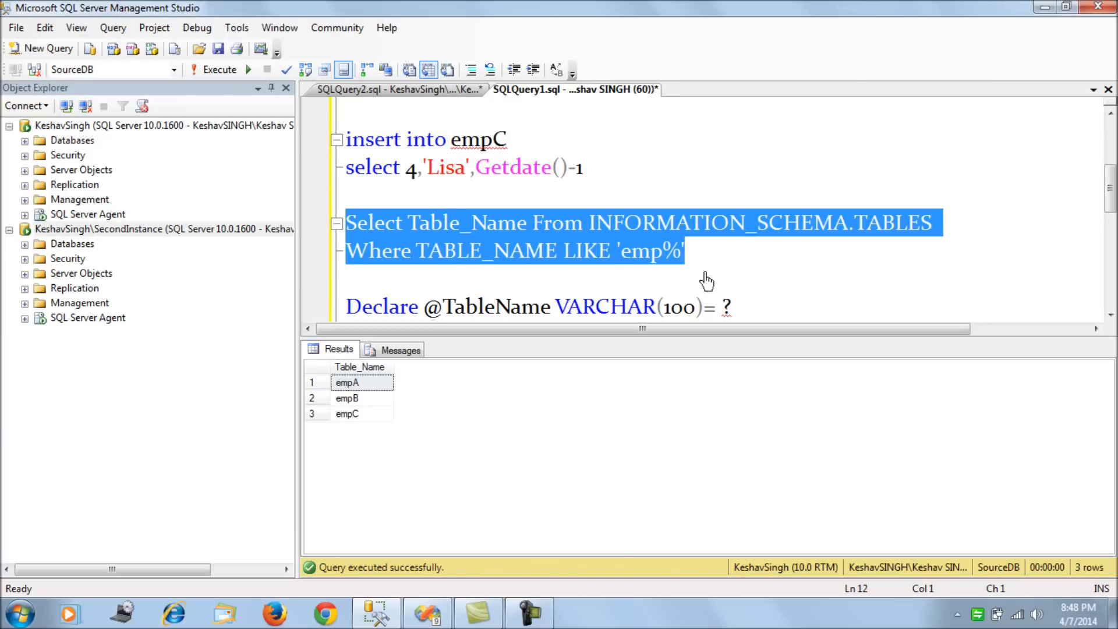
{"action": "mouse_move", "coordinate": [713, 260]}
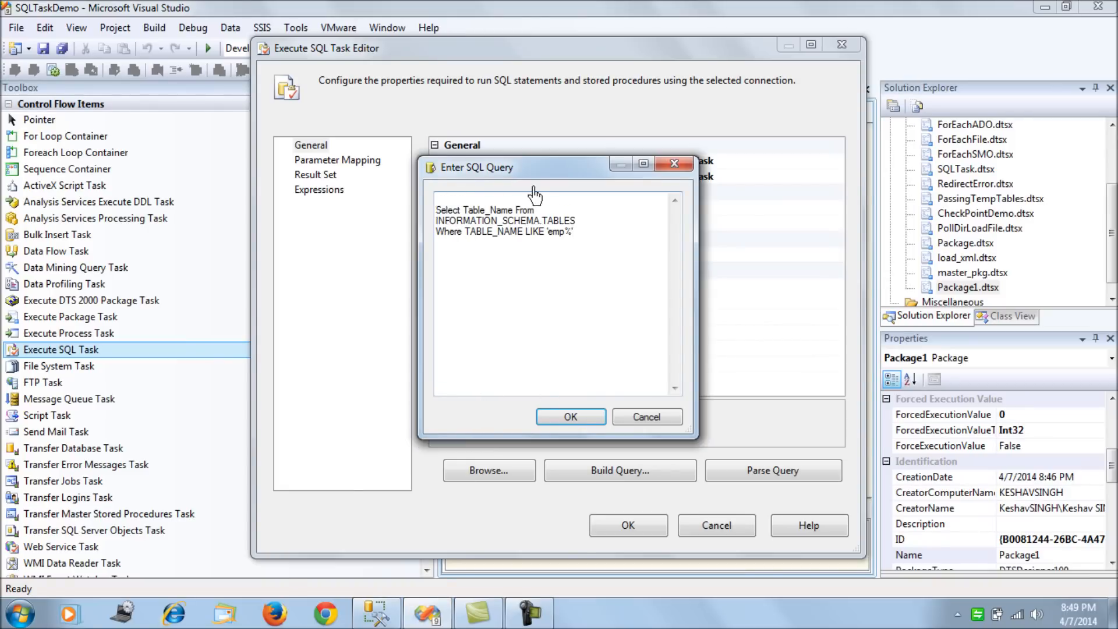
- Confirm the emp table-name query and map Result Name 0 to User::var_obj in the Result Set page
{"action": "left_click", "coordinate": [570, 417]}
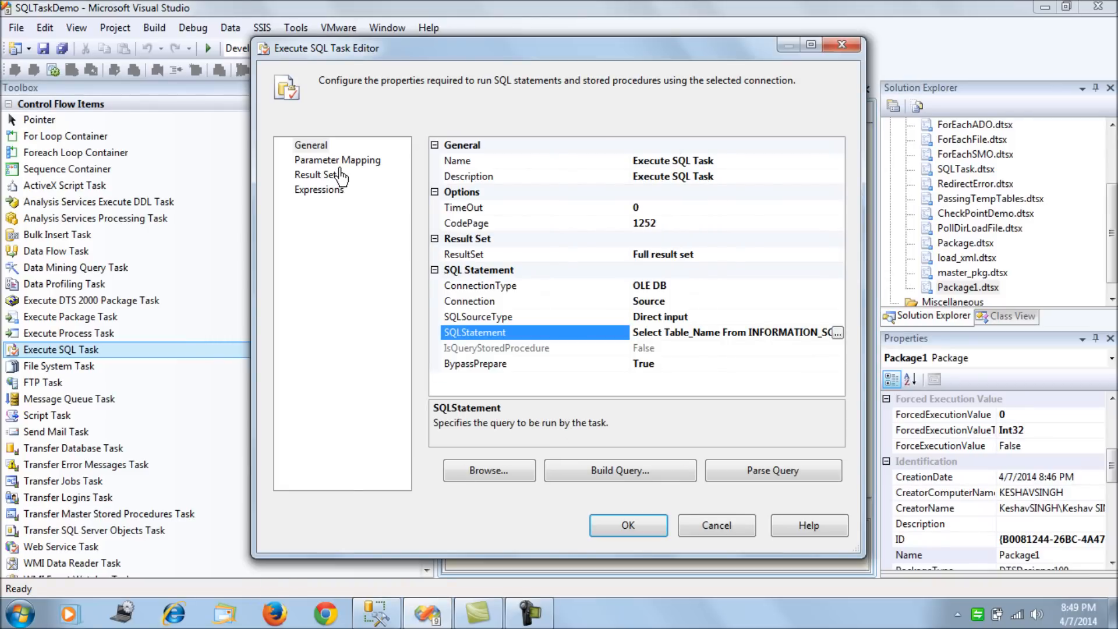
{"action": "left_click", "coordinate": [316, 175]}
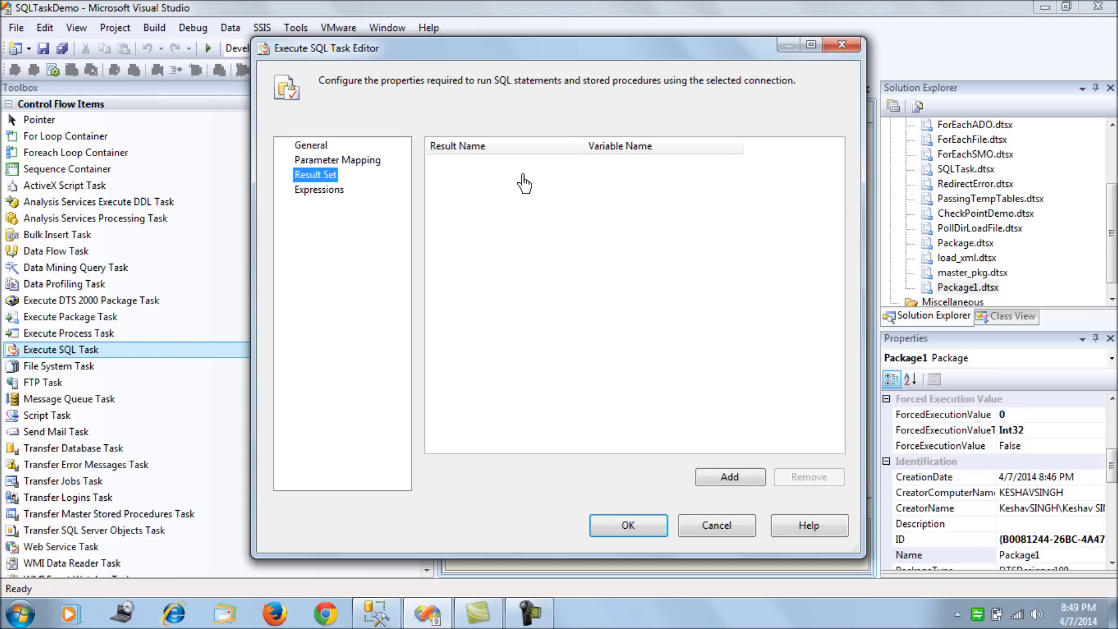
{"action": "left_click", "coordinate": [729, 476]}
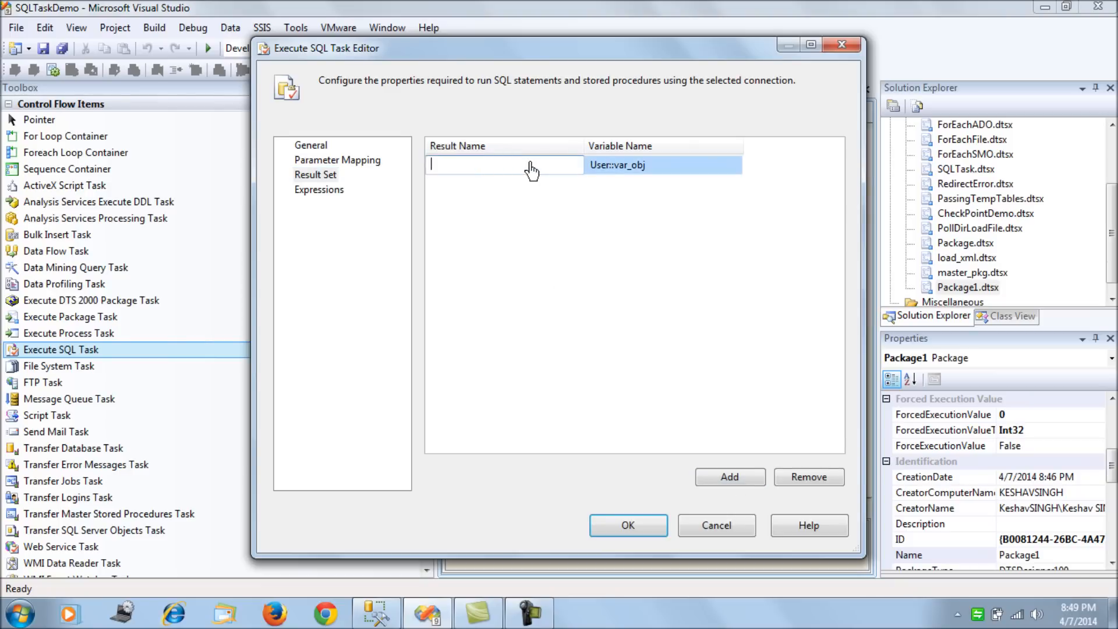
{"action": "type", "text": "0"}
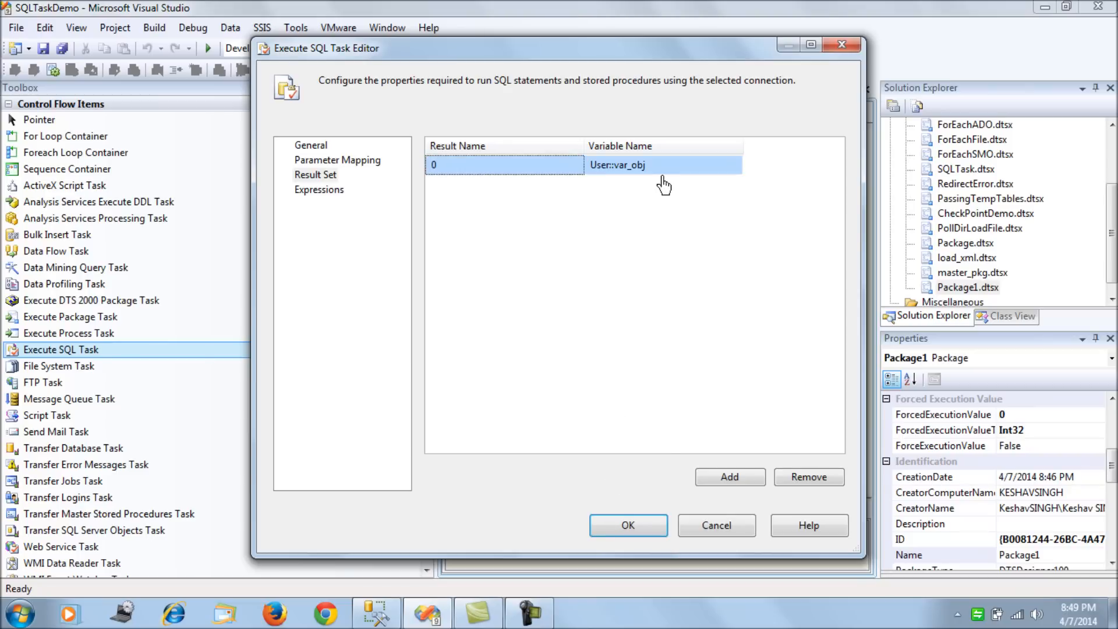
{"action": "left_click", "coordinate": [626, 526]}
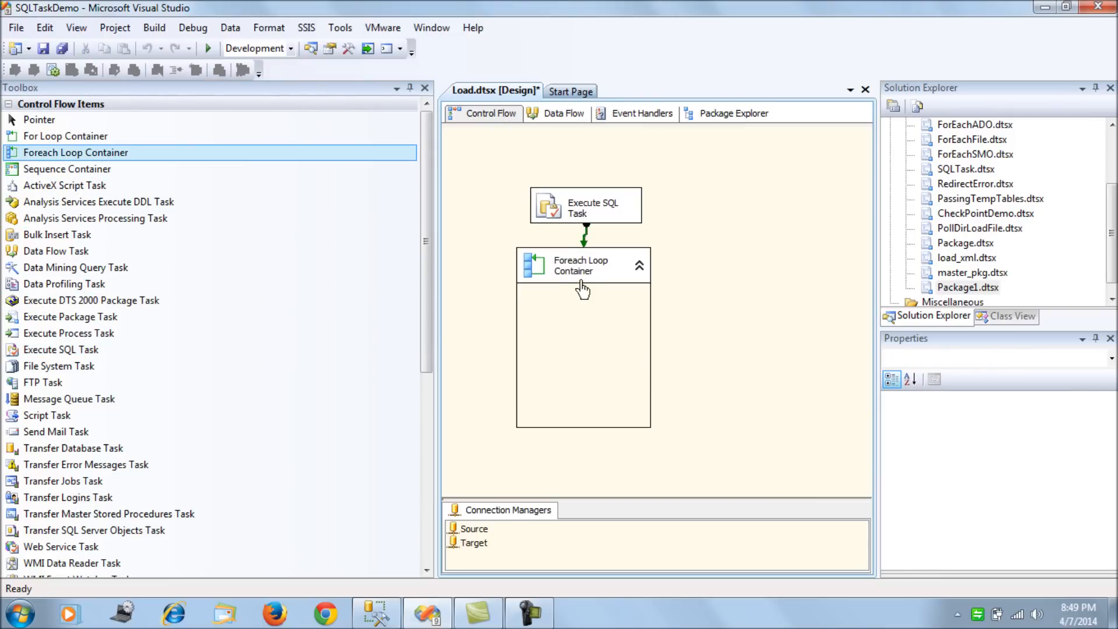
- Set the Foreach Loop to a Foreach ADO Enumerator over User::var_obj, mapping index 0 to User::var_table_name, and confirm
{"action": "double_click", "coordinate": [583, 265]}
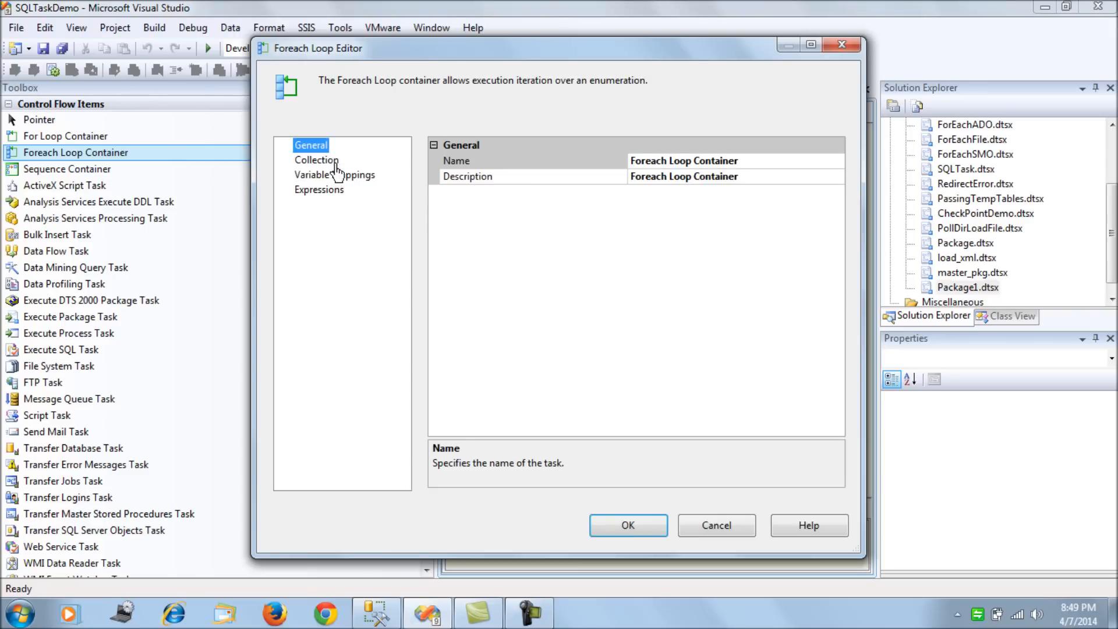
{"action": "left_click", "coordinate": [316, 160]}
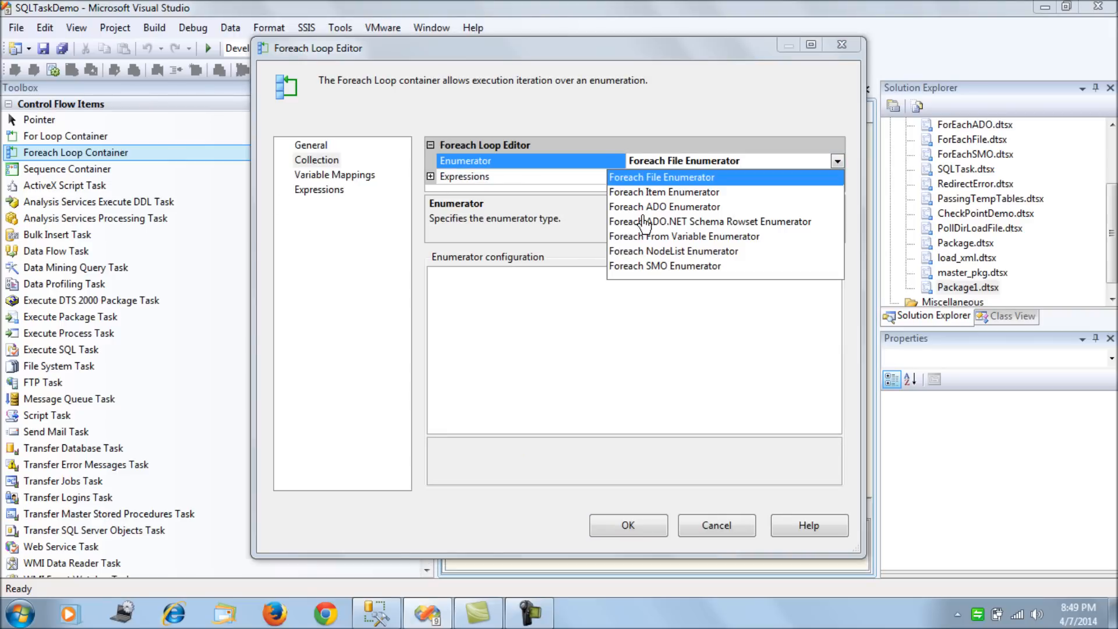
{"action": "left_click", "coordinate": [663, 207]}
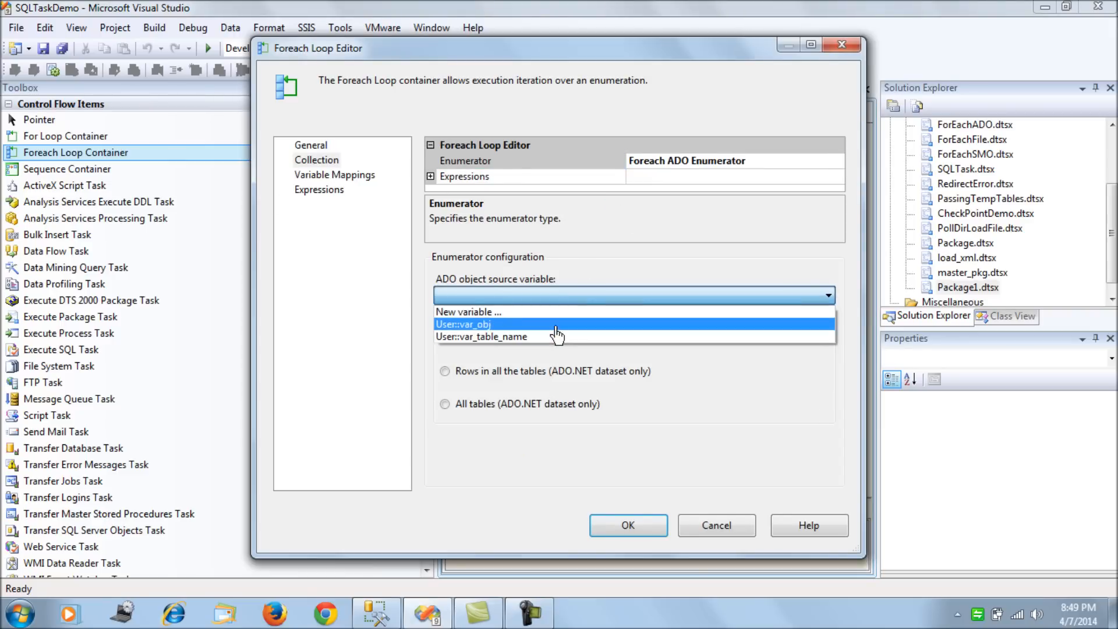
{"action": "left_click", "coordinate": [463, 324]}
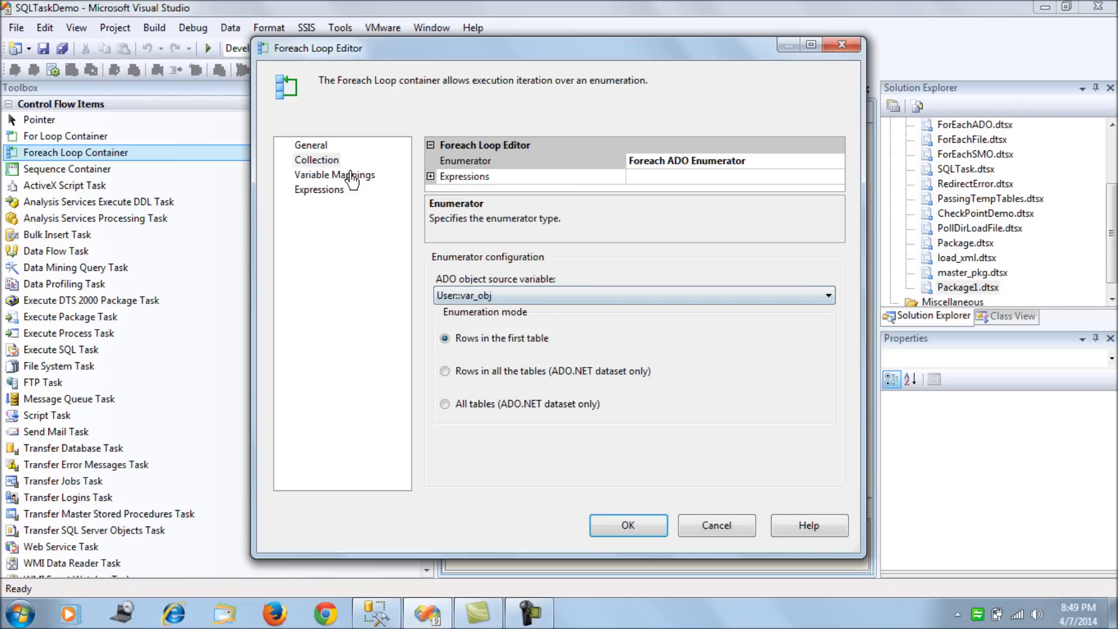
{"action": "left_click", "coordinate": [334, 173]}
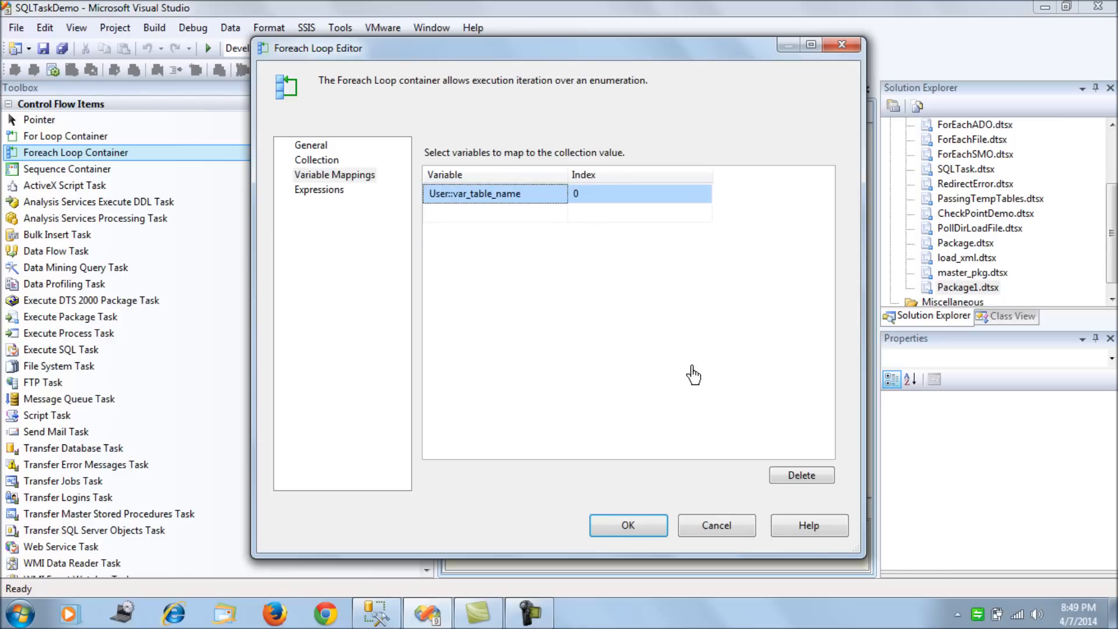
{"action": "left_click", "coordinate": [316, 159]}
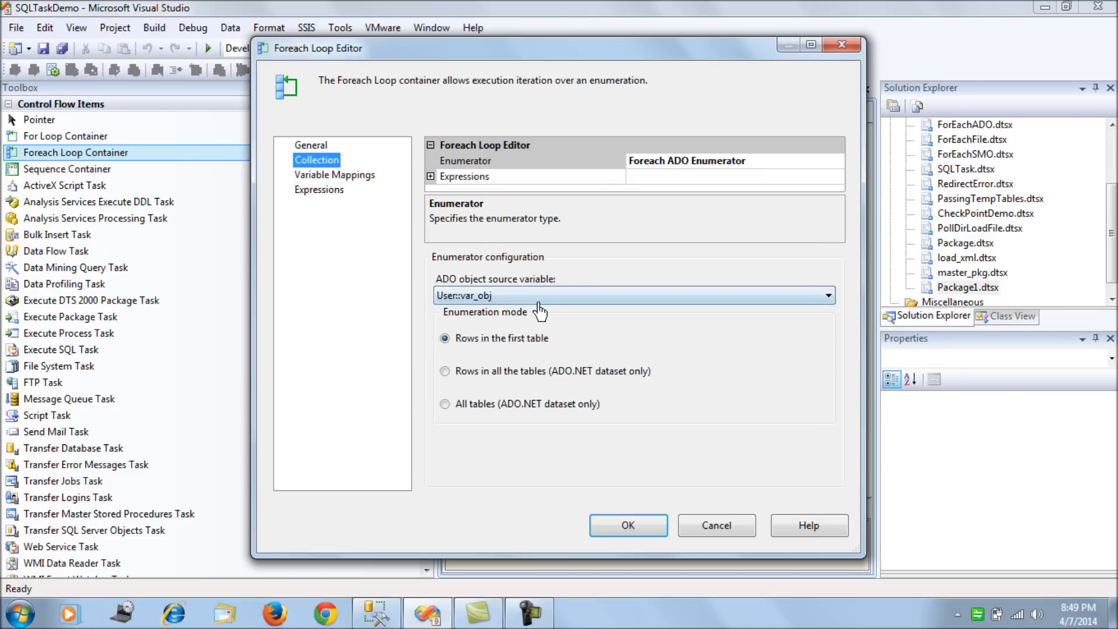
{"action": "left_click", "coordinate": [334, 175]}
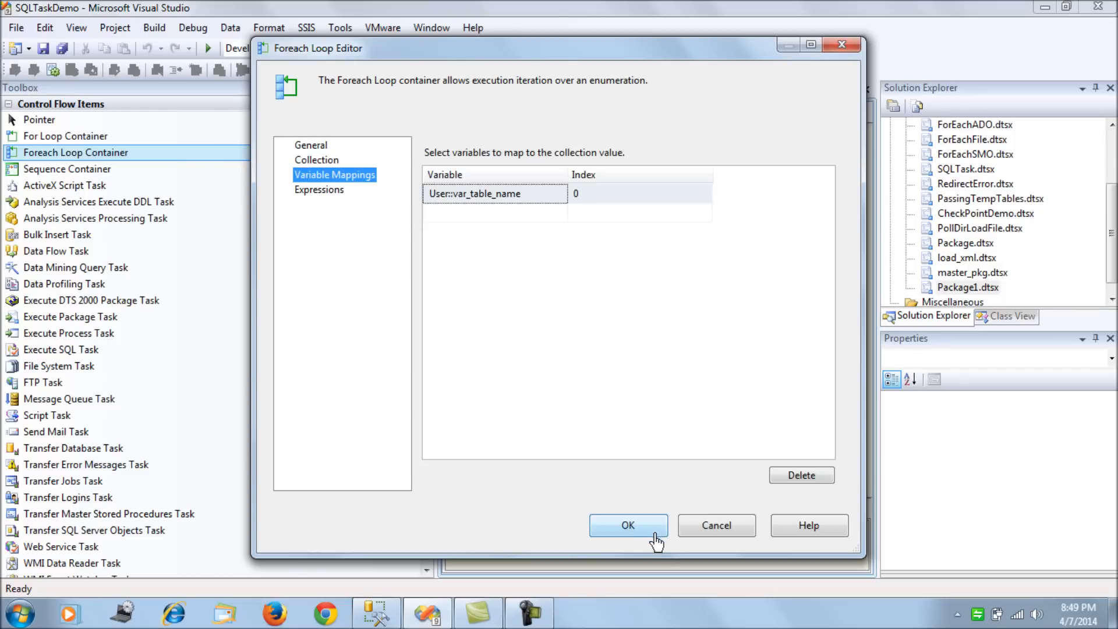
{"action": "mouse_move", "coordinate": [650, 535]}
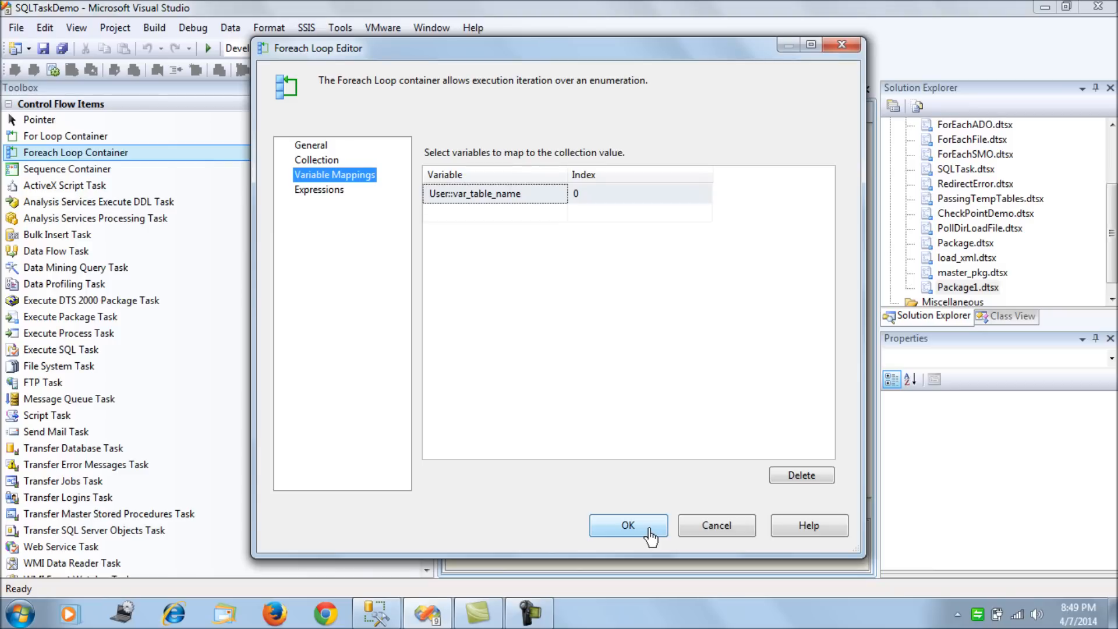
{"action": "left_click", "coordinate": [628, 526]}
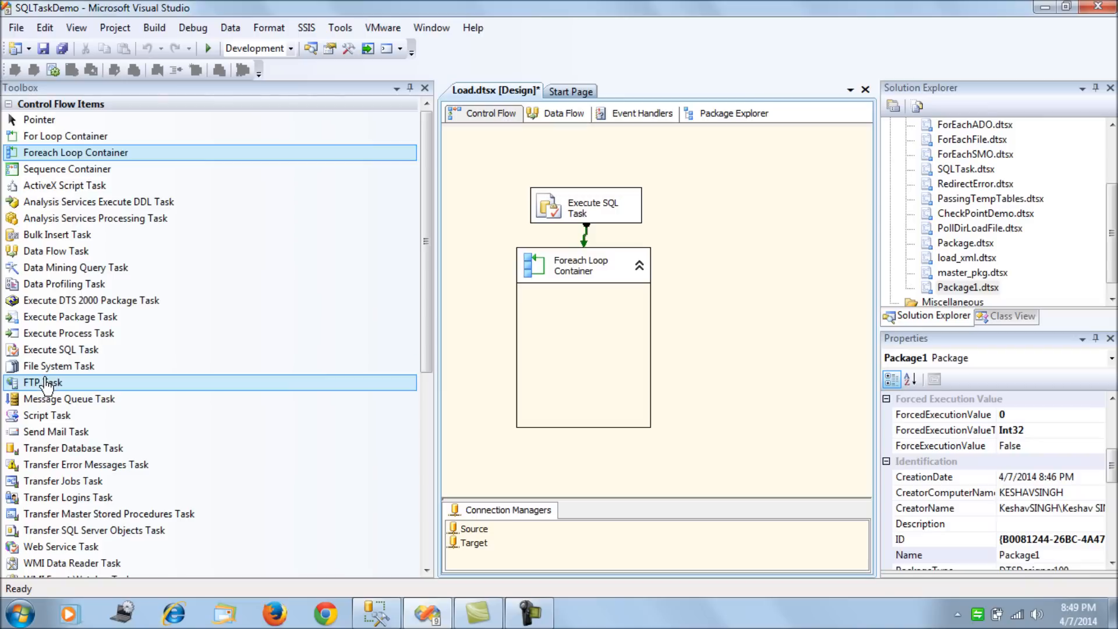
- Add an Execute SQL Task inside the Foreach Loop and map its parameter to User::var_table_name
{"action": "left_click_drag", "start_coordinate": [61, 349], "coordinate": [583, 316]}
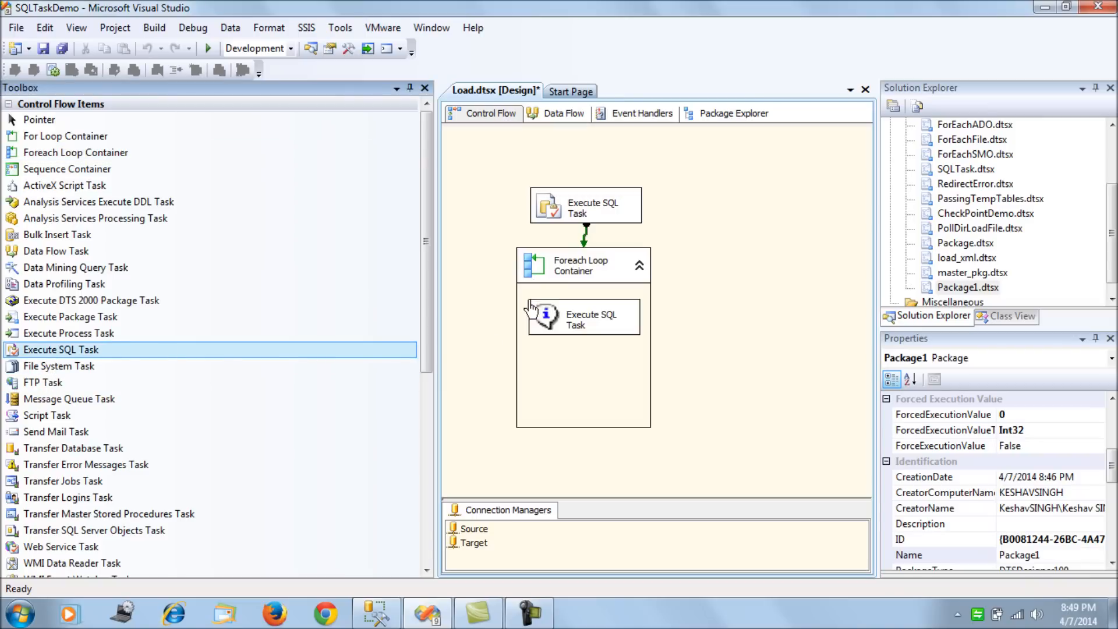
{"action": "double_click", "coordinate": [583, 315]}
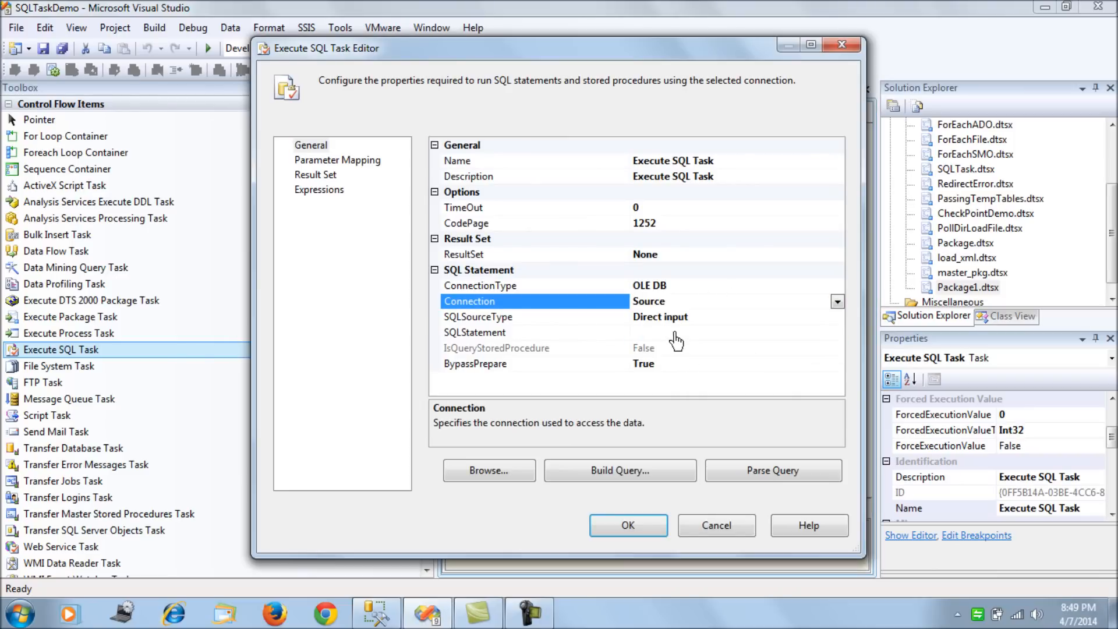
{"action": "mouse_move", "coordinate": [334, 171]}
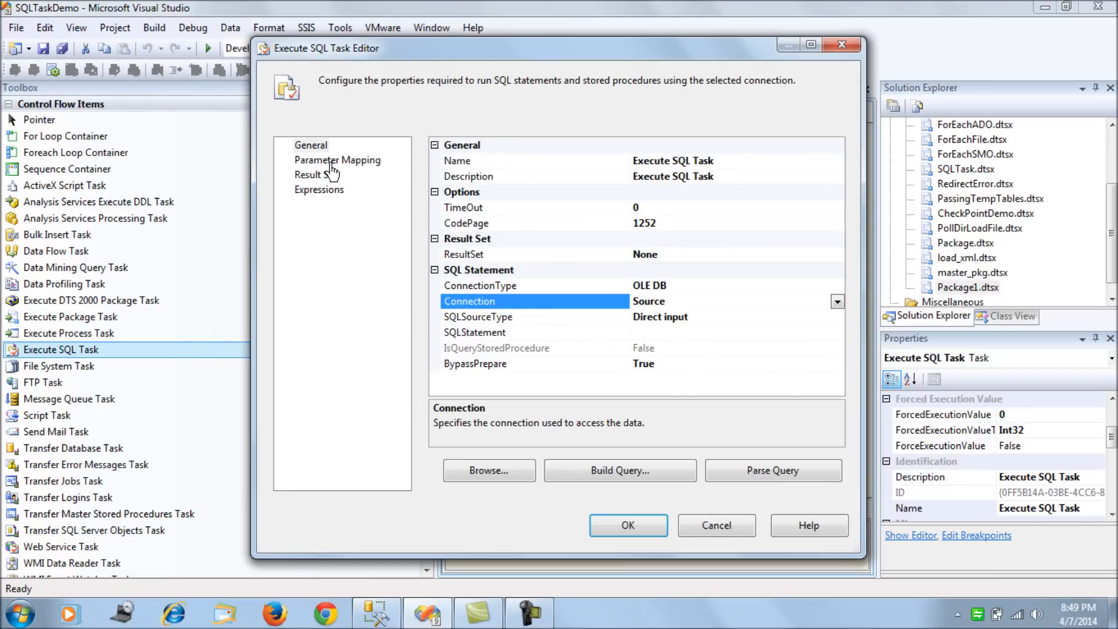
{"action": "left_click", "coordinate": [337, 160]}
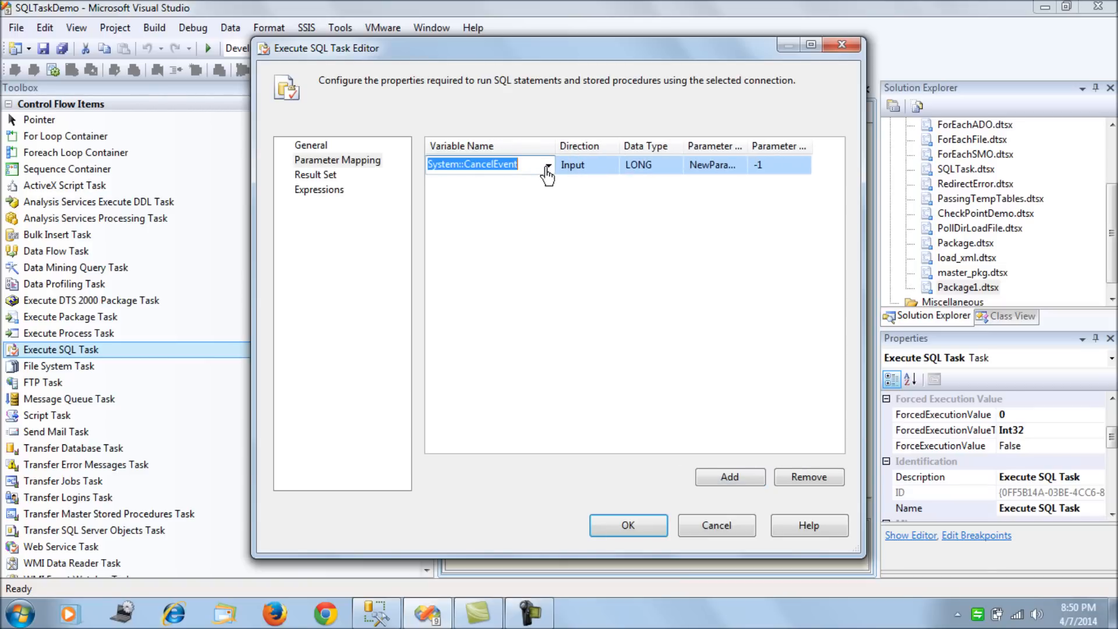
{"action": "left_click", "coordinate": [547, 164]}
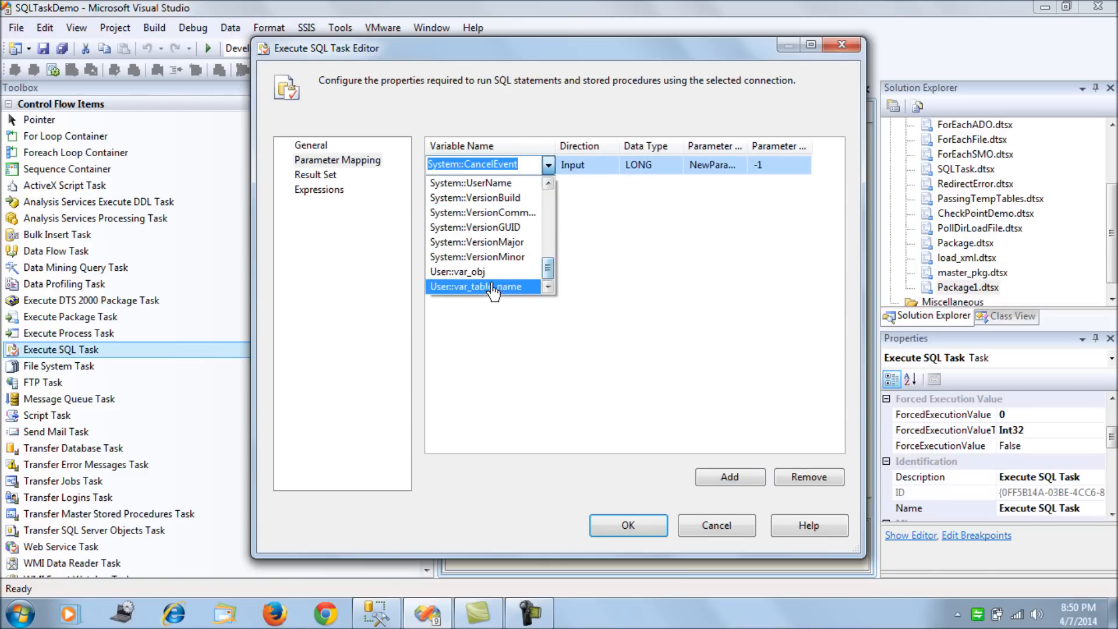
{"action": "left_click", "coordinate": [477, 286]}
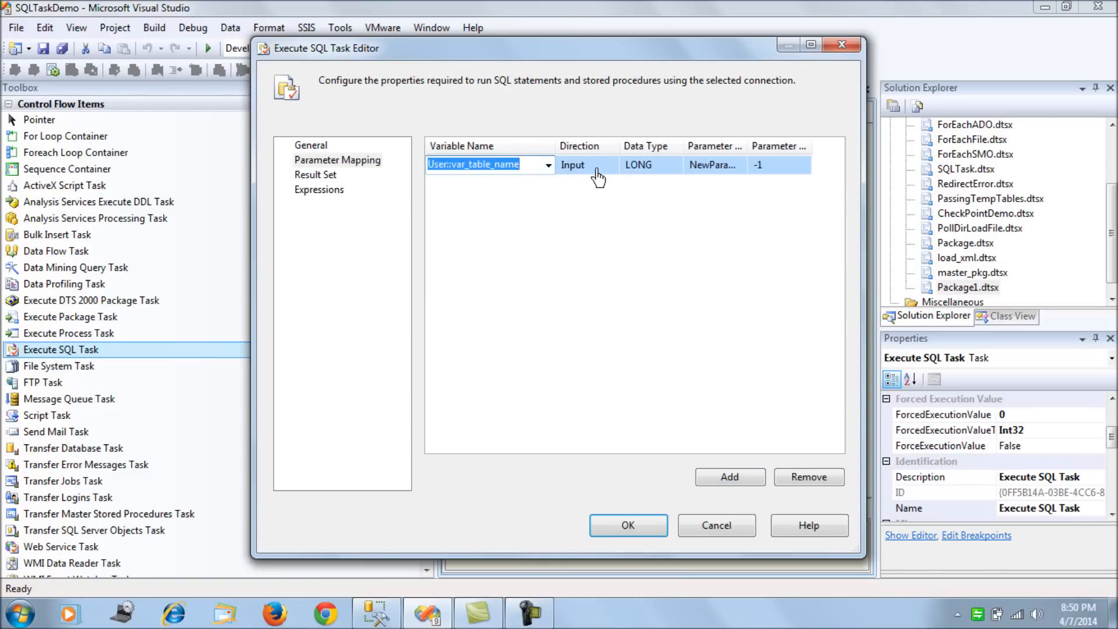
- Set the parameter's data type to VARCHAR and start entering the task's SQL statement
{"action": "left_click", "coordinate": [674, 164]}
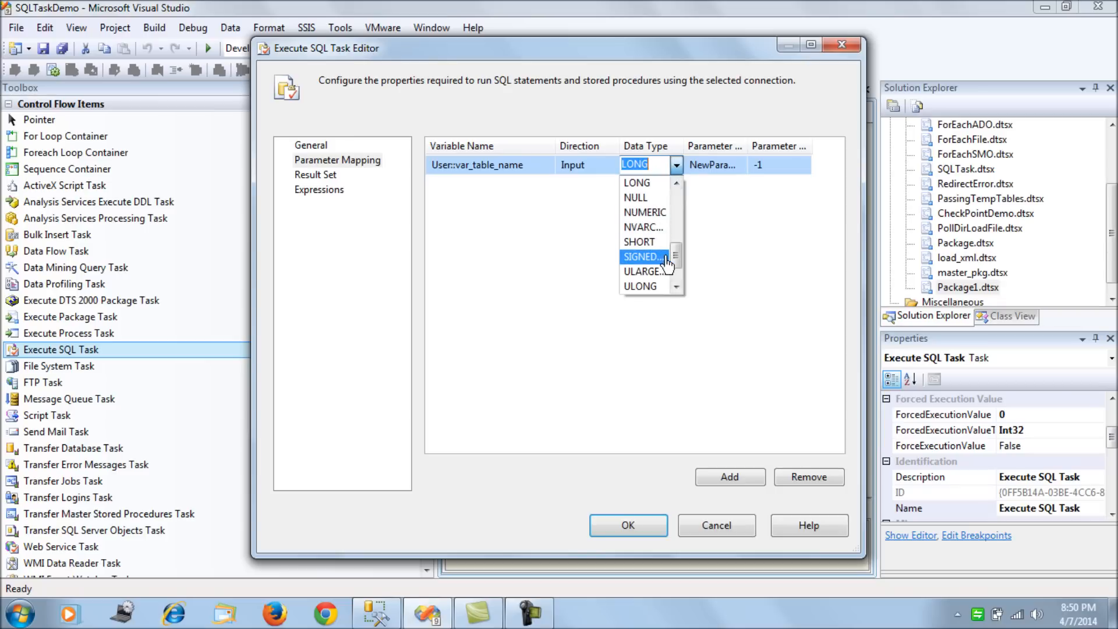
{"action": "left_click", "coordinate": [644, 163]}
{"action": "type", "text": "0"}
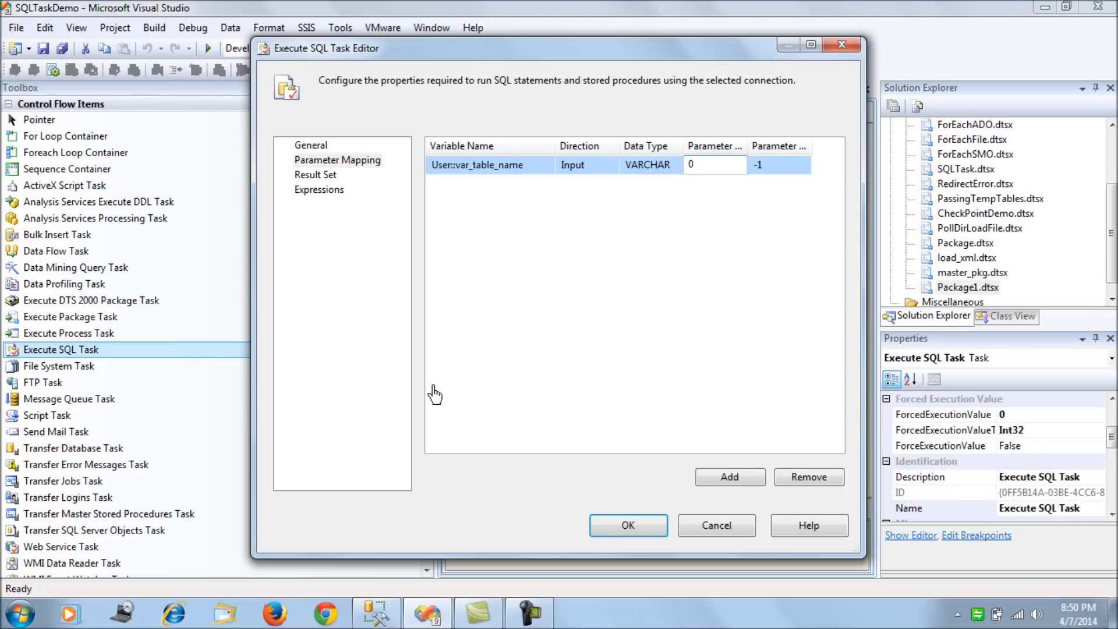
{"action": "left_click", "coordinate": [310, 144]}
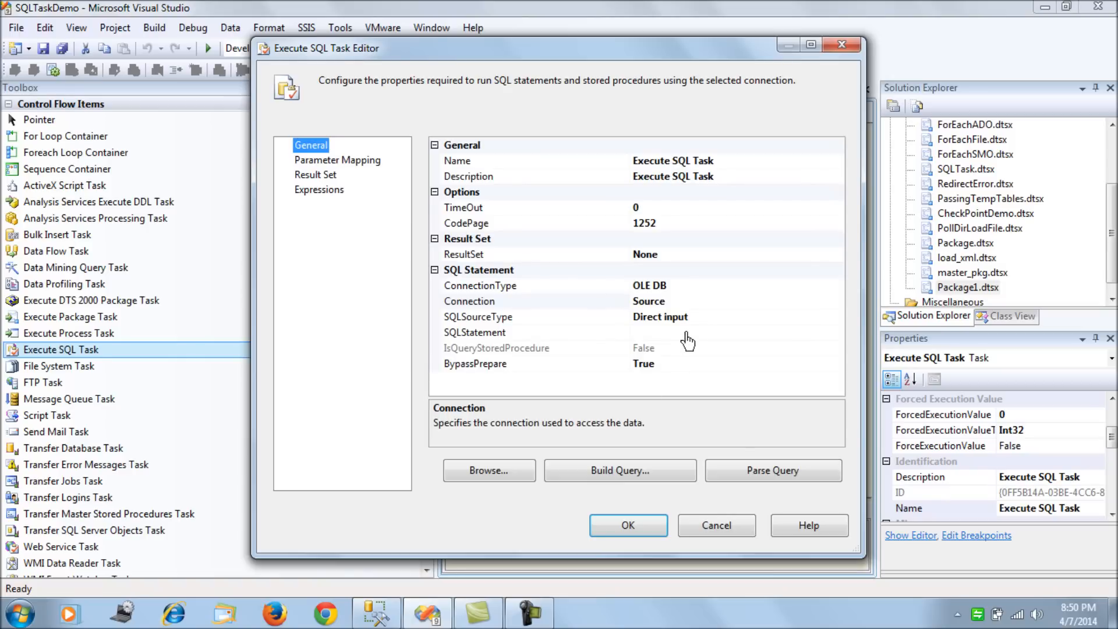
{"action": "left_click", "coordinate": [685, 332]}
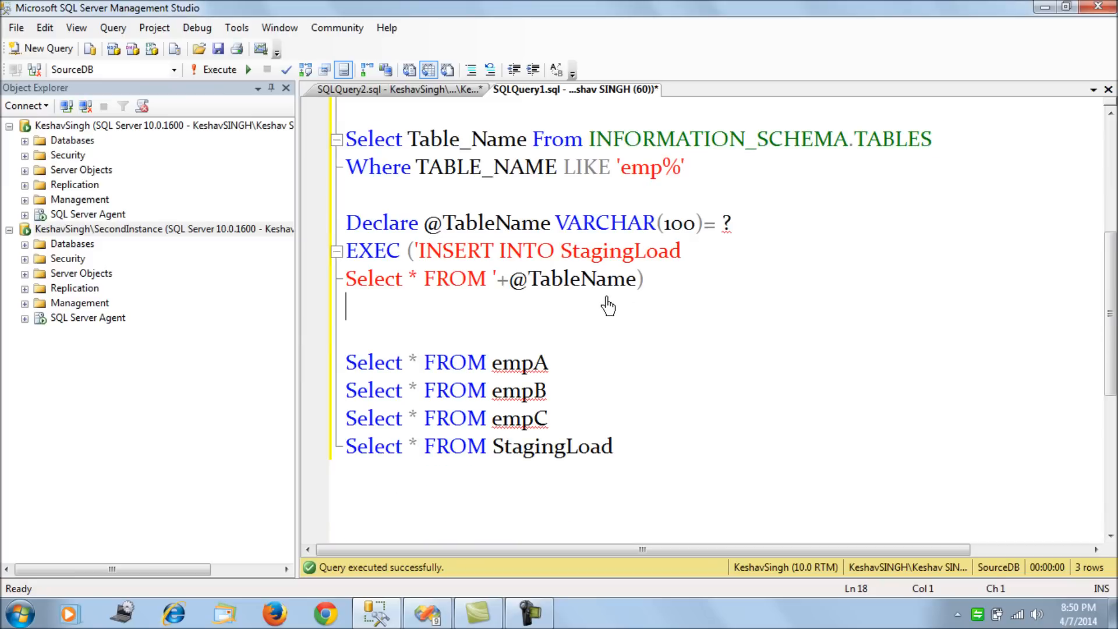
- Test the dynamic query in SSMS with 'empA' and PRINT, showing INSERT INTO StagingLoad Select * FROM empA
{"action": "left_click_drag", "start_coordinate": [346, 222], "coordinate": [641, 279]}
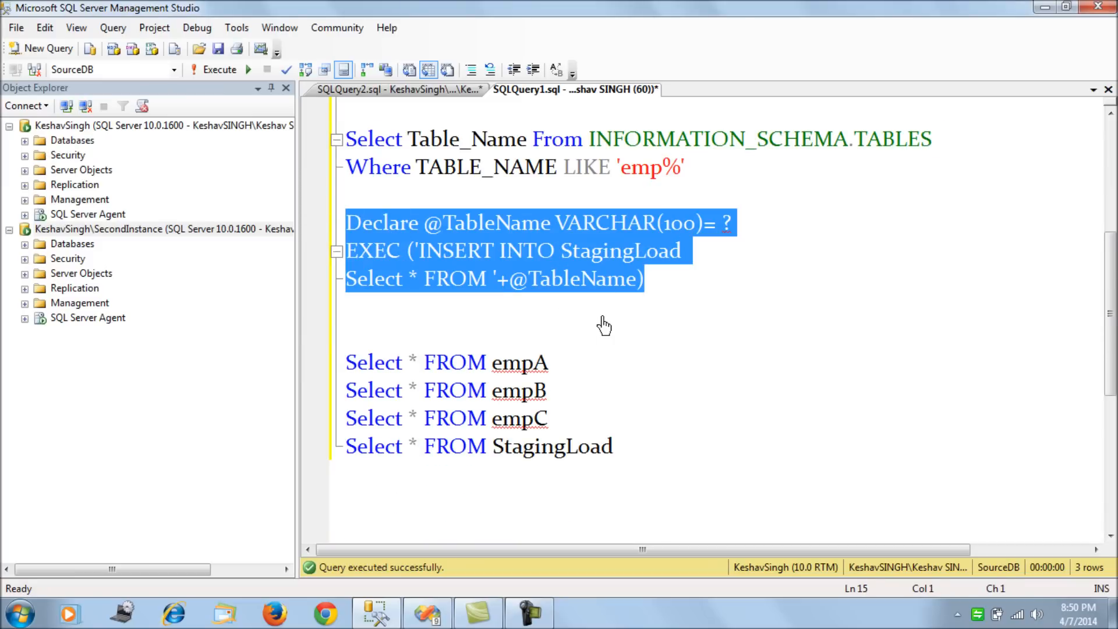
{"action": "left_click", "coordinate": [501, 293]}
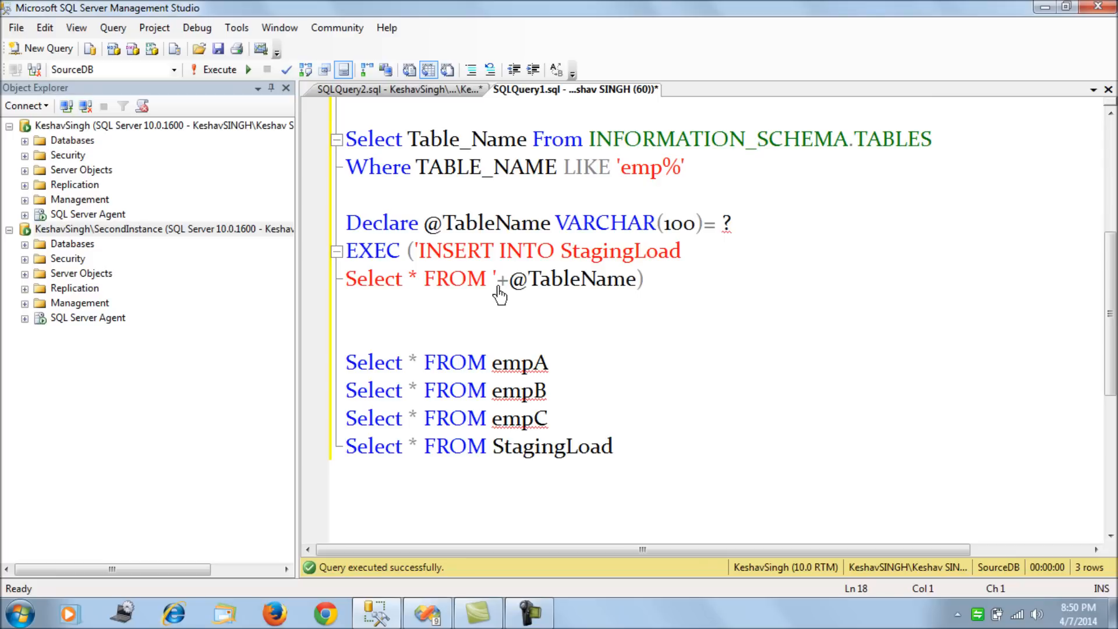
{"action": "left_click", "coordinate": [730, 222]}
{"action": "type", "text": "'"}
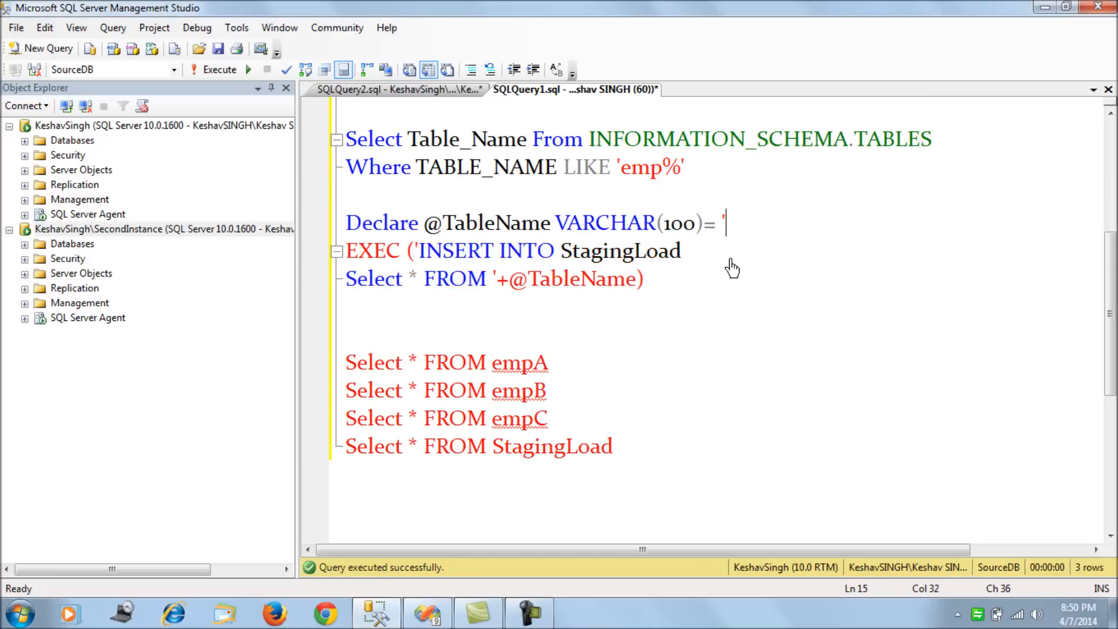
{"action": "type", "text": "empA'"}
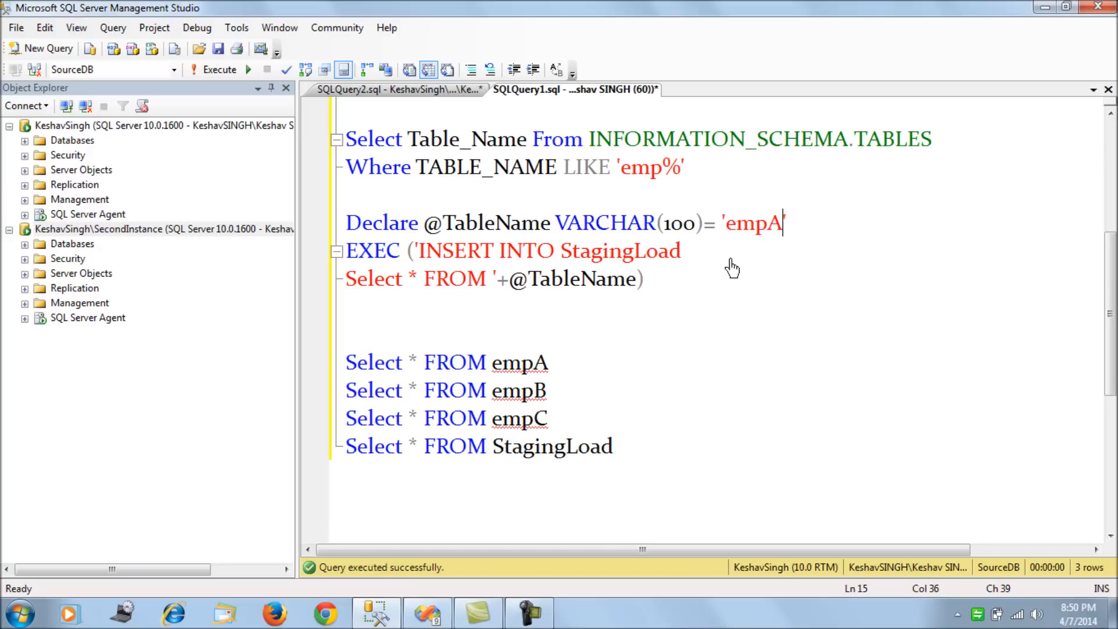
{"action": "double_click", "coordinate": [372, 250]}
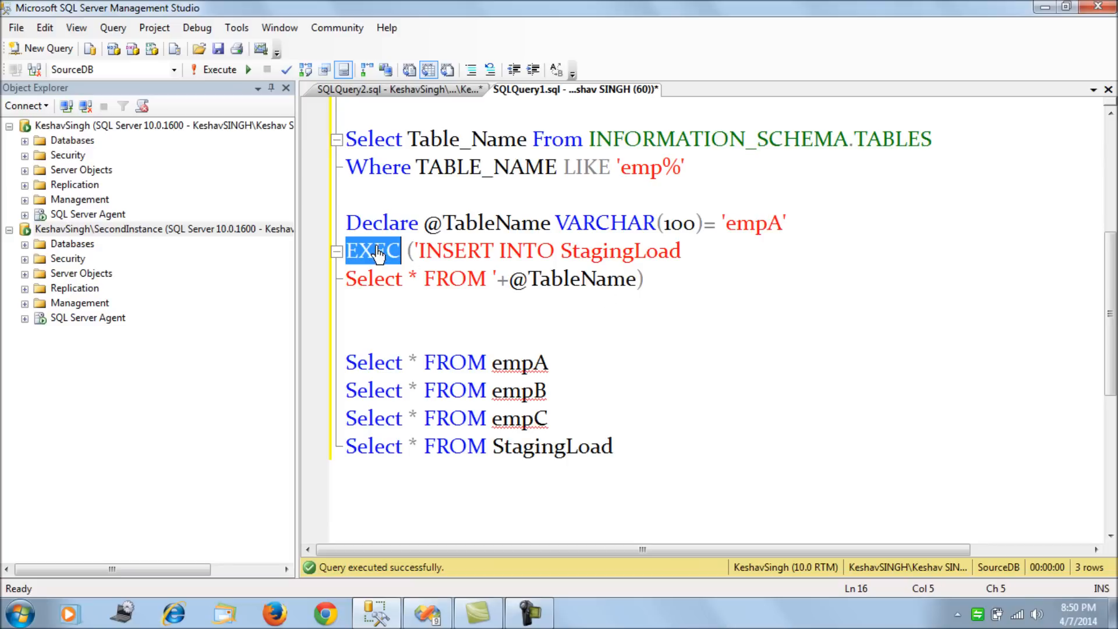
{"action": "type", "text": "PRINT"}
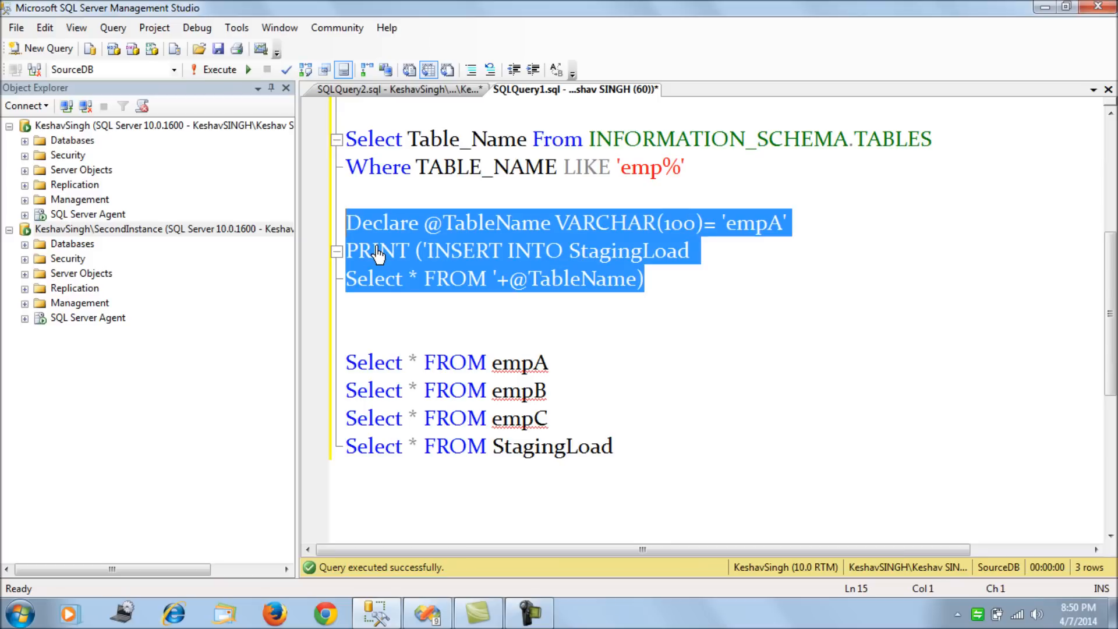
{"action": "left_click", "coordinate": [220, 68]}
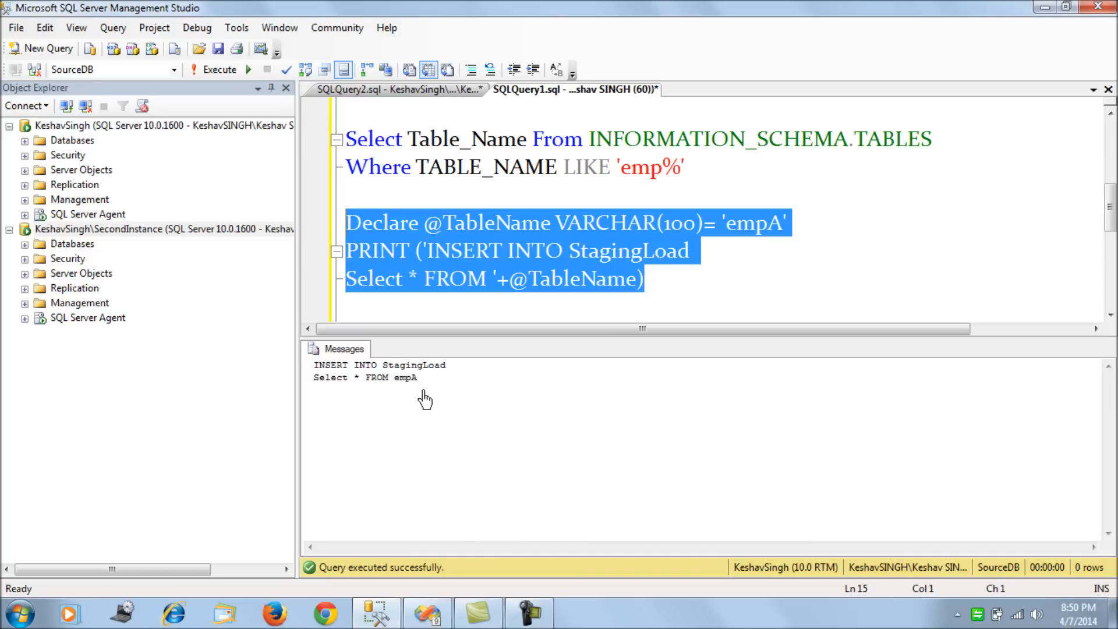
- Restore the ? placeholder and select the parameterized script for reuse in the task
{"action": "left_click", "coordinate": [563, 303]}
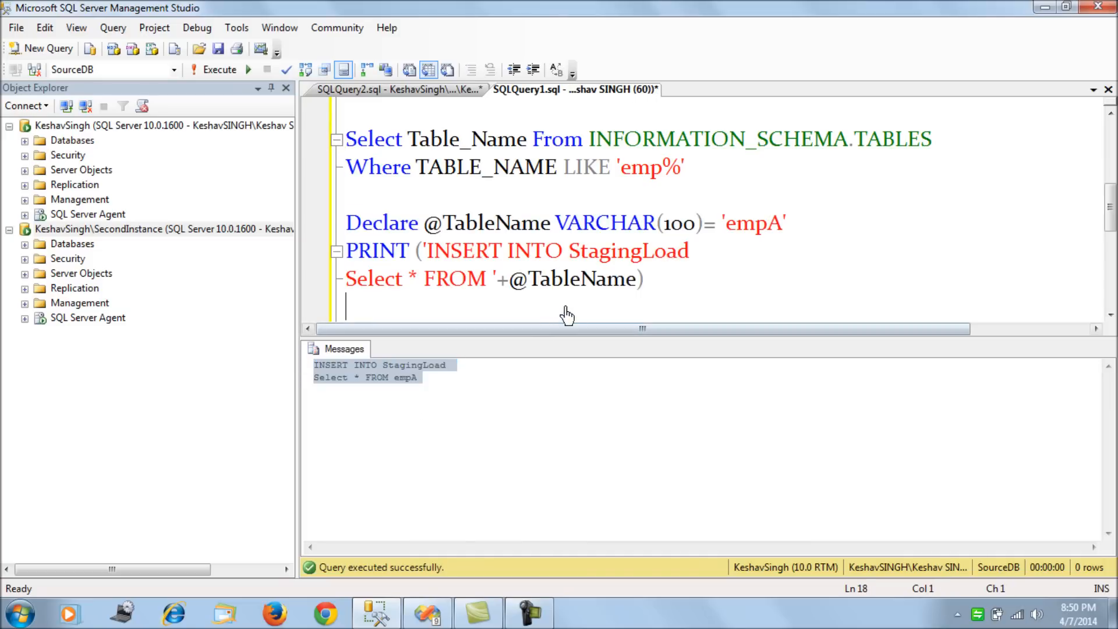
{"action": "mouse_move", "coordinate": [714, 250]}
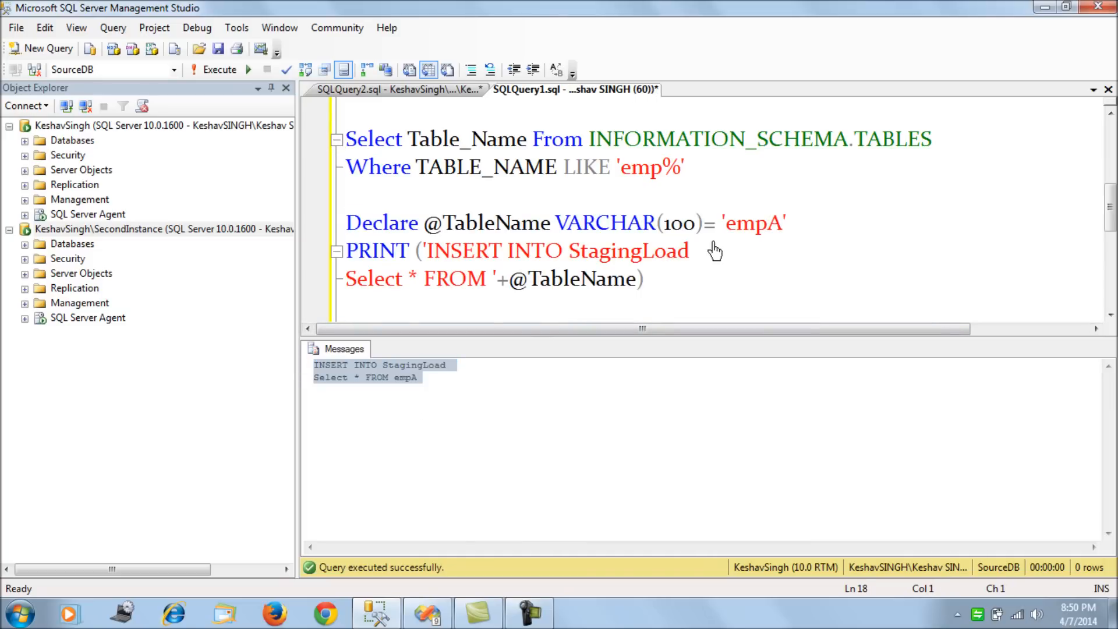
{"action": "double_click", "coordinate": [750, 222]}
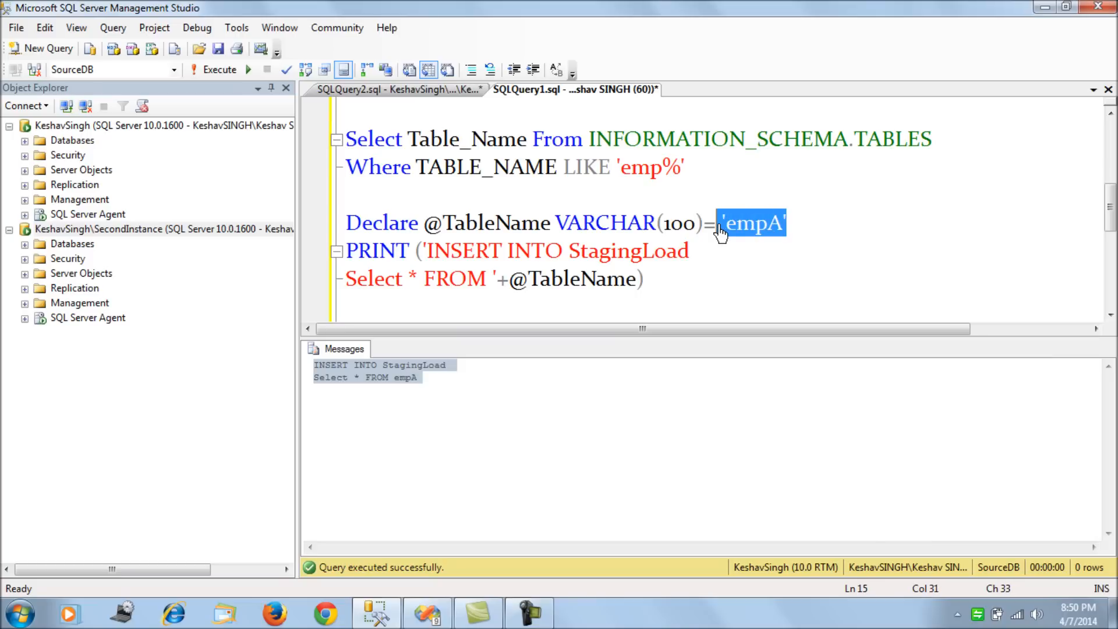
{"action": "type", "text": "?"}
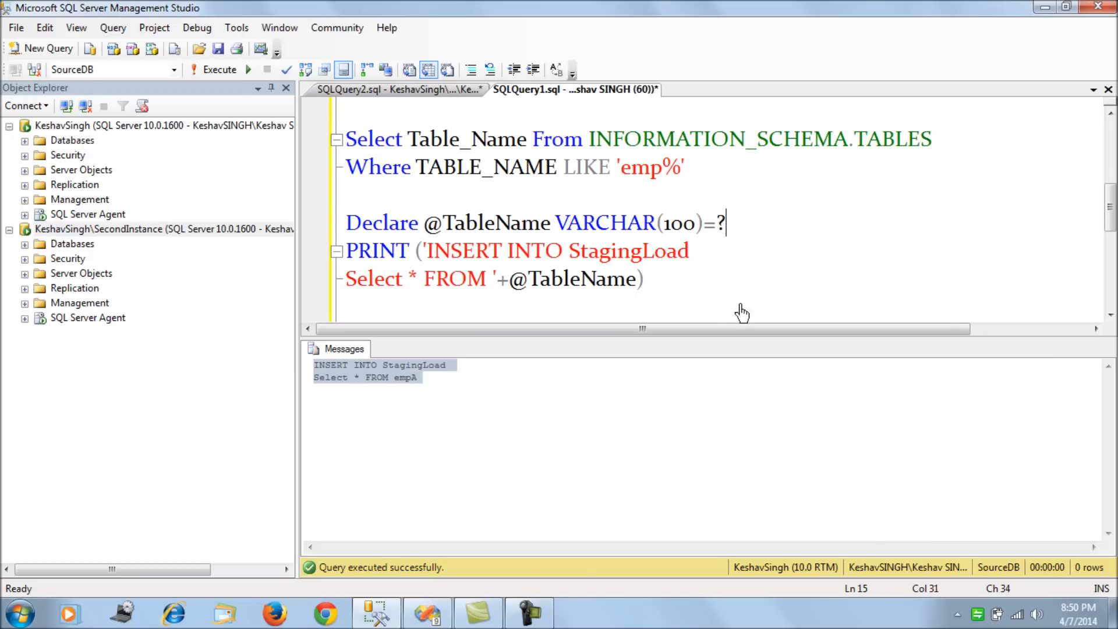
{"action": "left_click_drag", "start_coordinate": [726, 222], "coordinate": [345, 278]}
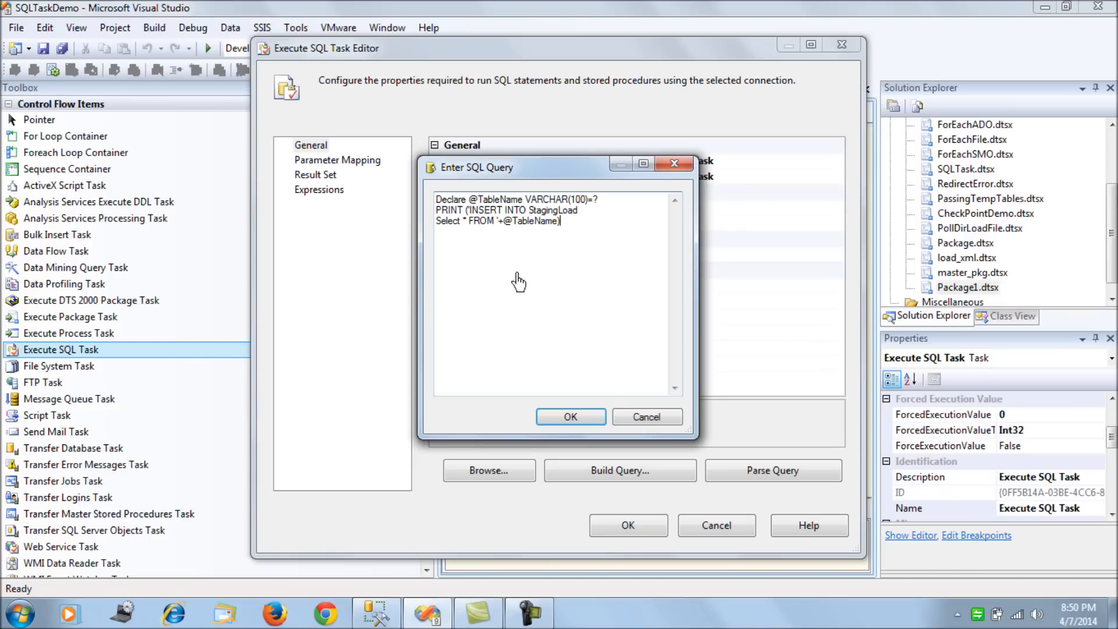
{"action": "mouse_move", "coordinate": [515, 284]}
{"action": "type", "text": "EXEC"}
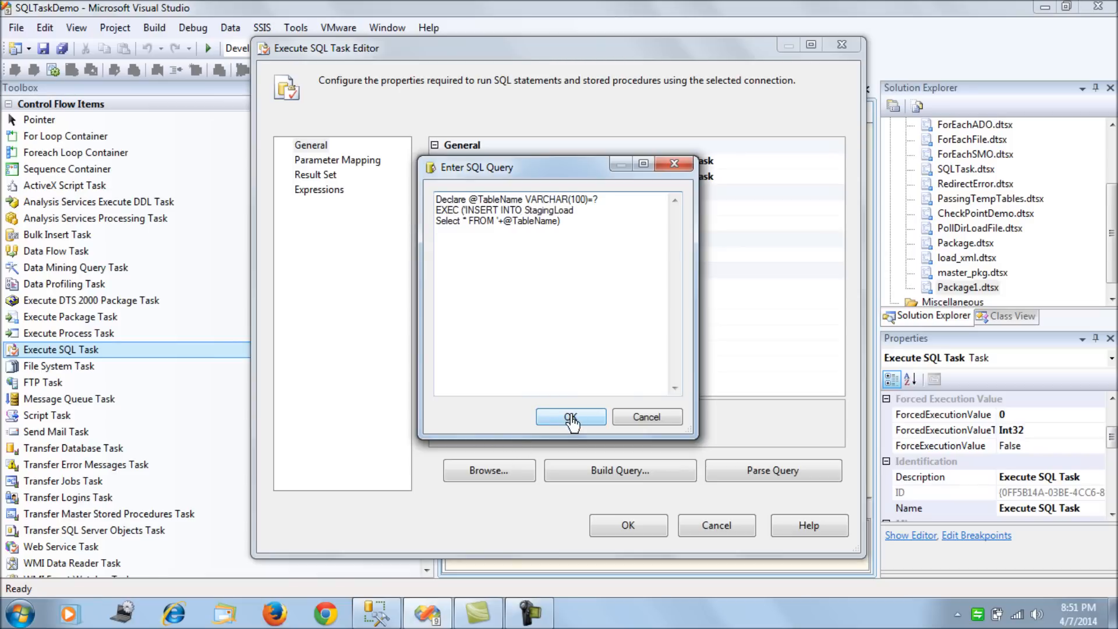
- Confirm the ?-parameterized EXEC insert statement, check the parameter mapping, and close the task editor
{"action": "left_click", "coordinate": [569, 416]}
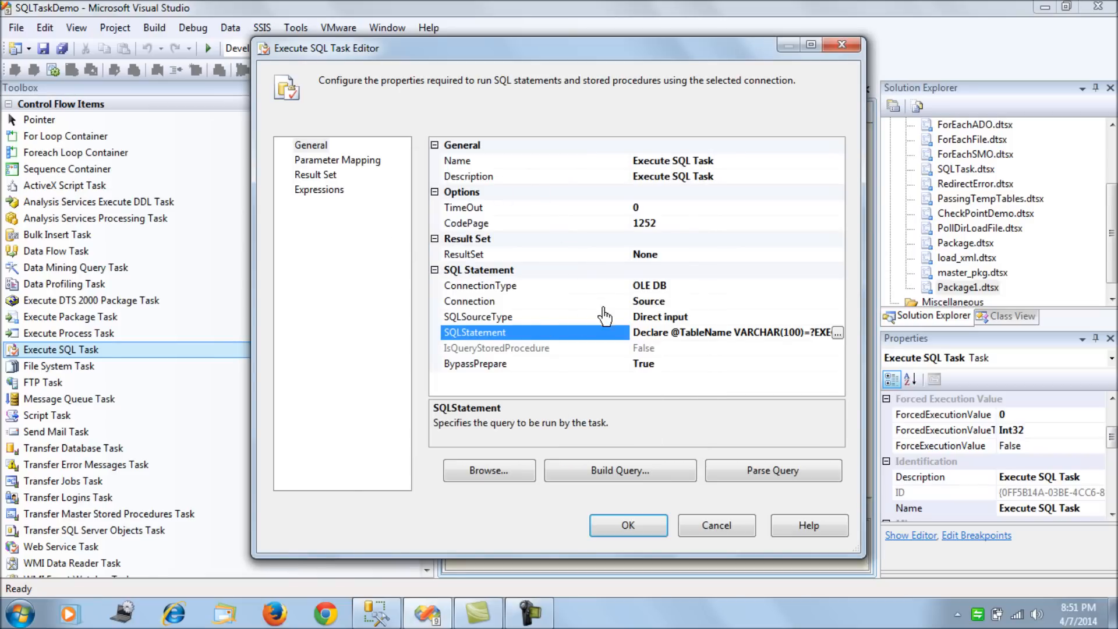
{"action": "left_click", "coordinate": [338, 160]}
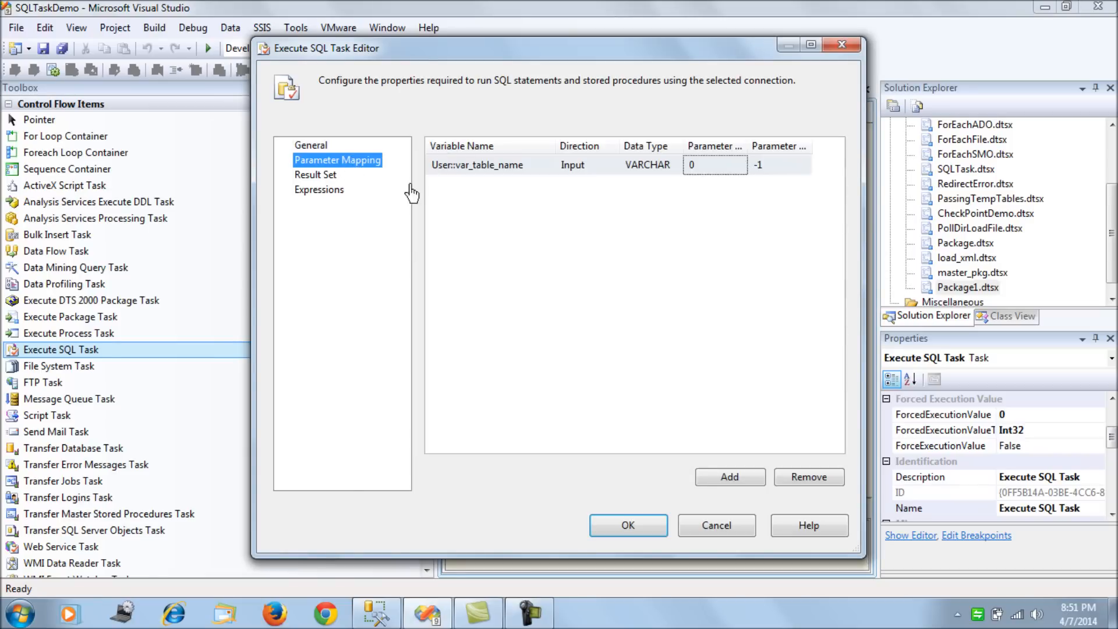
{"action": "left_click", "coordinate": [310, 144]}
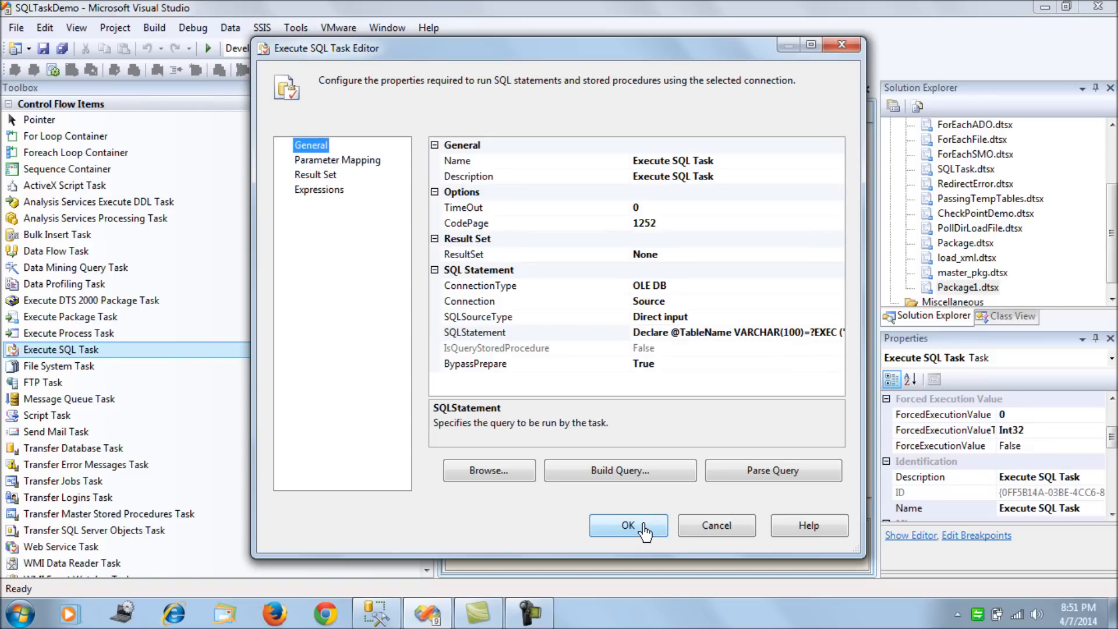
{"action": "left_click", "coordinate": [628, 525]}
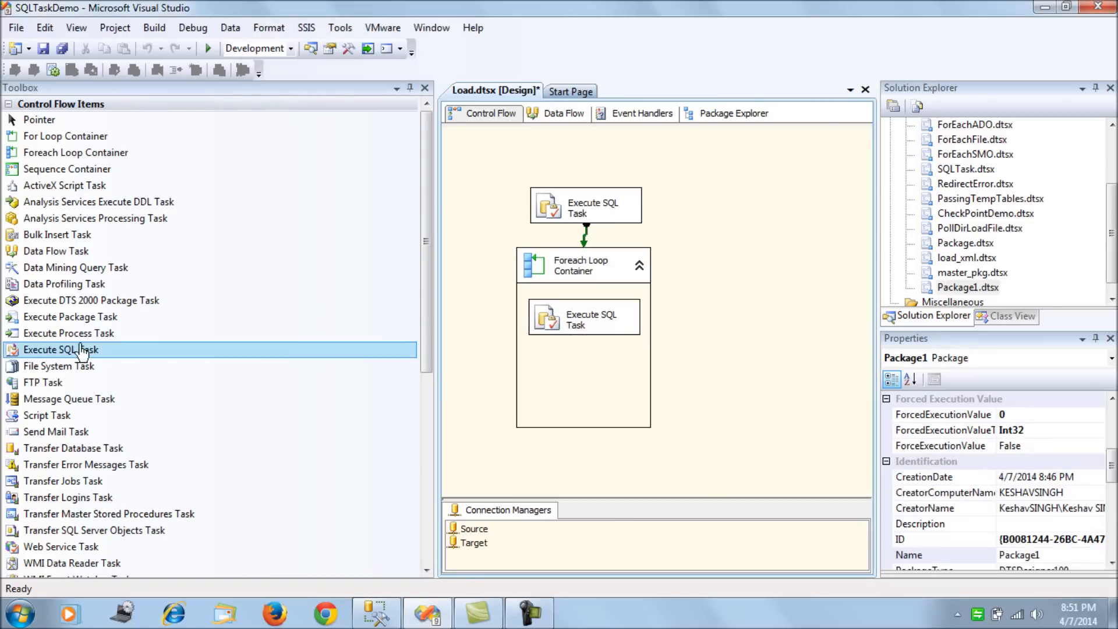
- Add a Data Flow Task with an OLE DB Source reading [dbo].[StagingLoad] over the Source connection
{"action": "left_click_drag", "start_coordinate": [56, 250], "coordinate": [744, 322]}
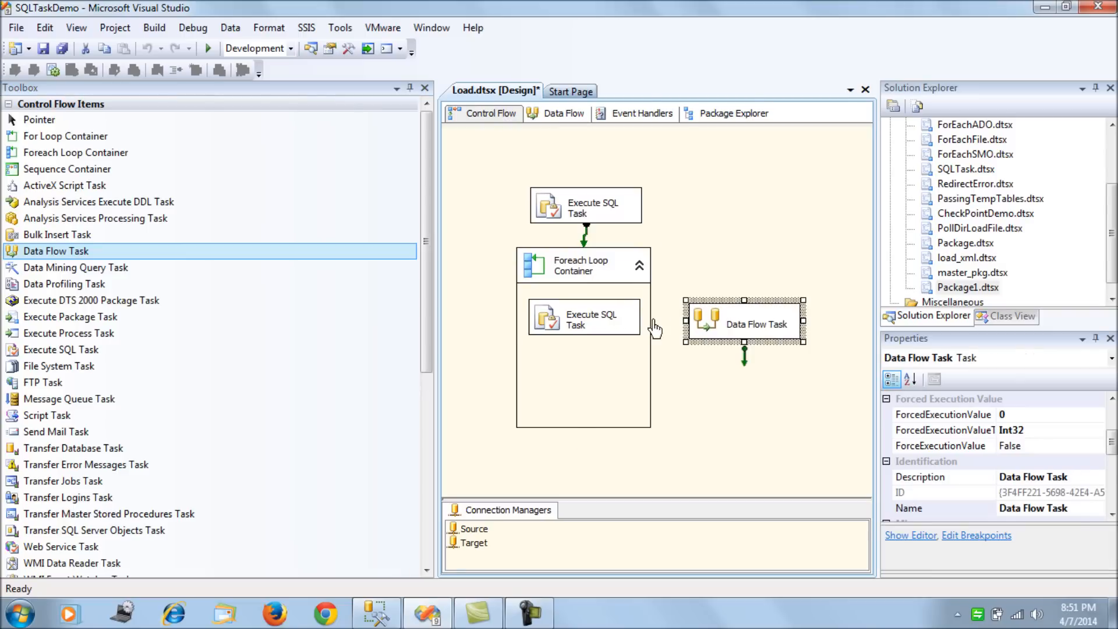
{"action": "left_click_drag", "start_coordinate": [585, 329], "coordinate": [713, 321]}
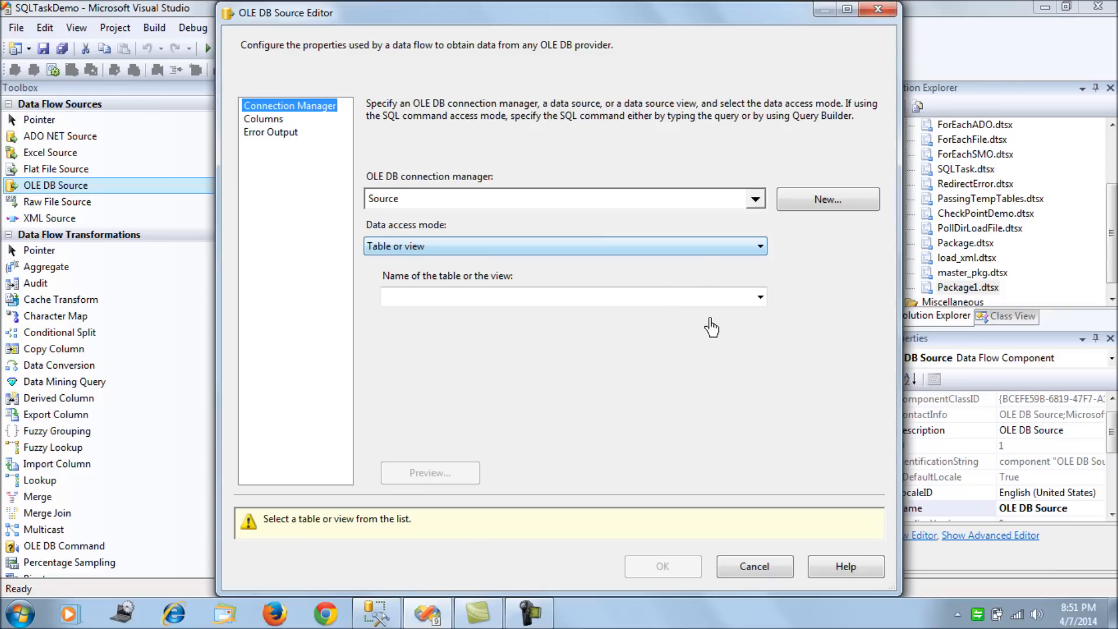
{"action": "mouse_move", "coordinate": [637, 246]}
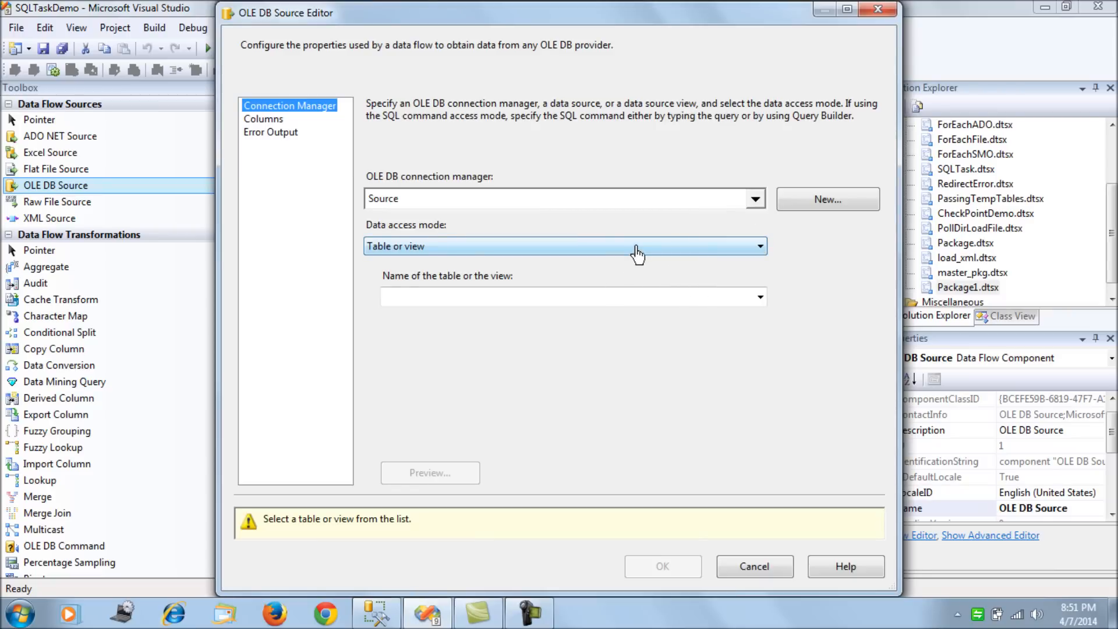
{"action": "left_click", "coordinate": [754, 198]}
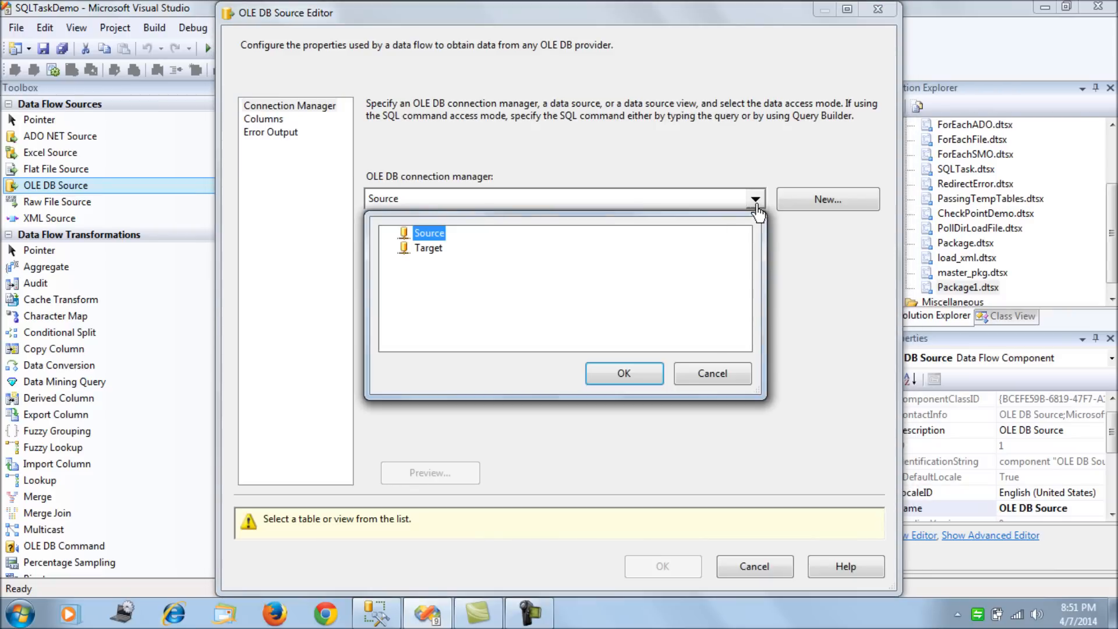
{"action": "left_click", "coordinate": [428, 233]}
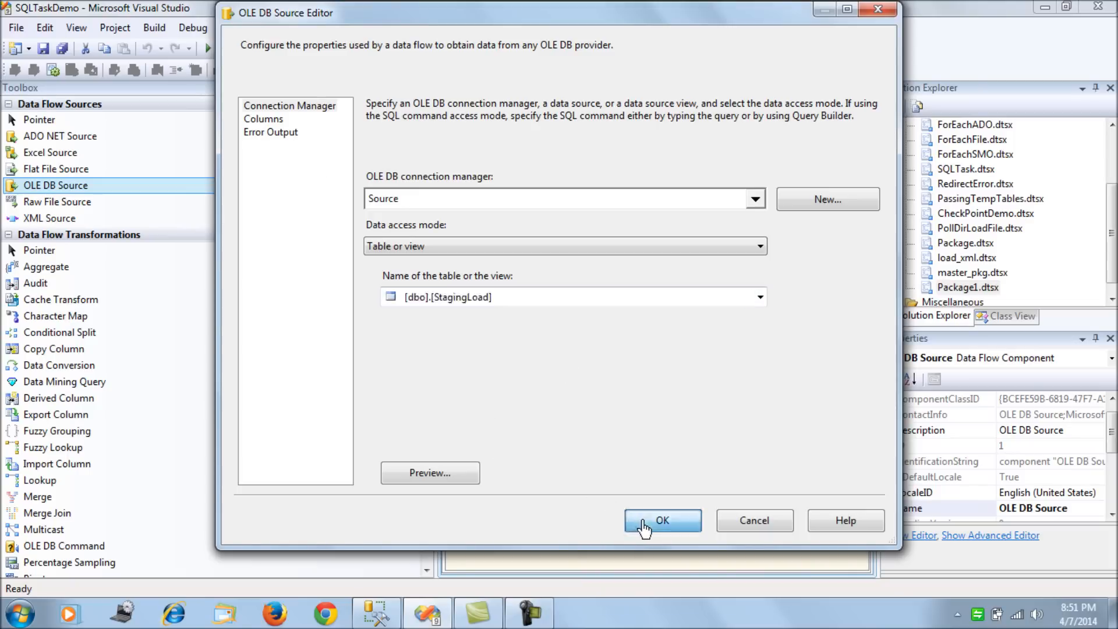
{"action": "left_click", "coordinate": [661, 521]}
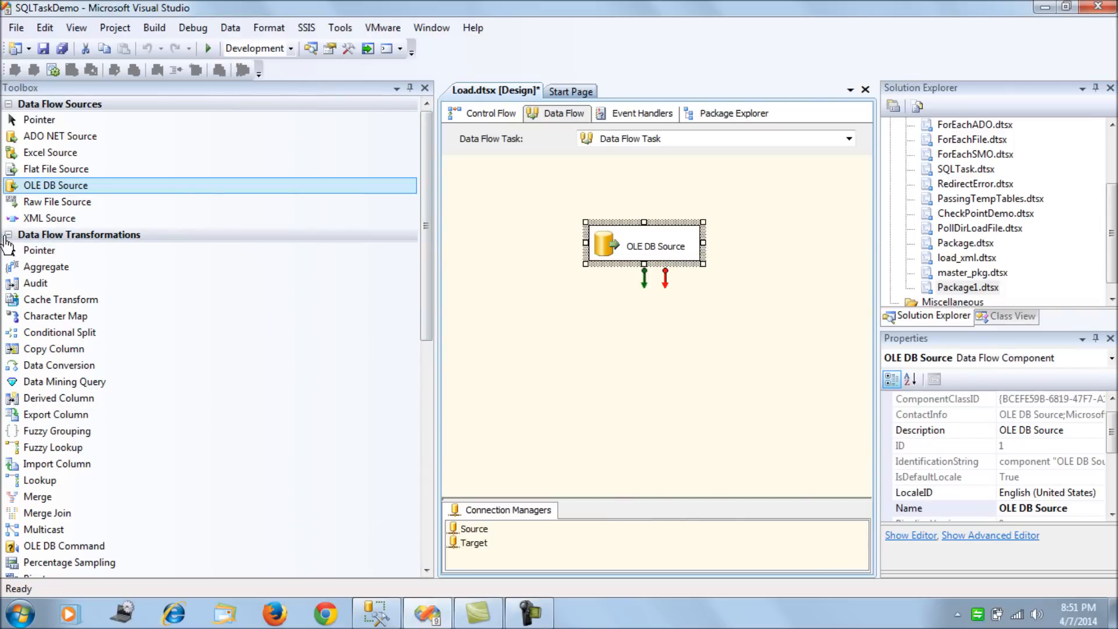
- Add an OLE DB Destination writing to [dbo].[emp] via the Target connection with id, name and doj mapped
{"action": "left_click", "coordinate": [11, 234]}
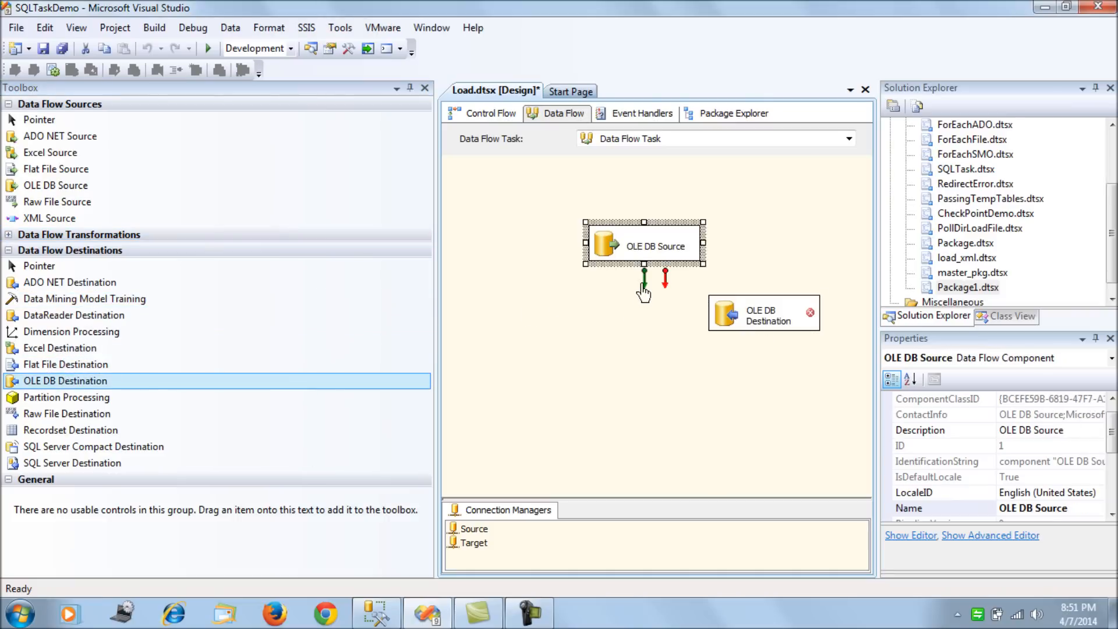
{"action": "double_click", "coordinate": [763, 312]}
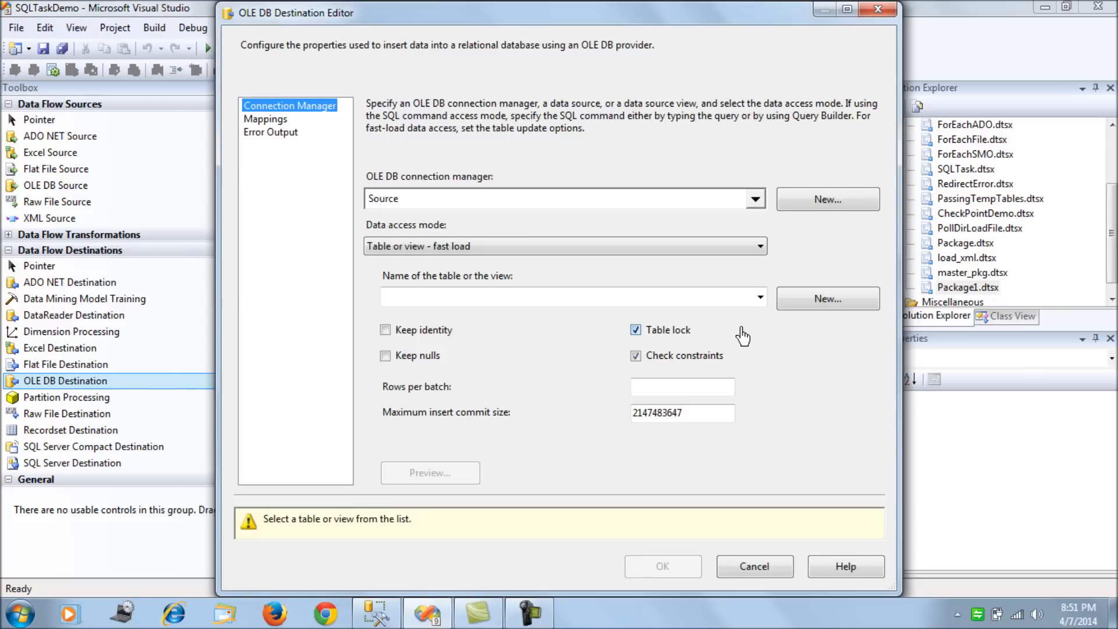
{"action": "left_click", "coordinate": [753, 198]}
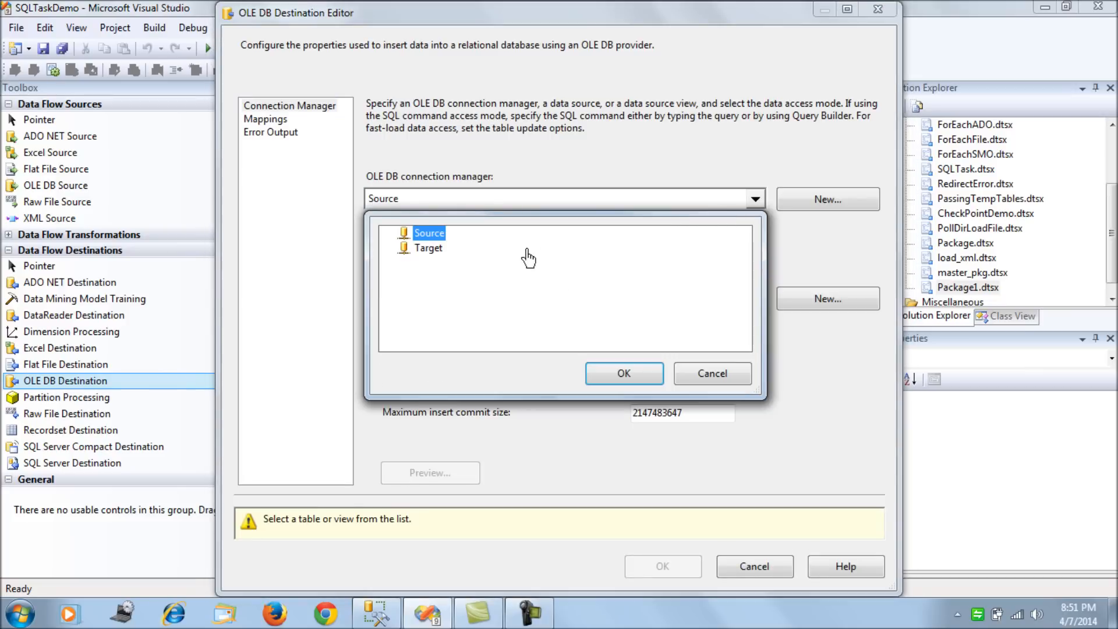
{"action": "left_click", "coordinate": [428, 247]}
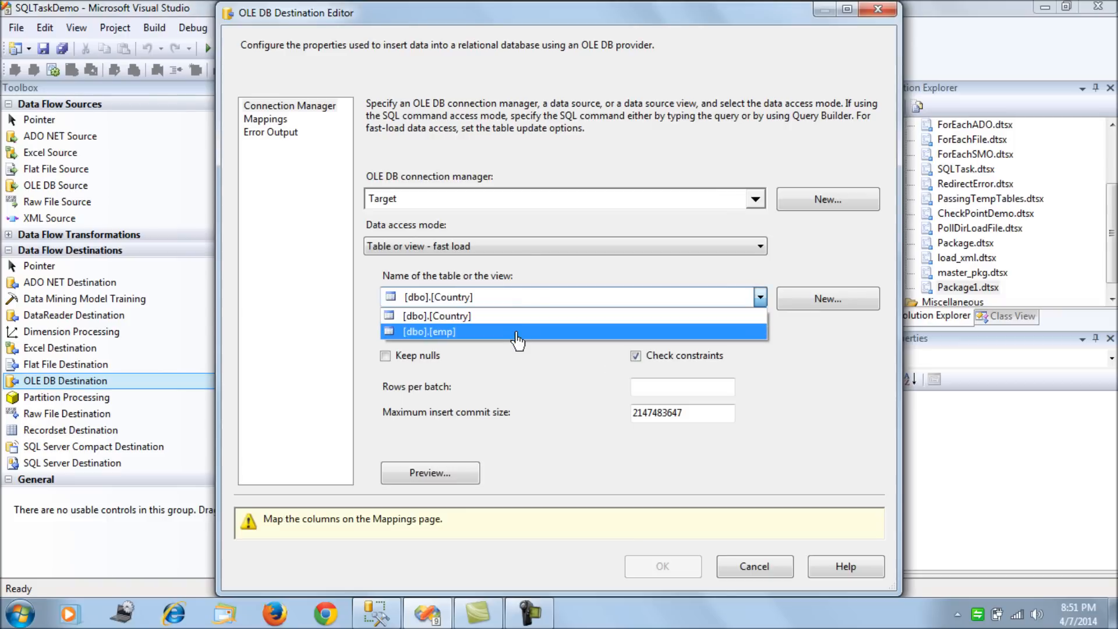
{"action": "left_click", "coordinate": [430, 330]}
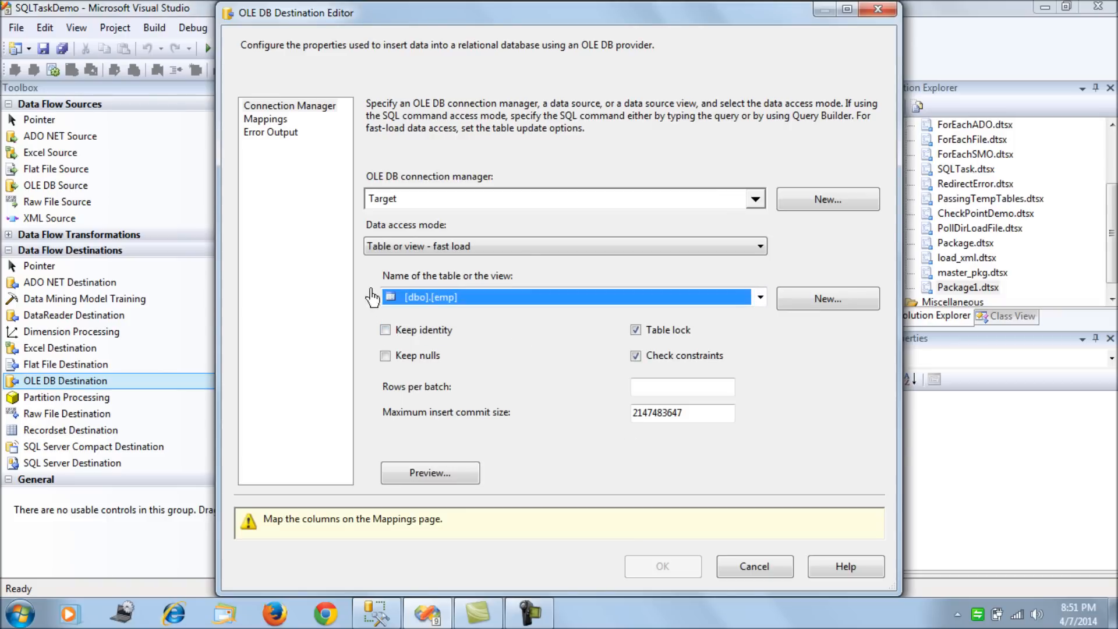
{"action": "left_click", "coordinate": [266, 118]}
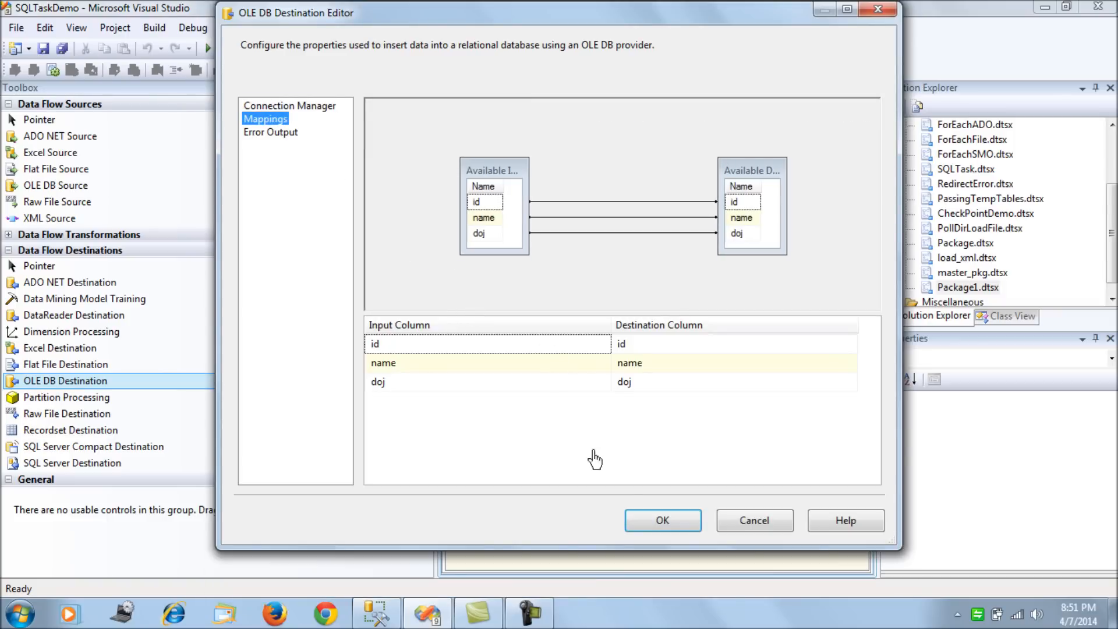
{"action": "left_click", "coordinate": [661, 519]}
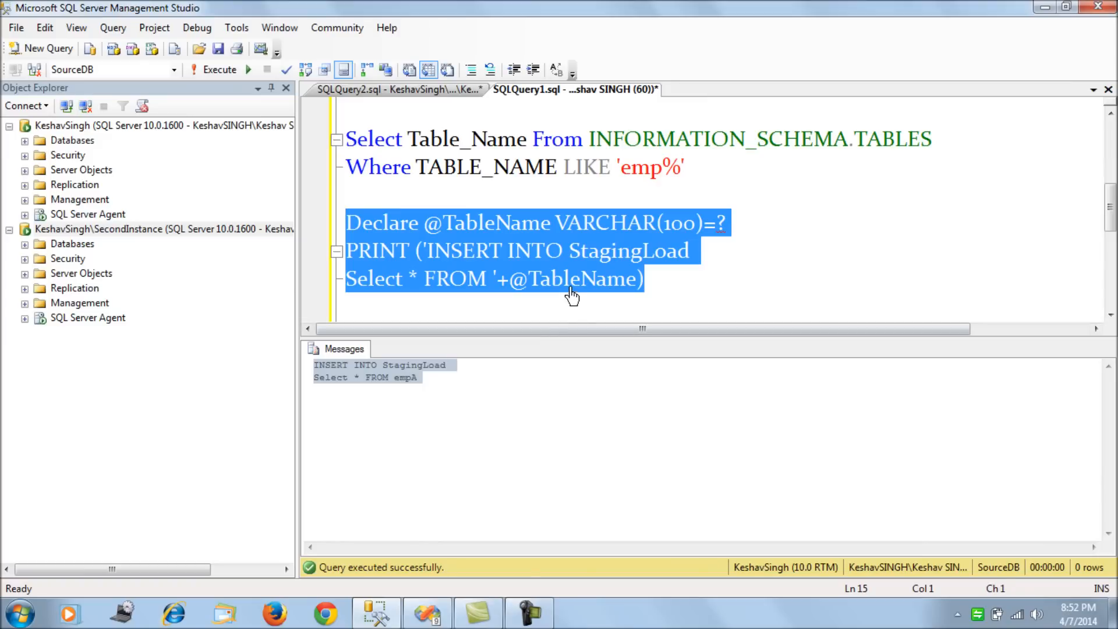
{"action": "left_click", "coordinate": [391, 90]}
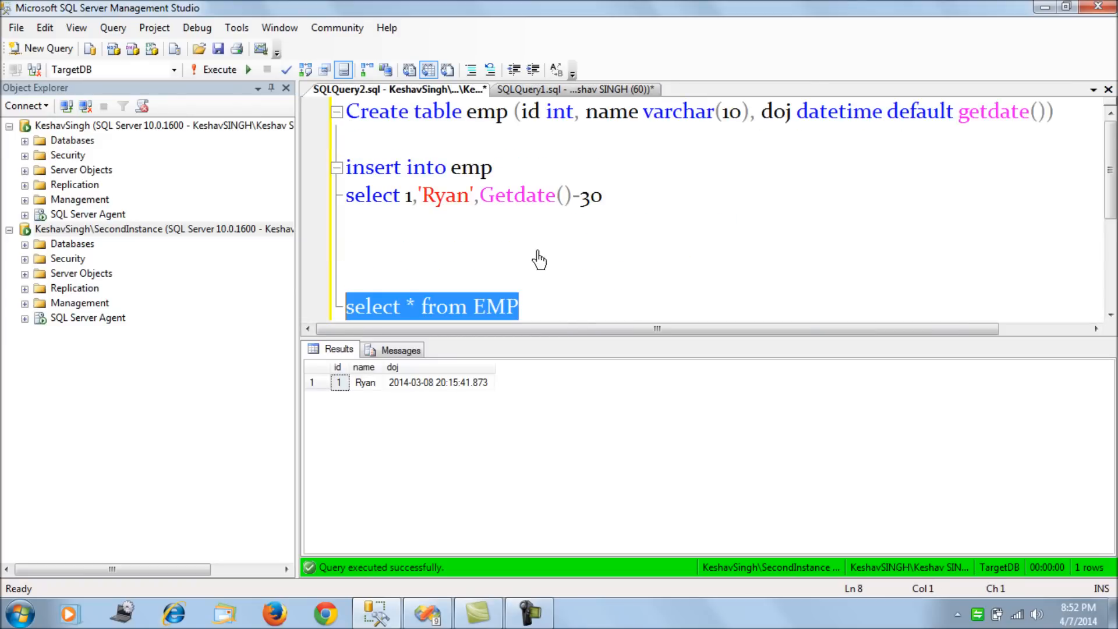
{"action": "mouse_move", "coordinate": [381, 299]}
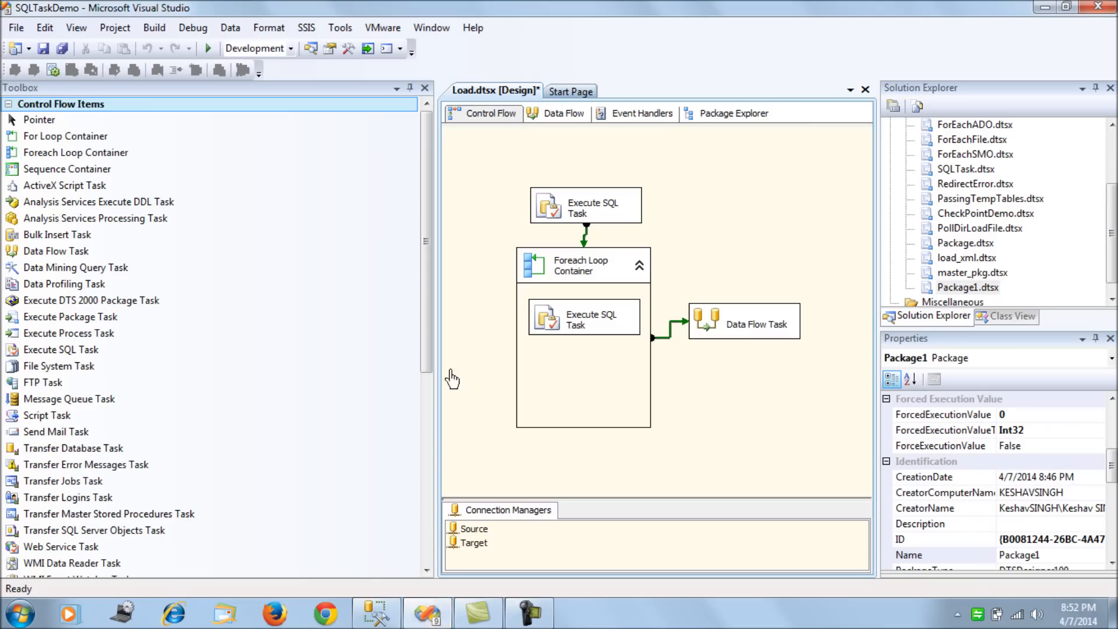
{"action": "mouse_move", "coordinate": [207, 51]}
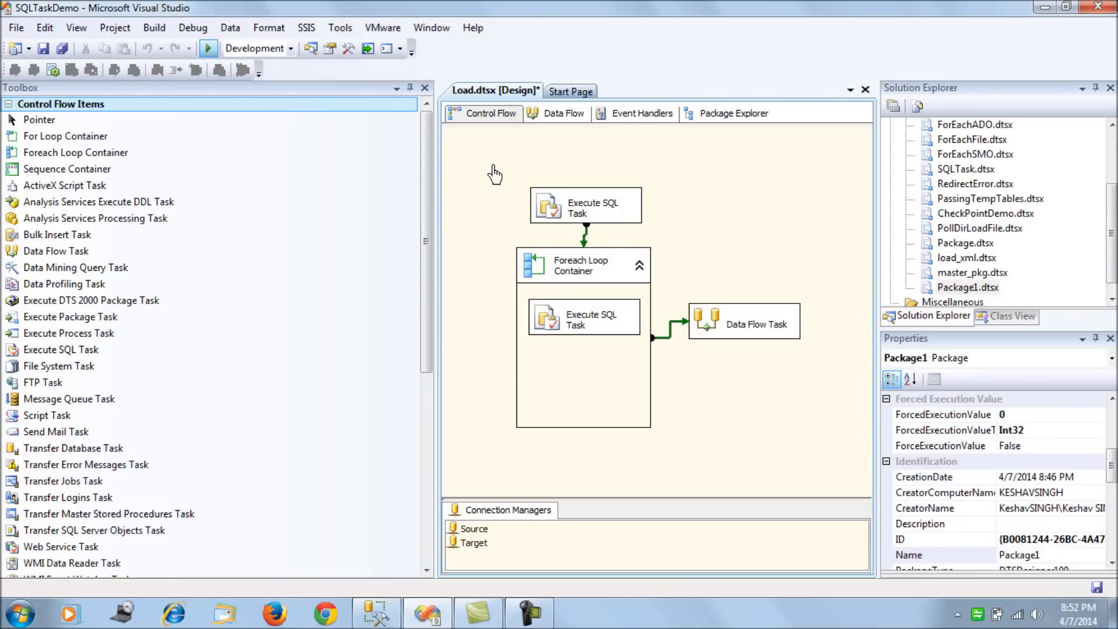
- Run the package with Start Debugging
{"action": "left_click", "coordinate": [207, 47]}
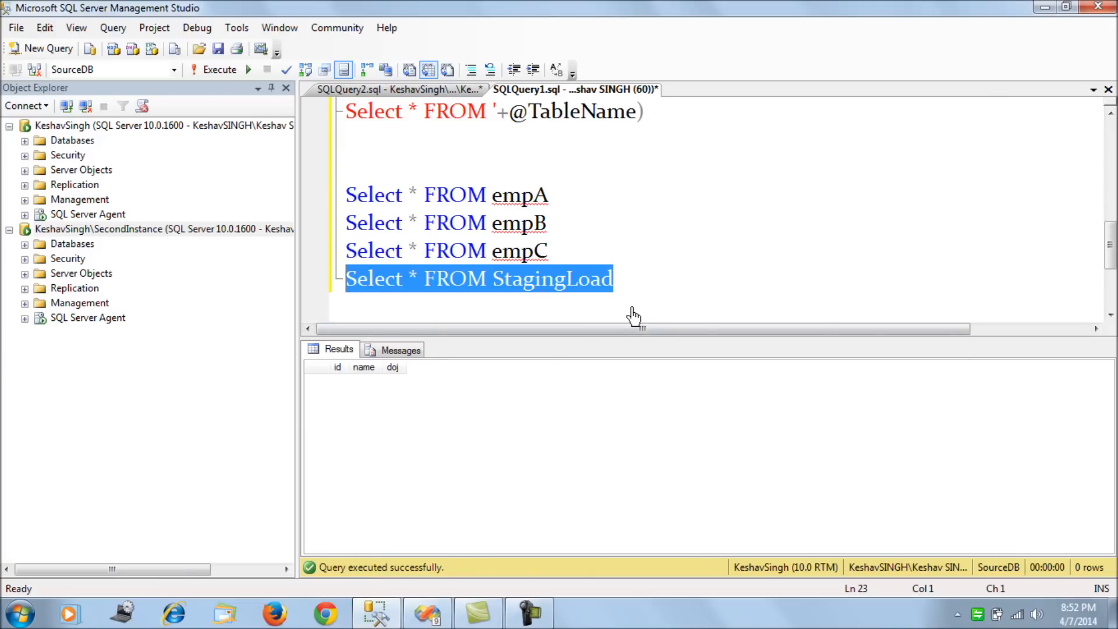
- Rerun select * from EMP on TargetDB to see the four loaded rows
{"action": "left_click", "coordinate": [221, 69]}
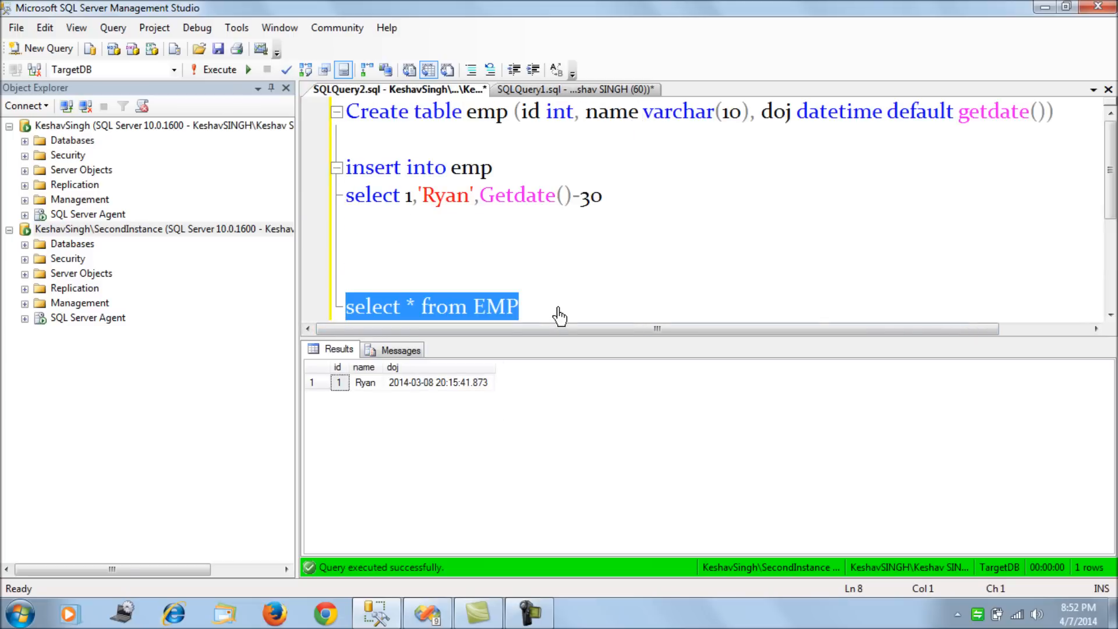
{"action": "left_click", "coordinate": [219, 69]}
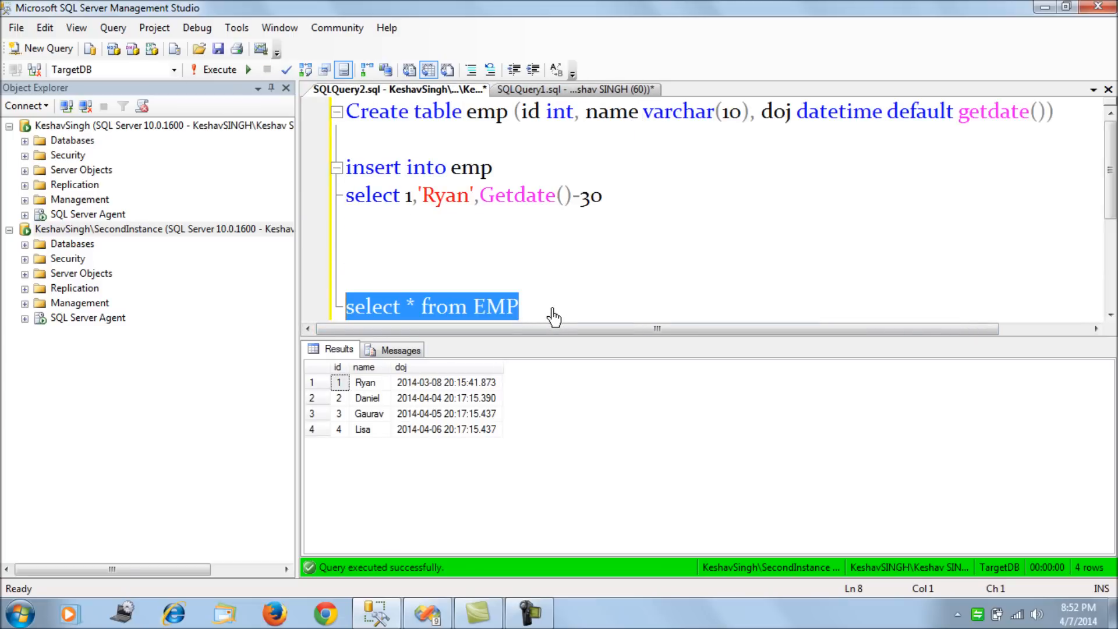